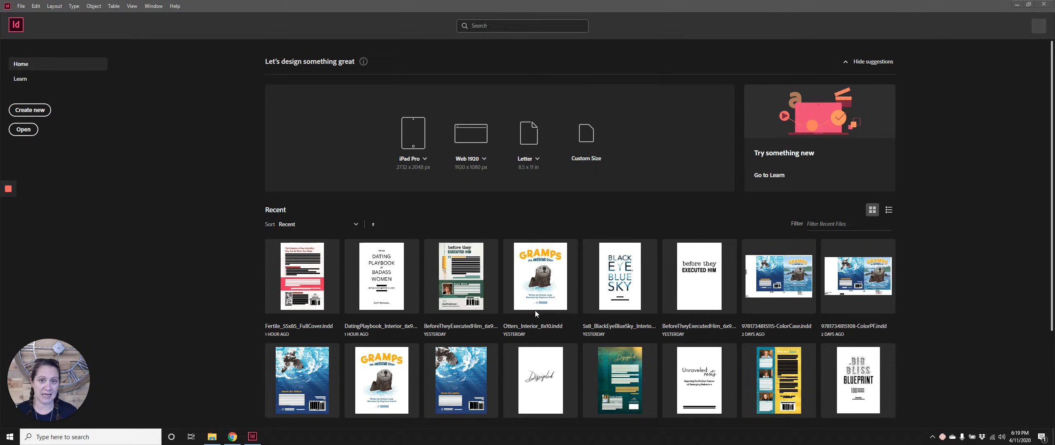
{"action": "mouse_move", "coordinate": [24, 14]}
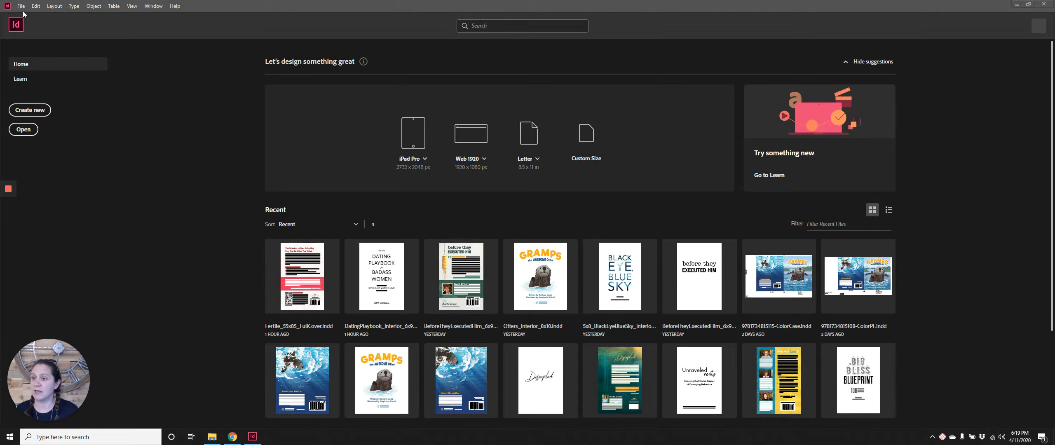
Create a new 3-page facing-pages document in inches, 9.25 in tall, 0.125 in margins
{"action": "left_click", "coordinate": [20, 5]}
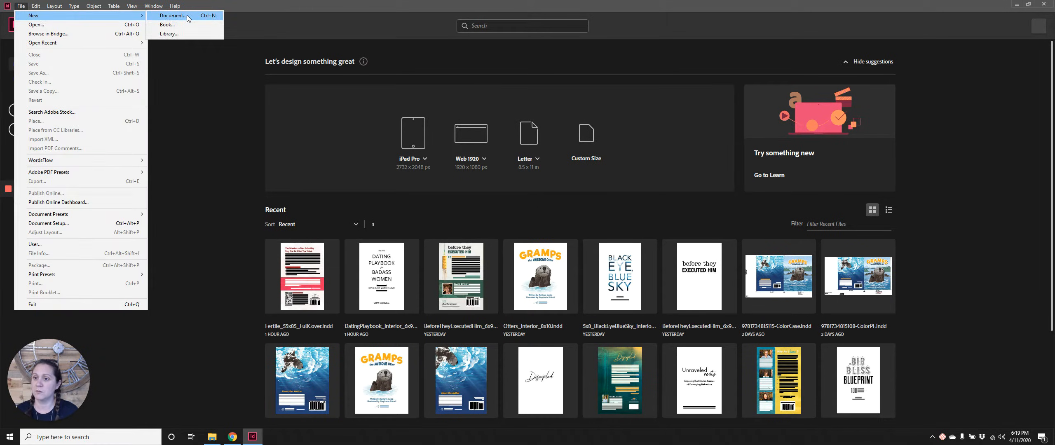
{"action": "left_click", "coordinate": [172, 16]}
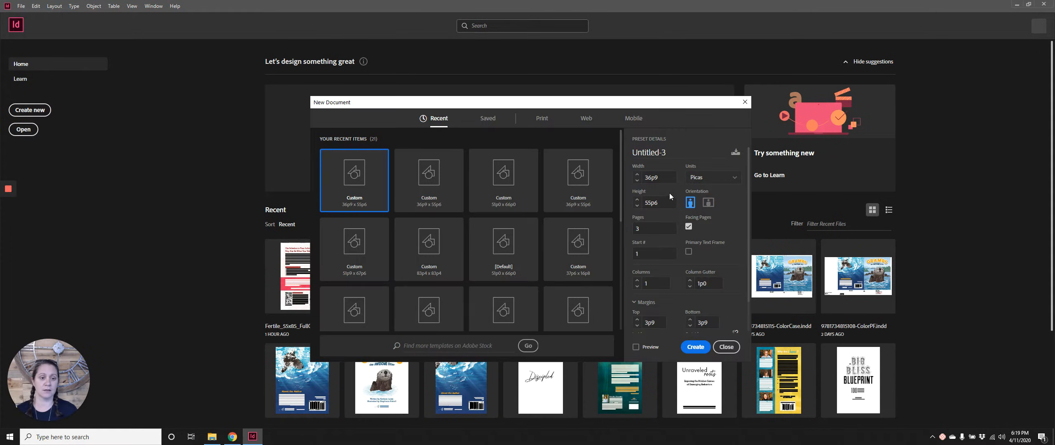
{"action": "left_click", "coordinate": [711, 177]}
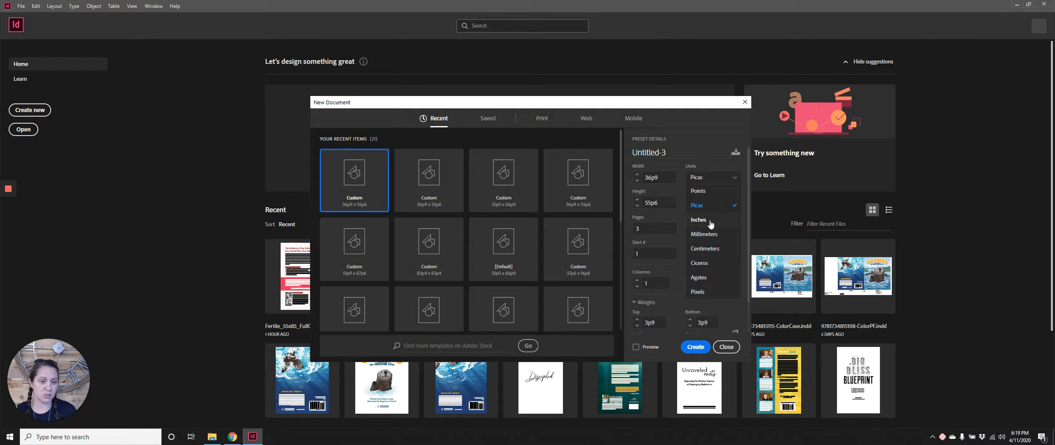
{"action": "left_click", "coordinate": [698, 220]}
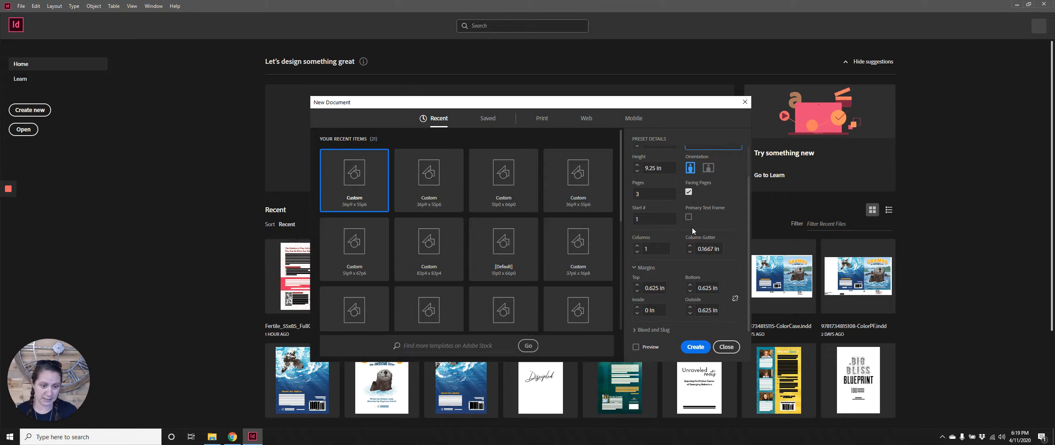
{"action": "mouse_move", "coordinate": [674, 281]}
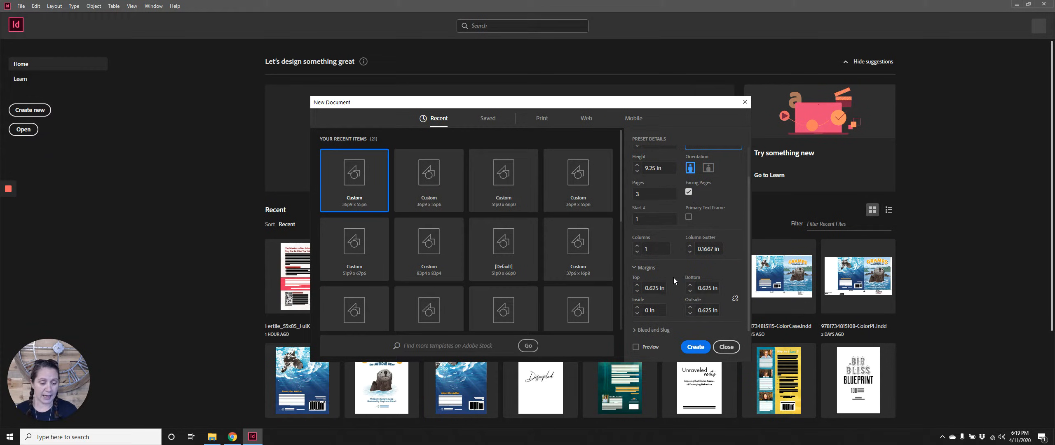
{"action": "left_click", "coordinate": [652, 287]}
{"action": "type", "text": "0.125"}
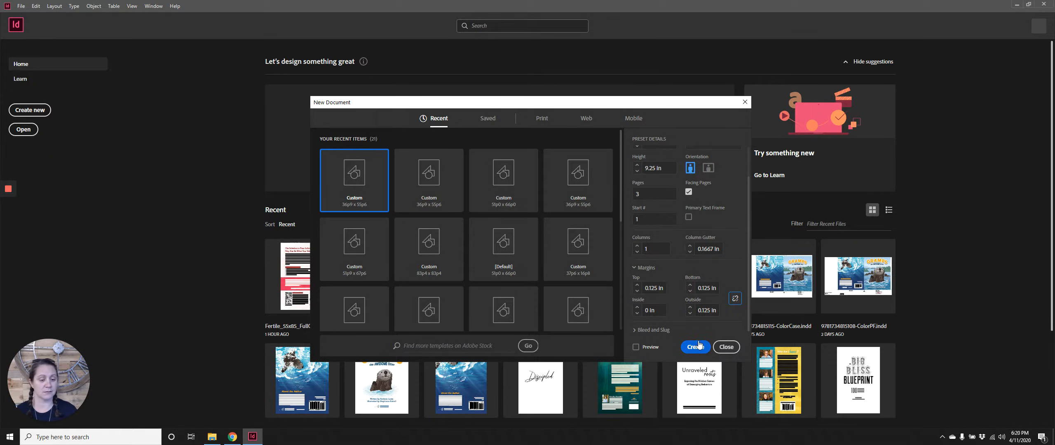
{"action": "left_click", "coordinate": [725, 346]}
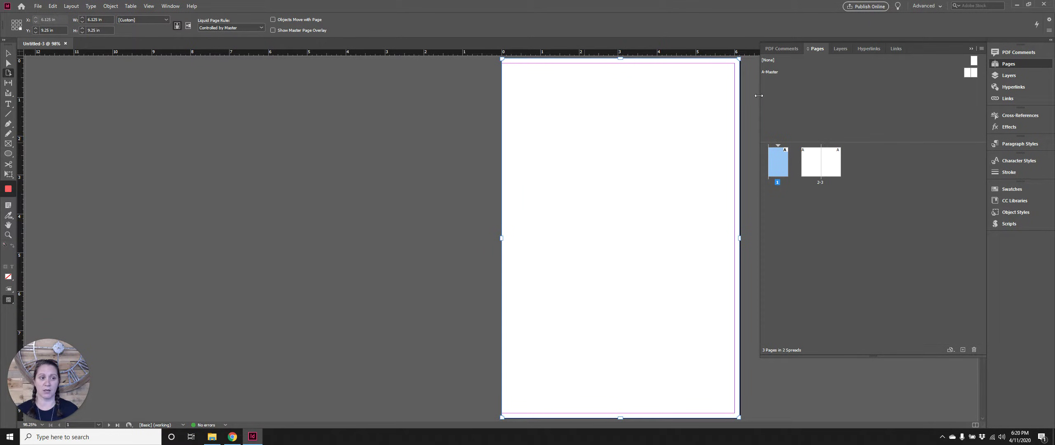
{"action": "mouse_move", "coordinate": [718, 68]}
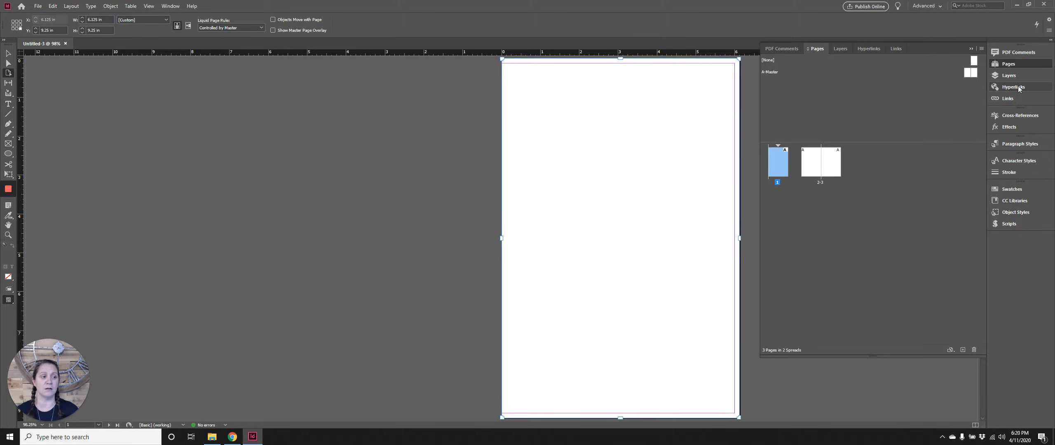
{"action": "mouse_move", "coordinate": [1020, 144]}
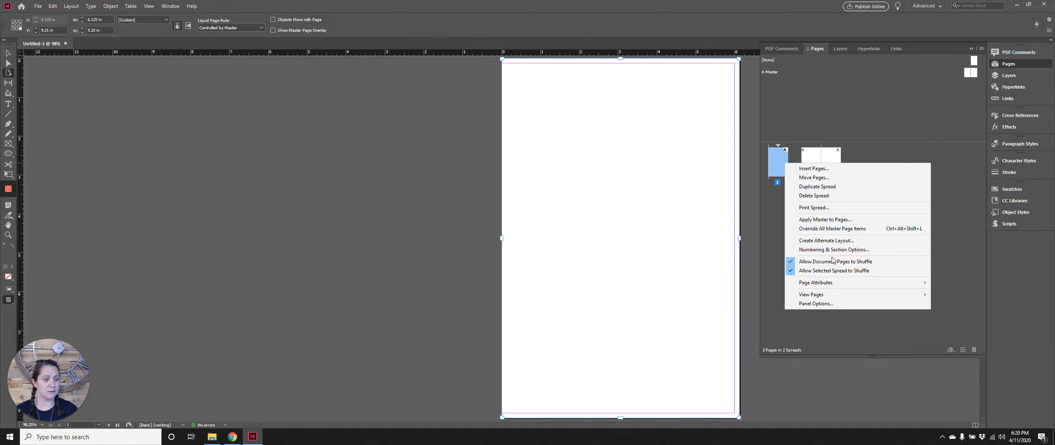
{"action": "mouse_move", "coordinate": [836, 262]}
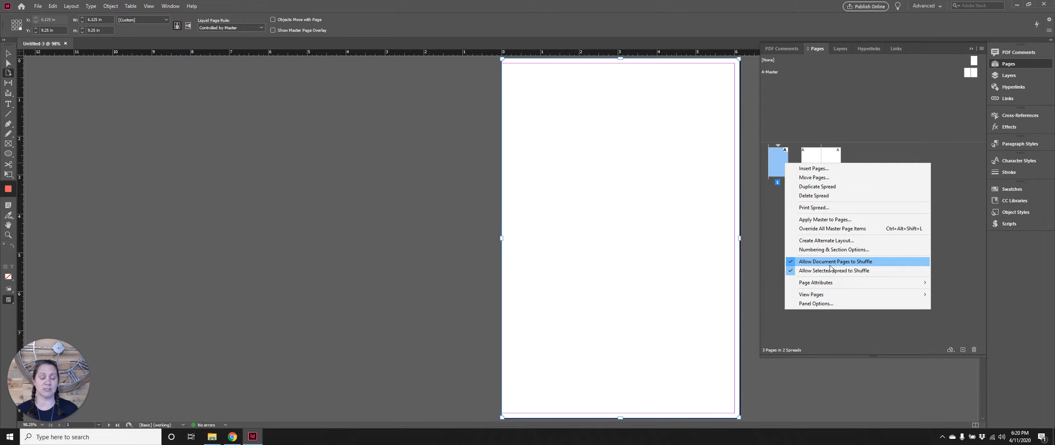
Disable page and spread shuffling so the three pages sit as one continuous spread
{"action": "left_click", "coordinate": [835, 262]}
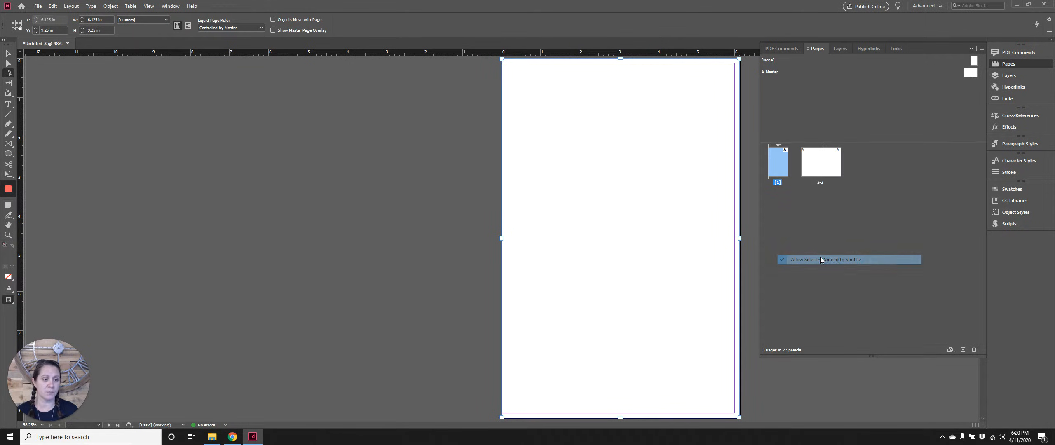
{"action": "left_click", "coordinate": [826, 260]}
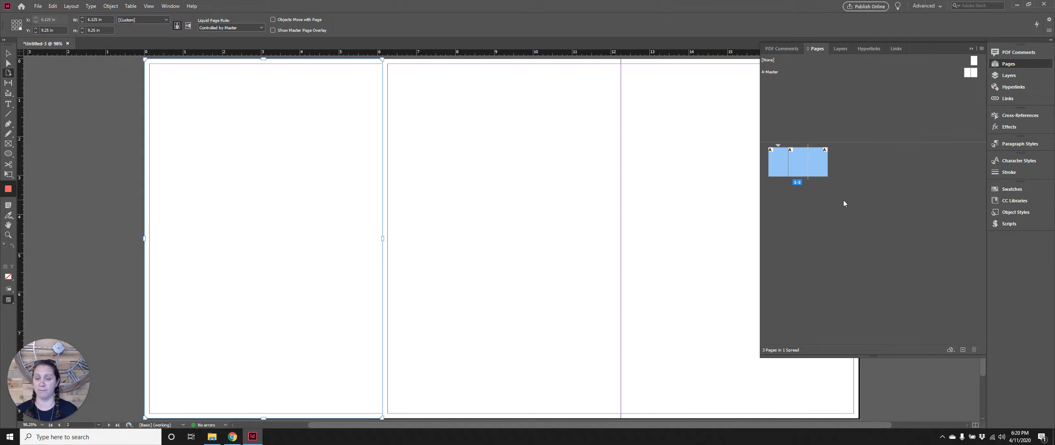
{"action": "mouse_move", "coordinate": [806, 170]}
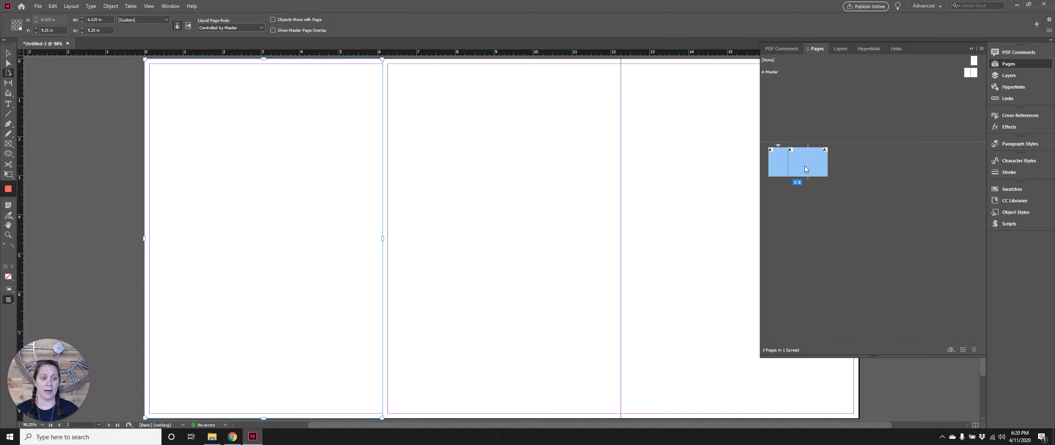
{"action": "left_click", "coordinate": [808, 161]}
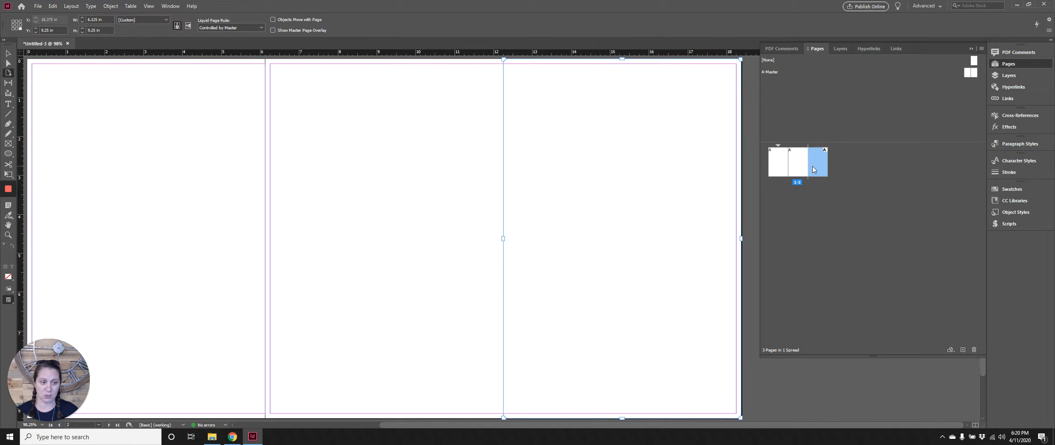
{"action": "mouse_move", "coordinate": [811, 170]}
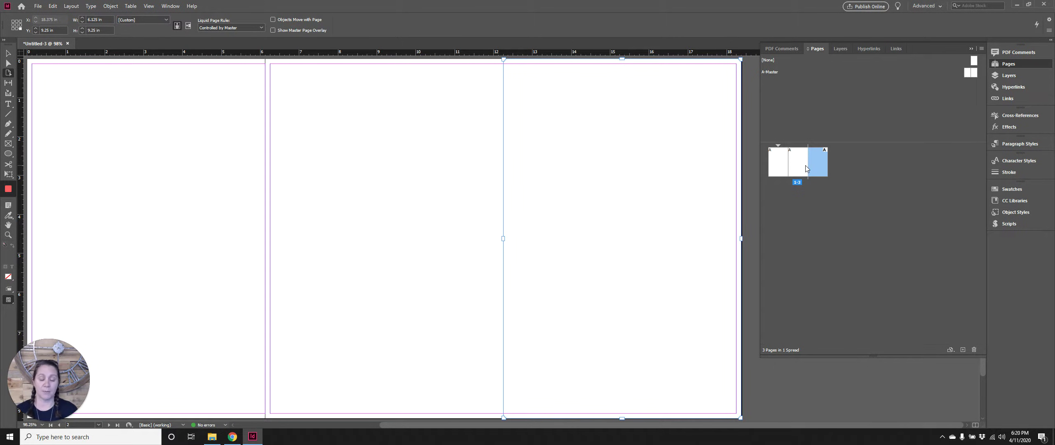
Set the middle page's inside and outside margins to 0.0625 in, top and bottom 0.125 in
{"action": "left_click", "coordinate": [797, 162]}
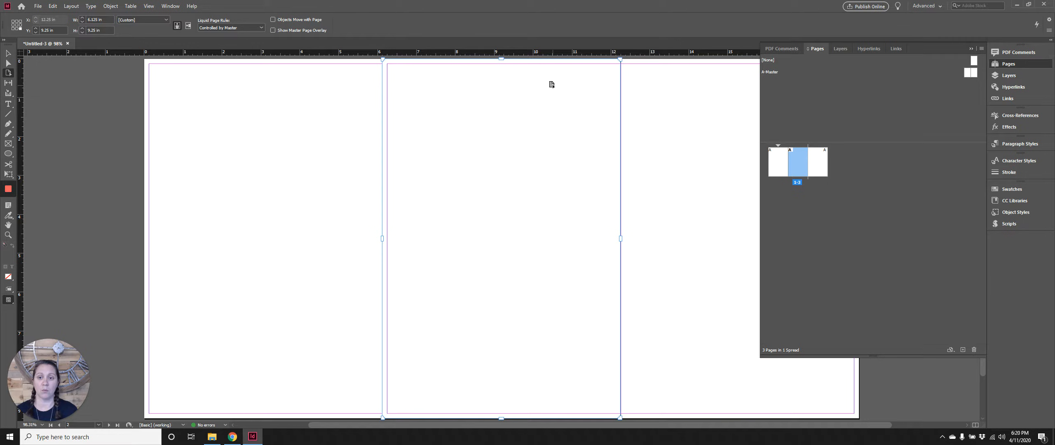
{"action": "mouse_move", "coordinate": [762, 170]}
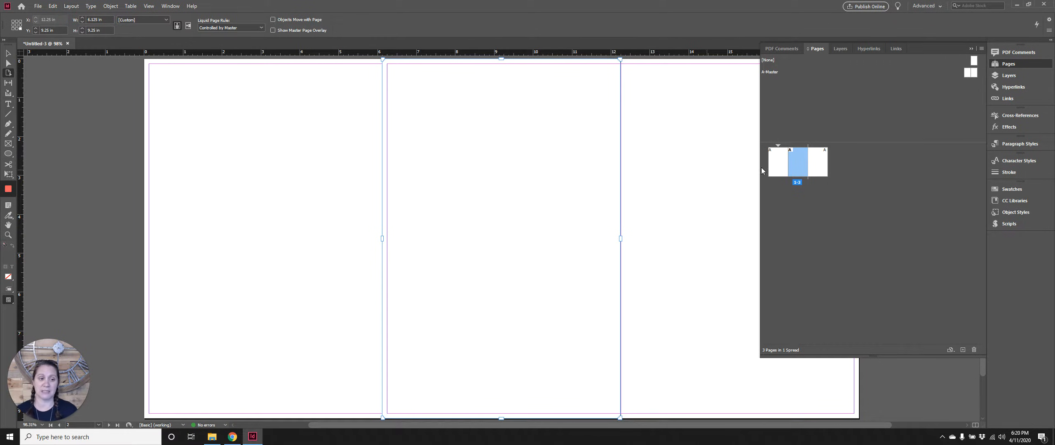
{"action": "mouse_move", "coordinate": [797, 169]}
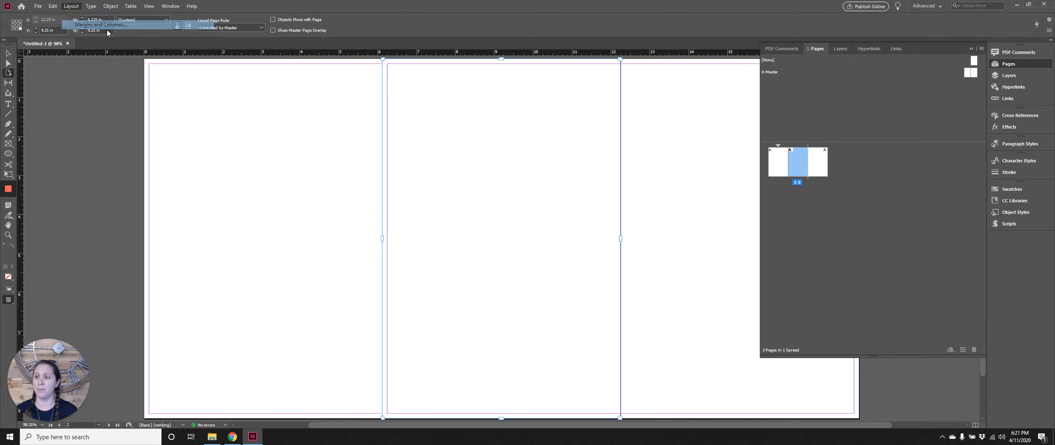
{"action": "left_click", "coordinate": [97, 24]}
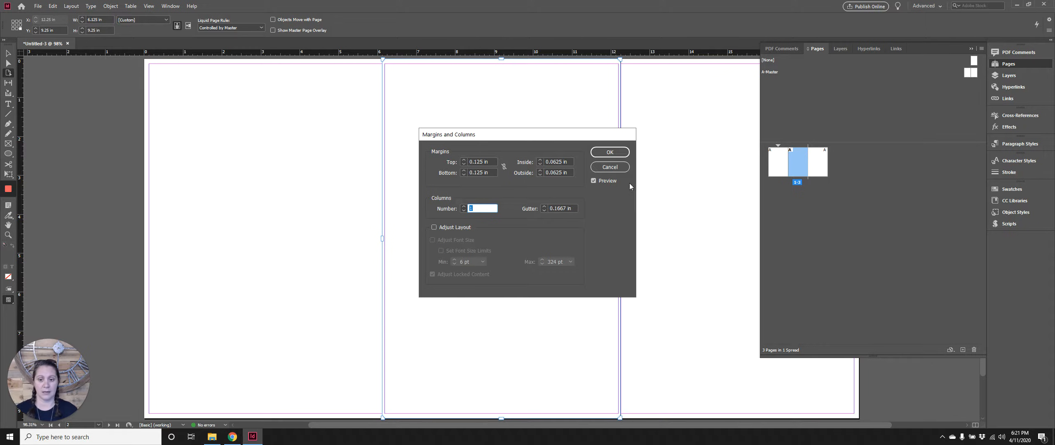
{"action": "mouse_move", "coordinate": [550, 196]}
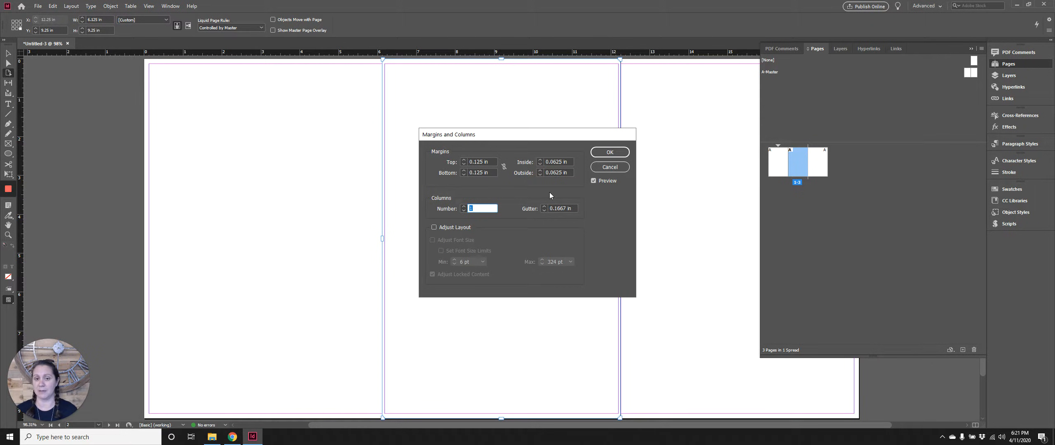
{"action": "mouse_move", "coordinate": [397, 136]}
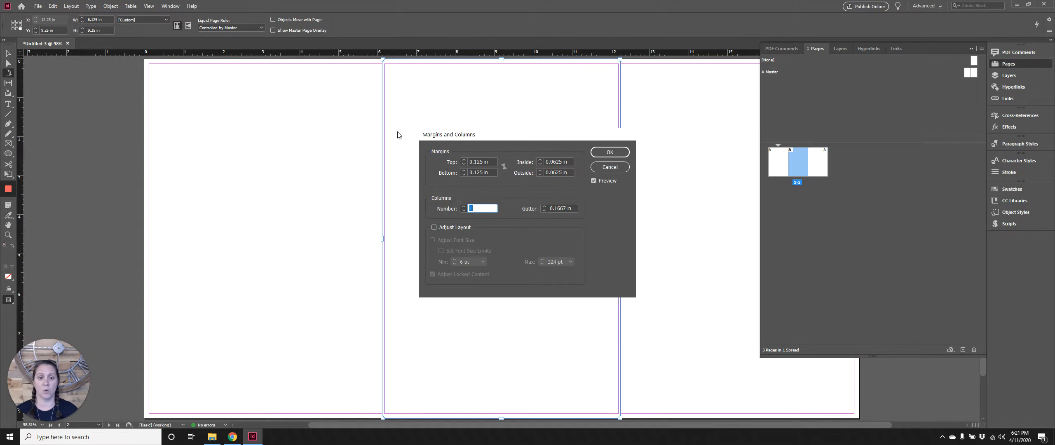
{"action": "left_click", "coordinate": [609, 152]}
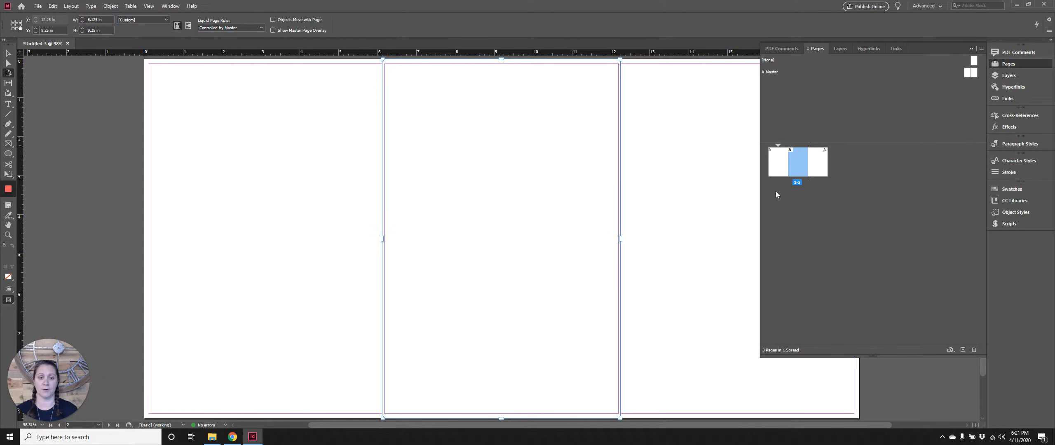
{"action": "mouse_move", "coordinate": [798, 167]}
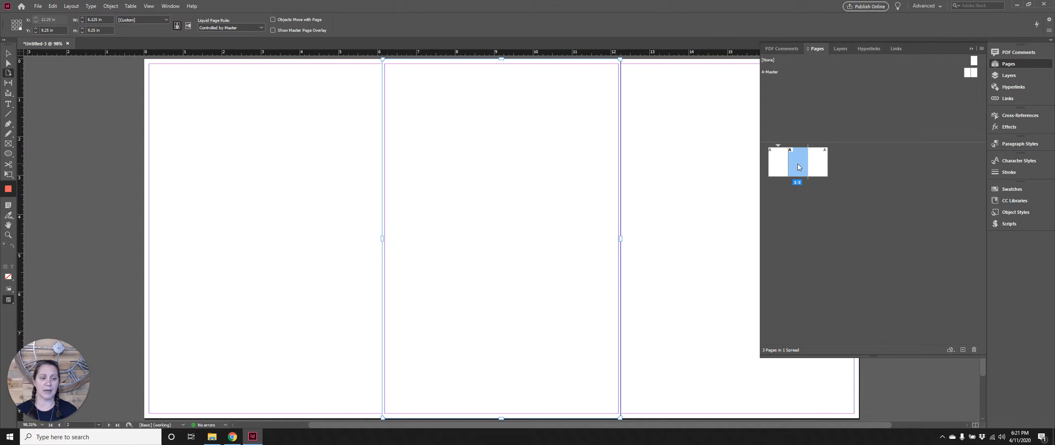
{"action": "mouse_move", "coordinate": [801, 166]}
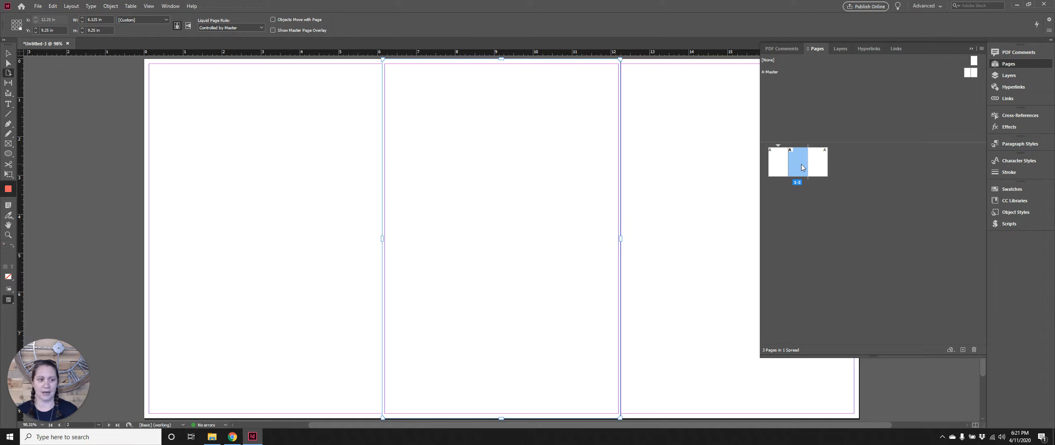
{"action": "mouse_move", "coordinate": [801, 167]}
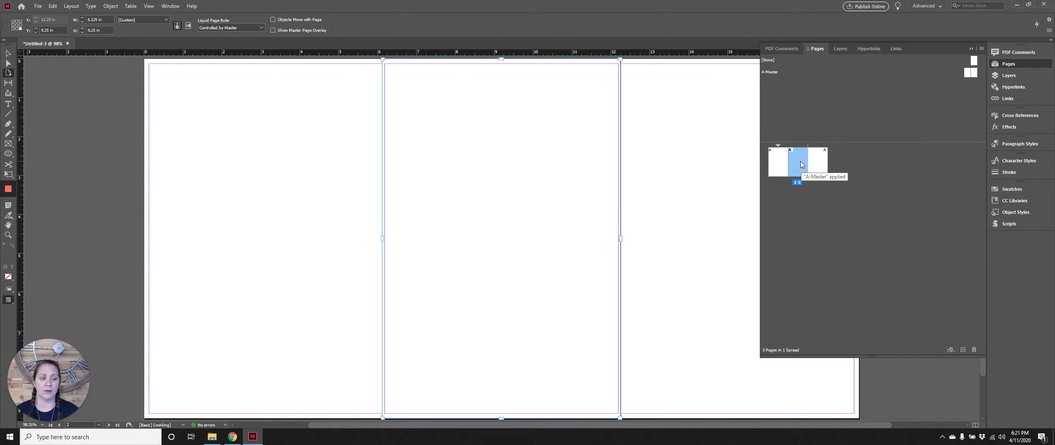
{"action": "mouse_move", "coordinate": [10, 74]}
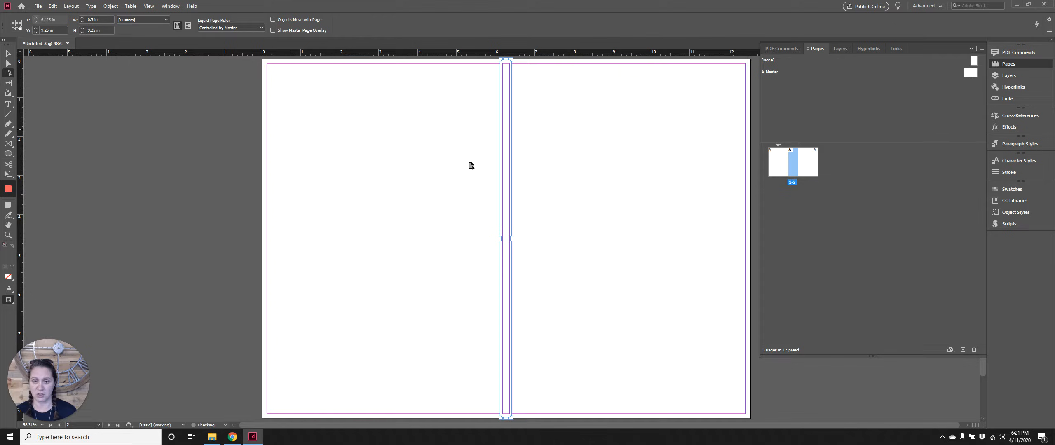
{"action": "mouse_move", "coordinate": [510, 116]}
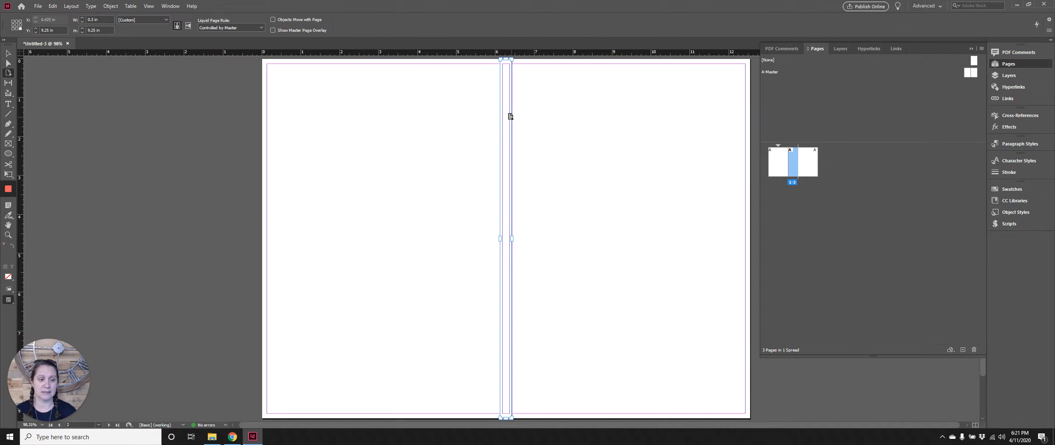
{"action": "mouse_move", "coordinate": [521, 120]}
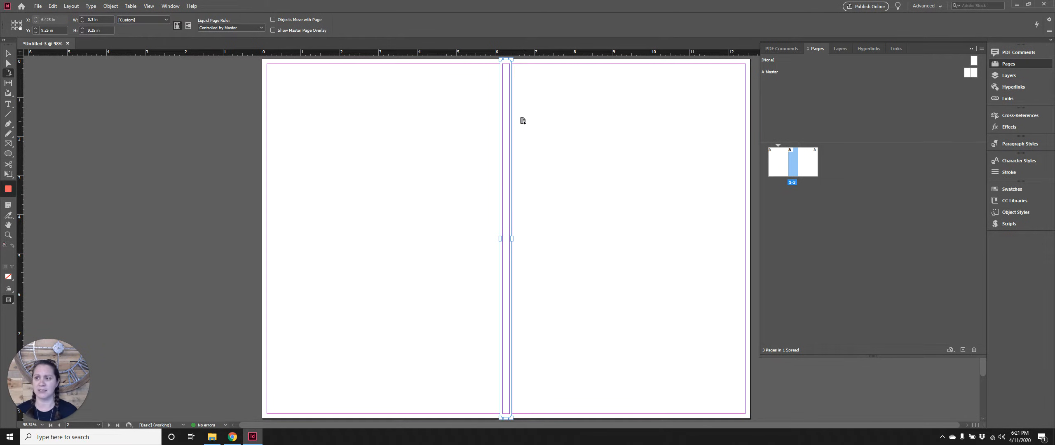
{"action": "mouse_move", "coordinate": [814, 152]}
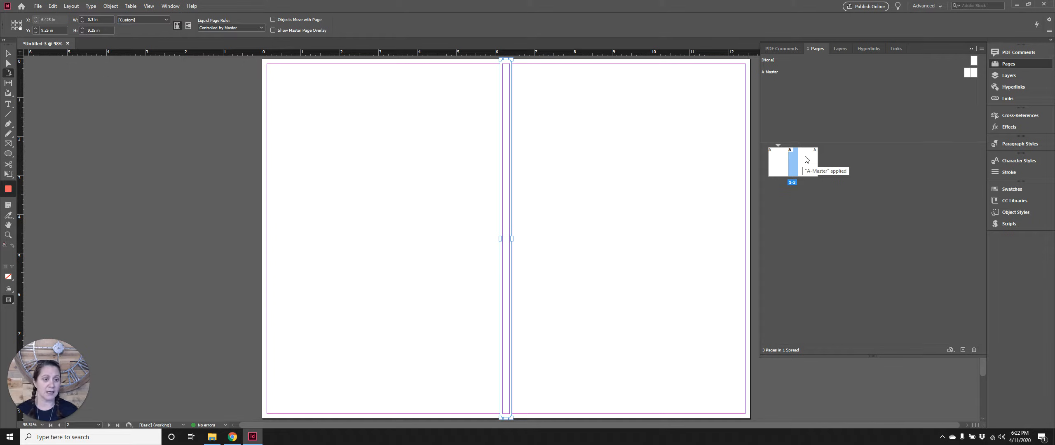
{"action": "mouse_move", "coordinate": [806, 165]}
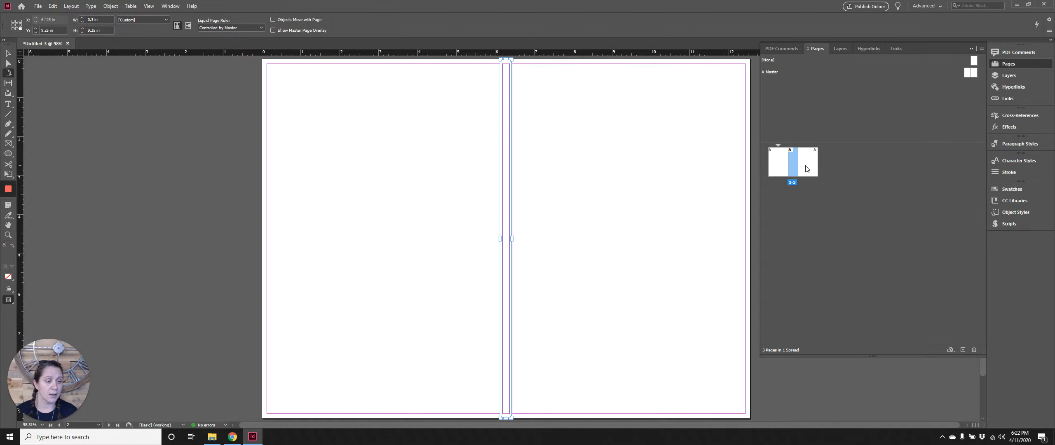
{"action": "mouse_move", "coordinate": [794, 172]}
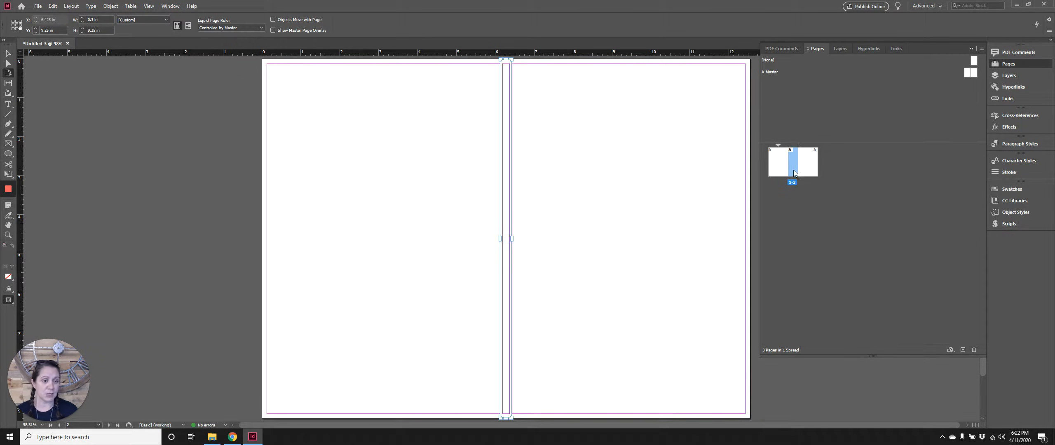
{"action": "mouse_move", "coordinate": [104, 16]}
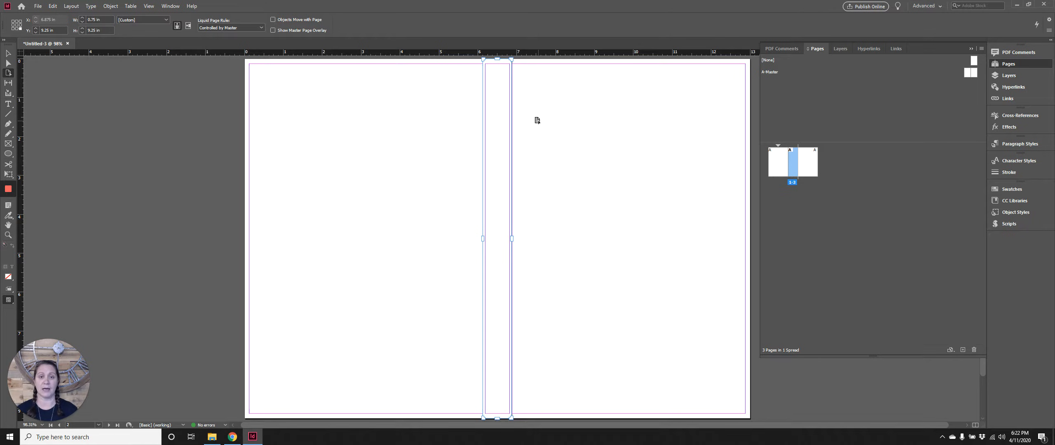
{"action": "mouse_move", "coordinate": [503, 111]}
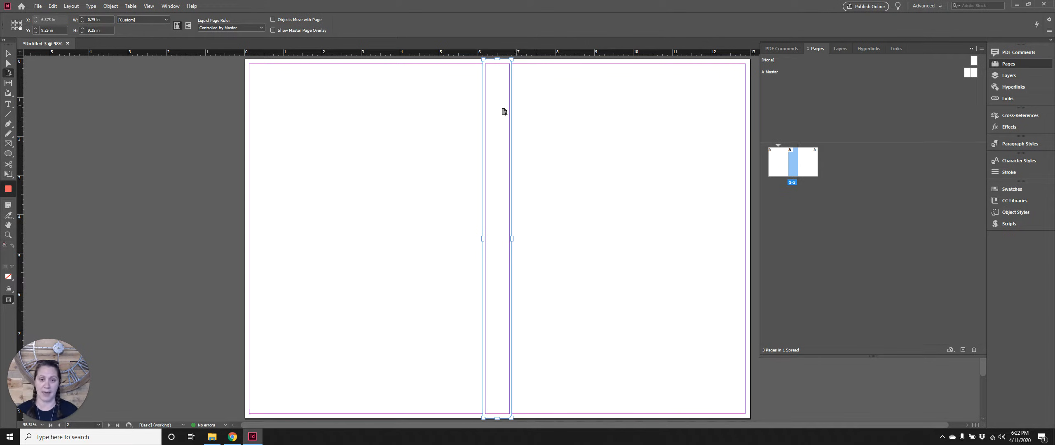
{"action": "mouse_move", "coordinate": [511, 92]}
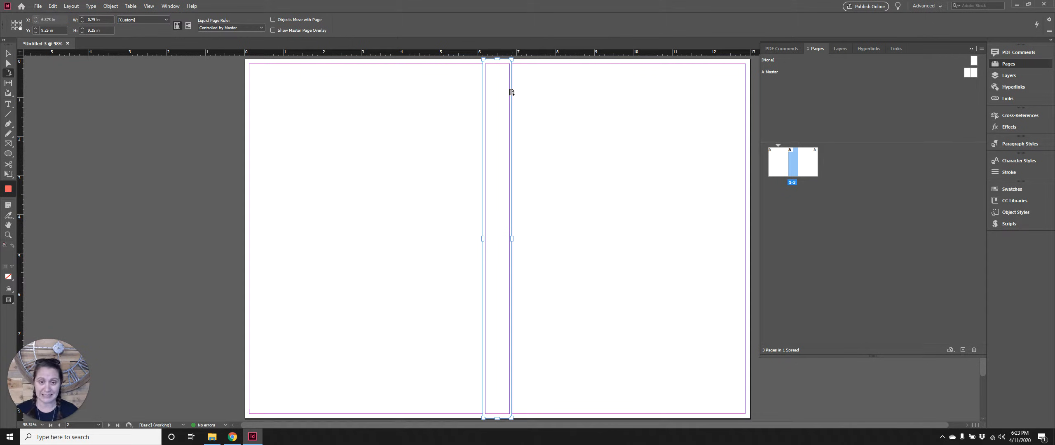
{"action": "mouse_move", "coordinate": [805, 164]}
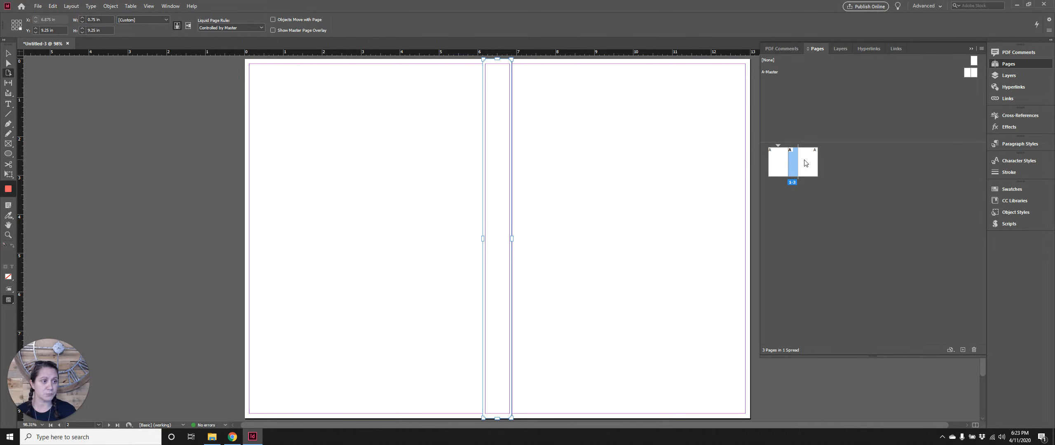
{"action": "mouse_move", "coordinate": [807, 161]}
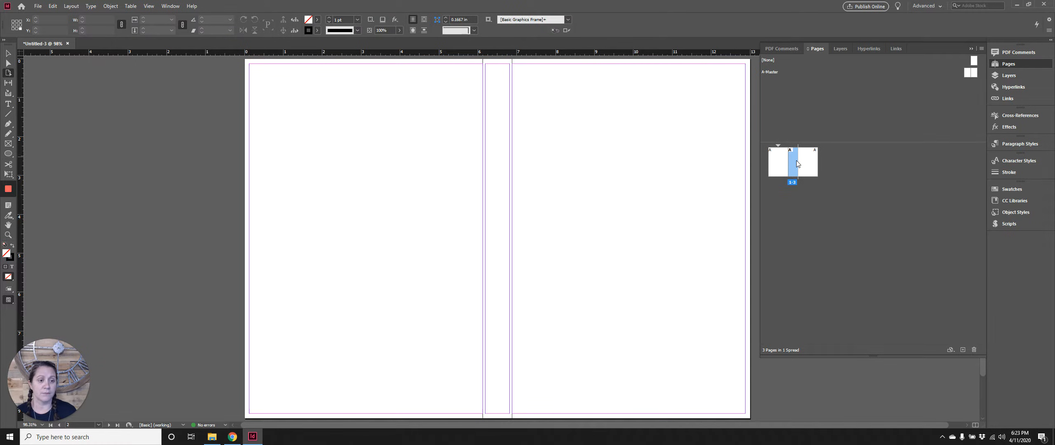
Apply 0.625 in margins to all three selected pages via Margins and Columns
{"action": "left_click", "coordinate": [501, 239]}
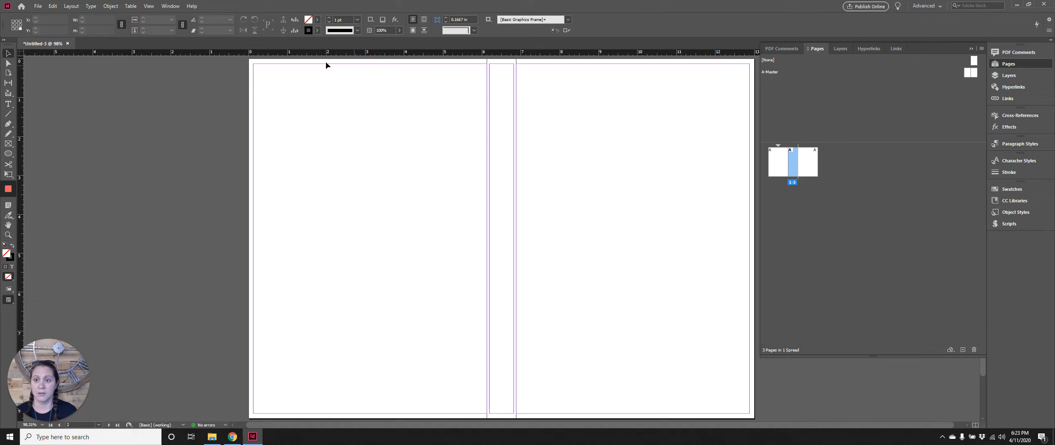
{"action": "mouse_move", "coordinate": [716, 382]}
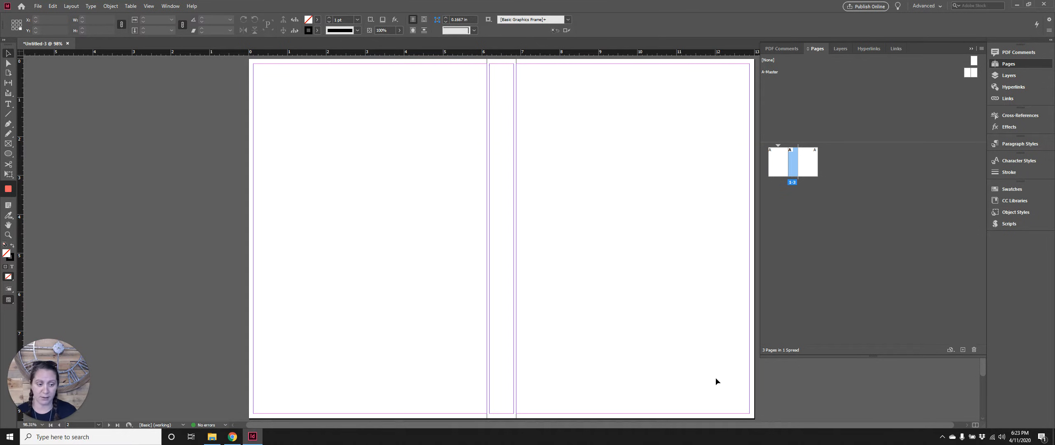
{"action": "mouse_move", "coordinate": [703, 339]}
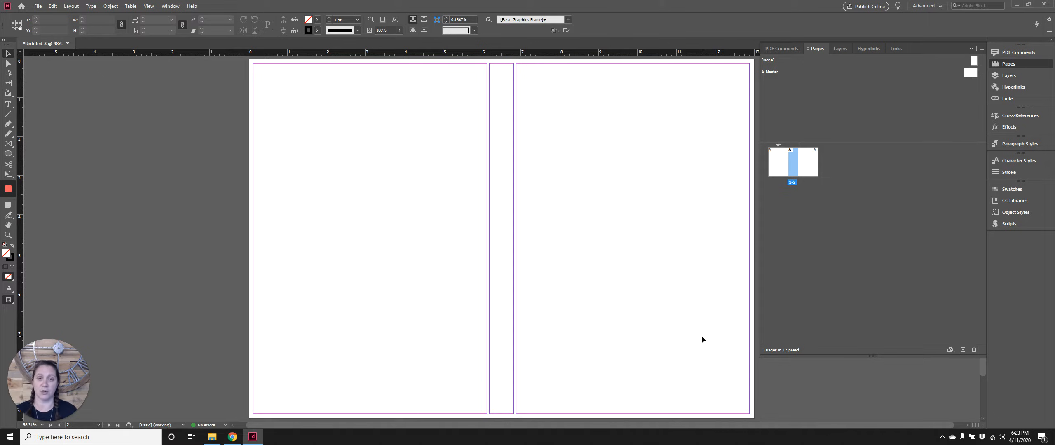
{"action": "mouse_move", "coordinate": [528, 114]}
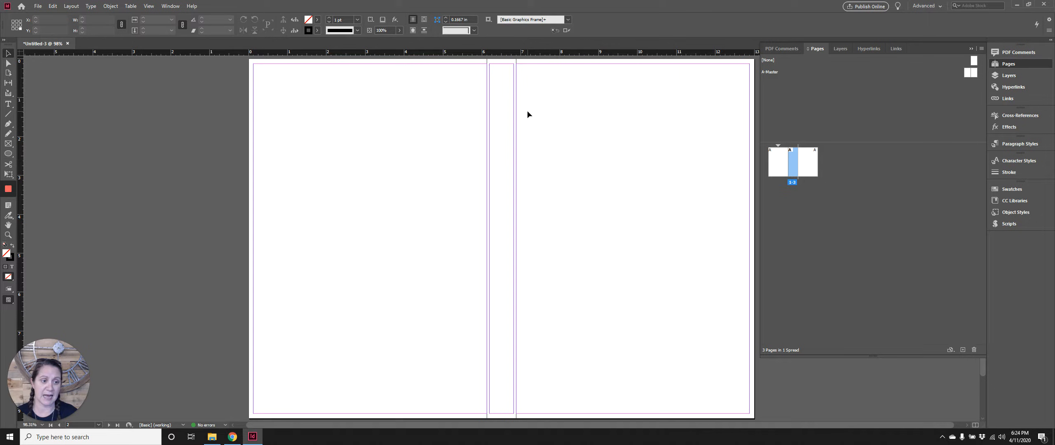
{"action": "mouse_move", "coordinate": [779, 160]}
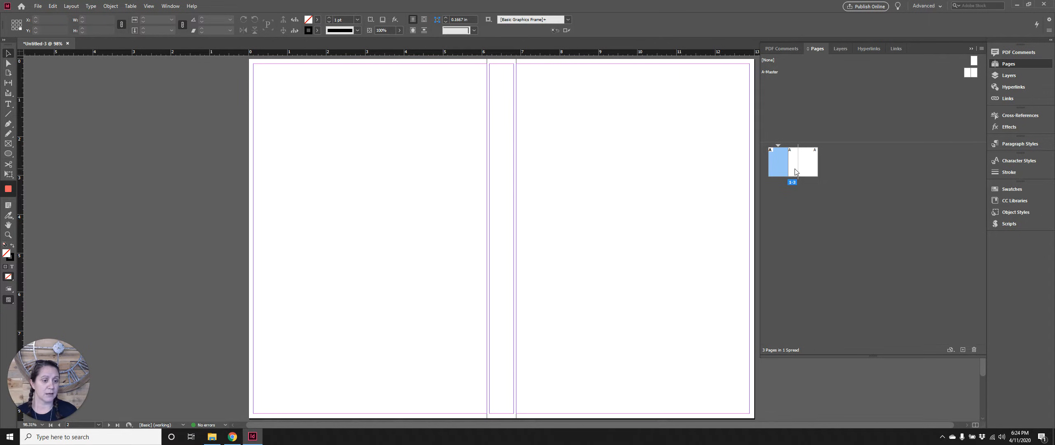
{"action": "left_click", "coordinate": [805, 161]}
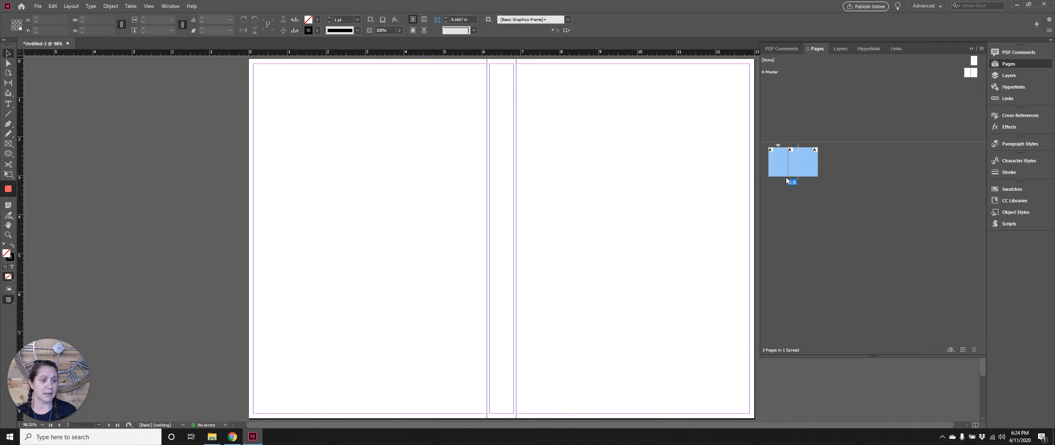
{"action": "left_click", "coordinate": [796, 161]}
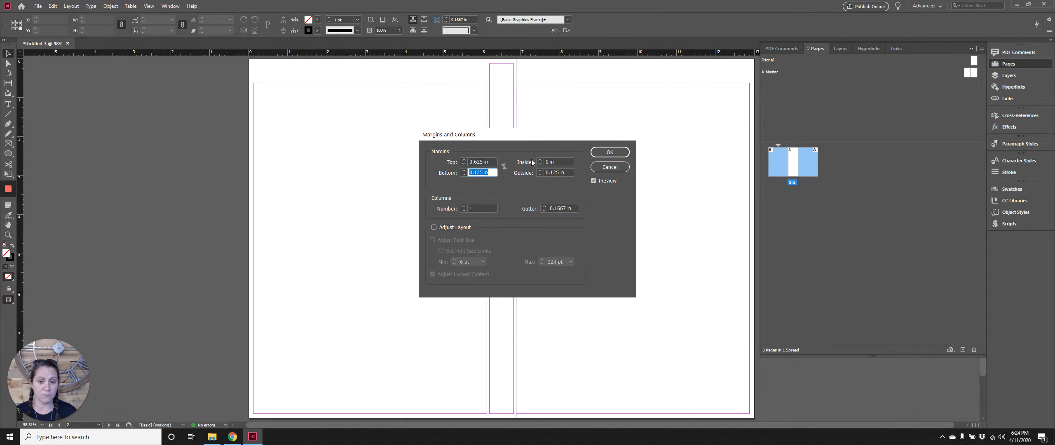
{"action": "type", "text": ".625"}
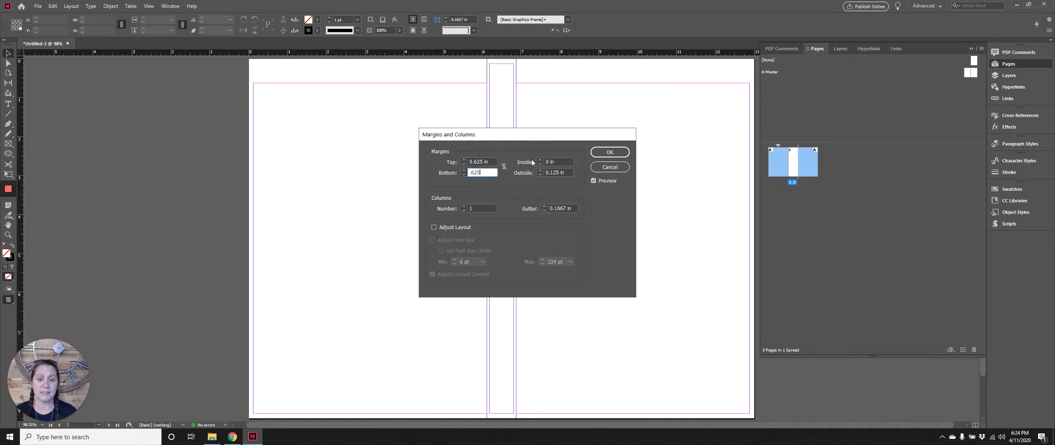
{"action": "left_click", "coordinate": [504, 166]}
{"action": "type", "text": "0.5"}
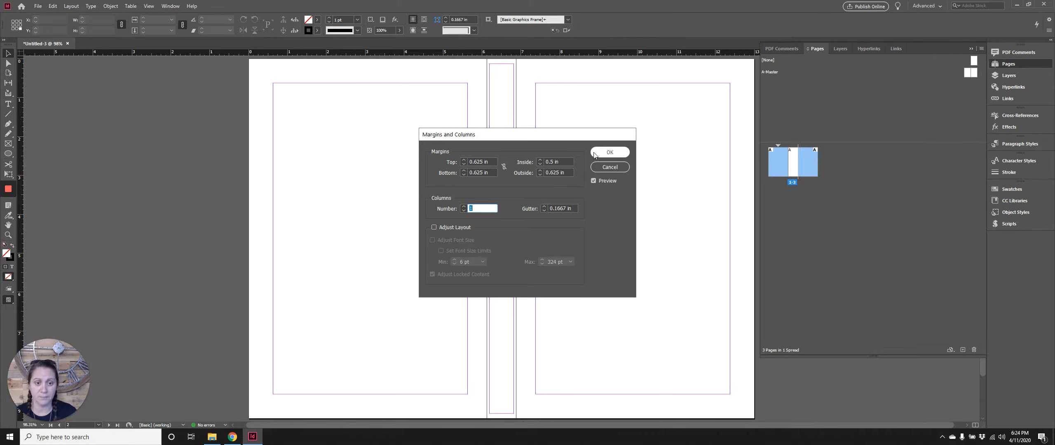
{"action": "left_click", "coordinate": [609, 151]}
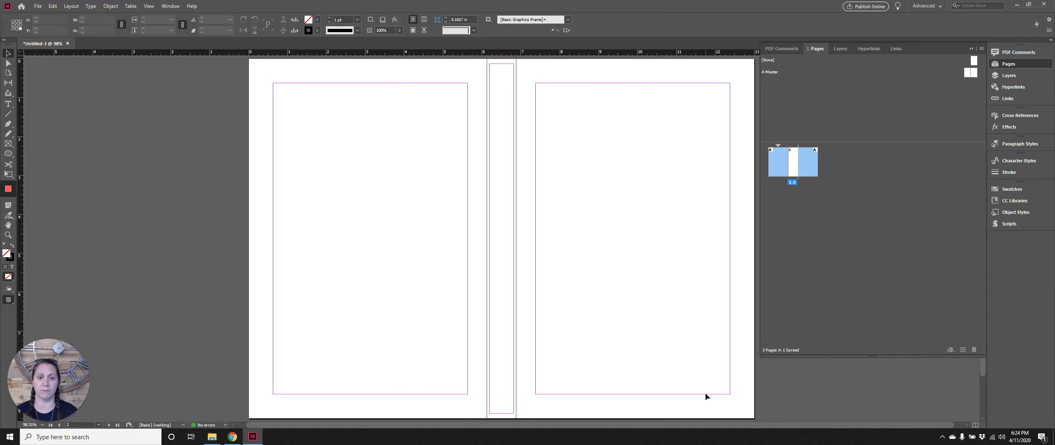
{"action": "mouse_move", "coordinate": [709, 331]}
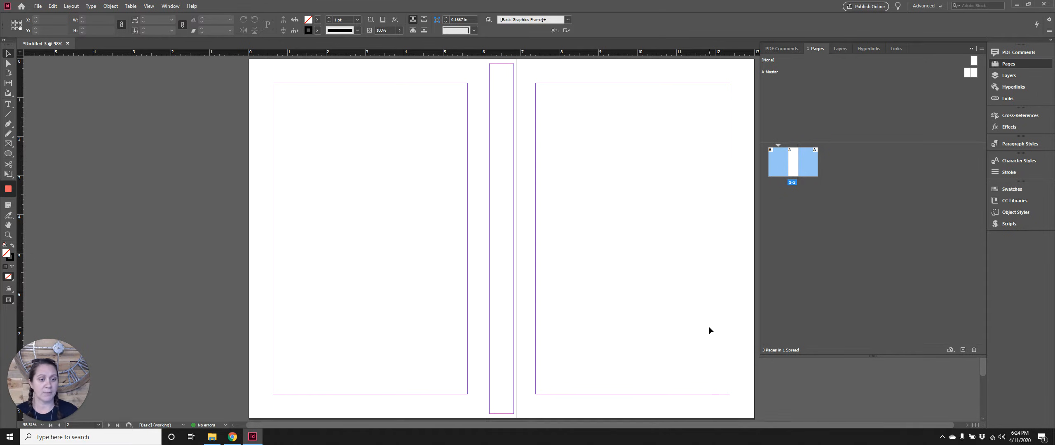
{"action": "mouse_move", "coordinate": [796, 169]}
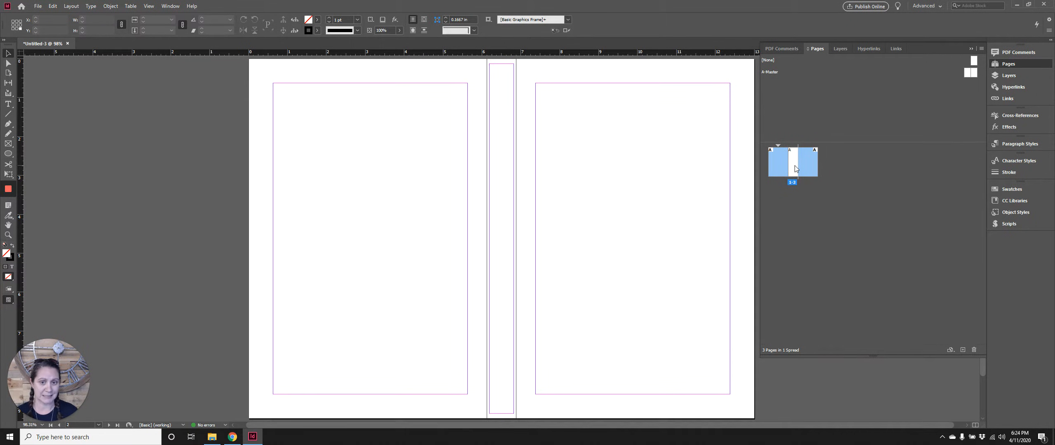
Give the spine page 0.0625 in side margins with 0.625 in top and bottom, then collapse Pages
{"action": "left_click", "coordinate": [793, 162]}
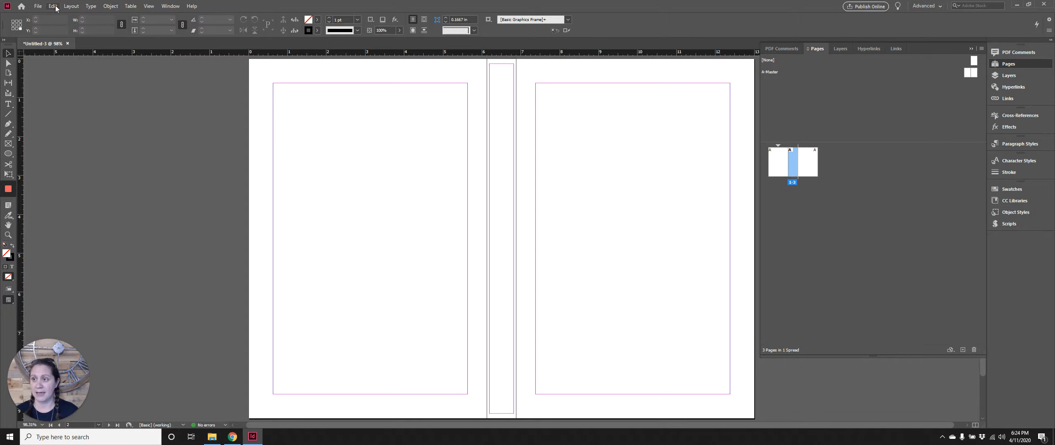
{"action": "left_click", "coordinate": [71, 5]}
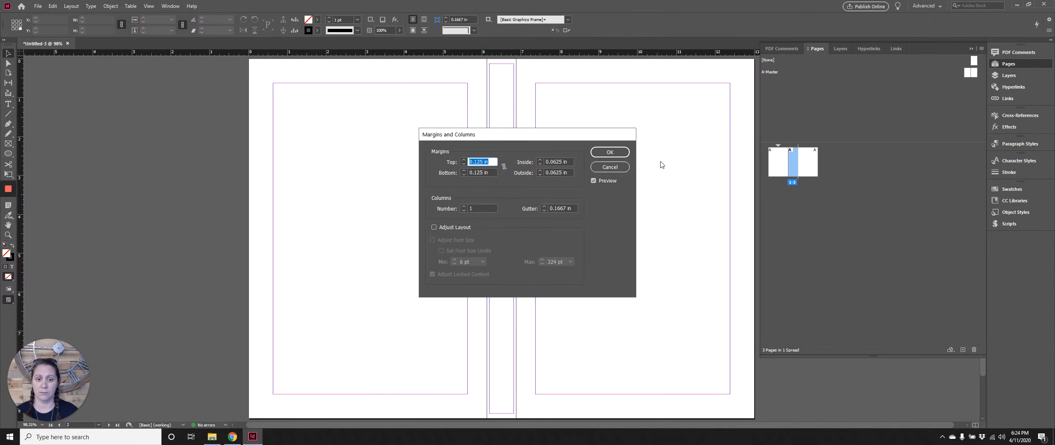
{"action": "mouse_move", "coordinate": [554, 181]}
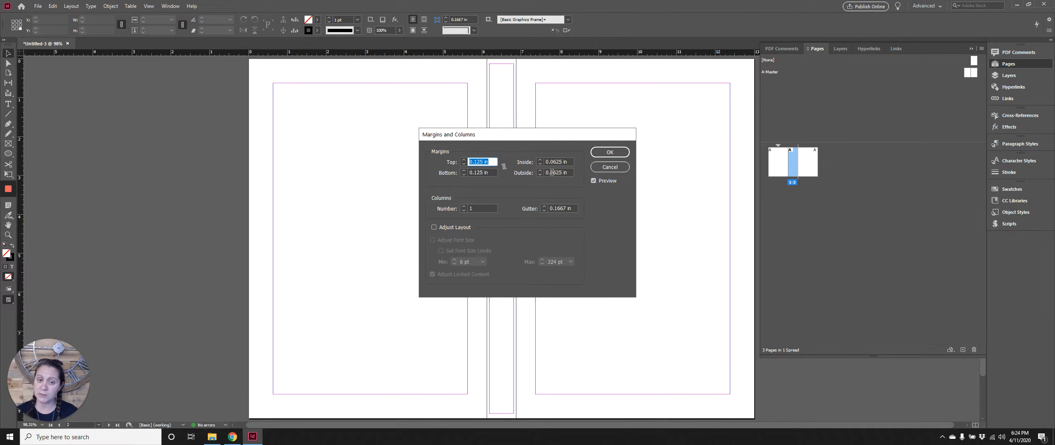
{"action": "type", "text": "4"}
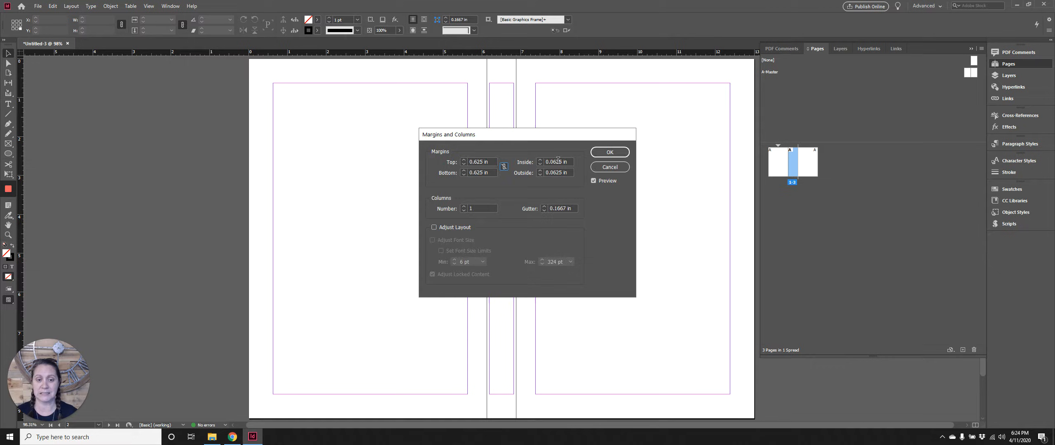
{"action": "left_click", "coordinate": [609, 151]}
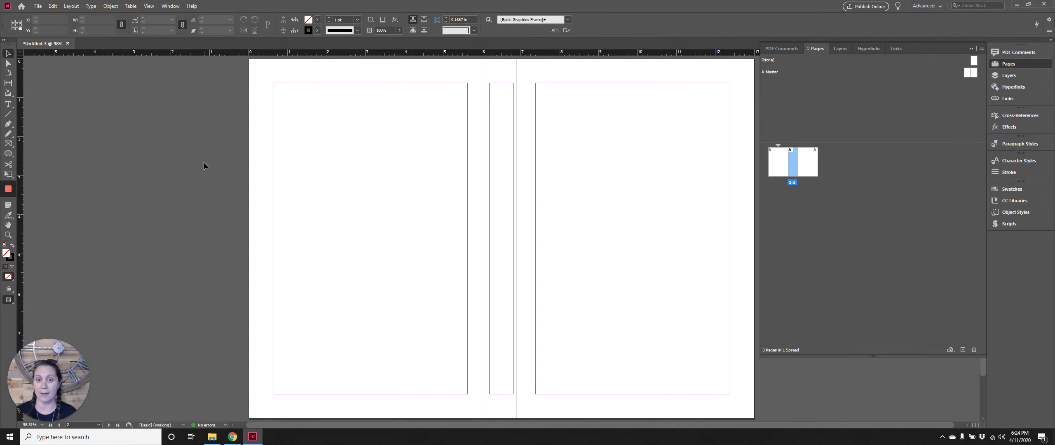
{"action": "mouse_move", "coordinate": [963, 50]}
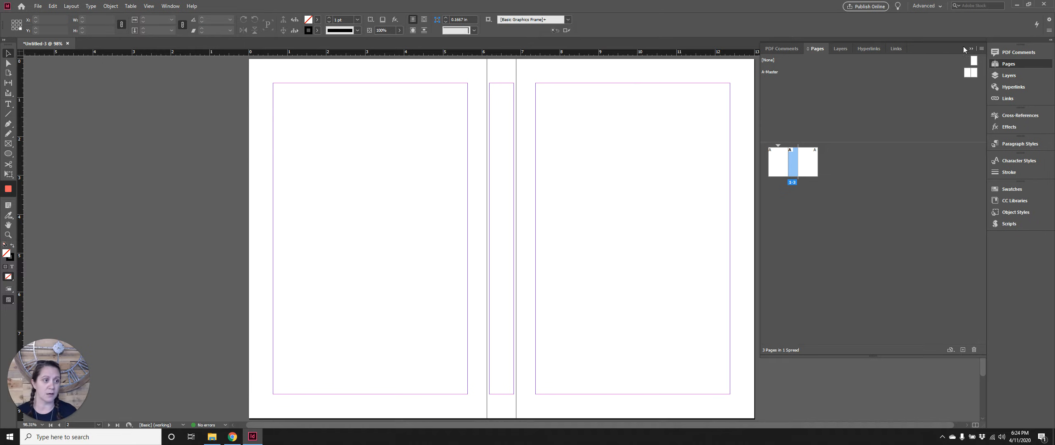
{"action": "left_click", "coordinate": [964, 48]}
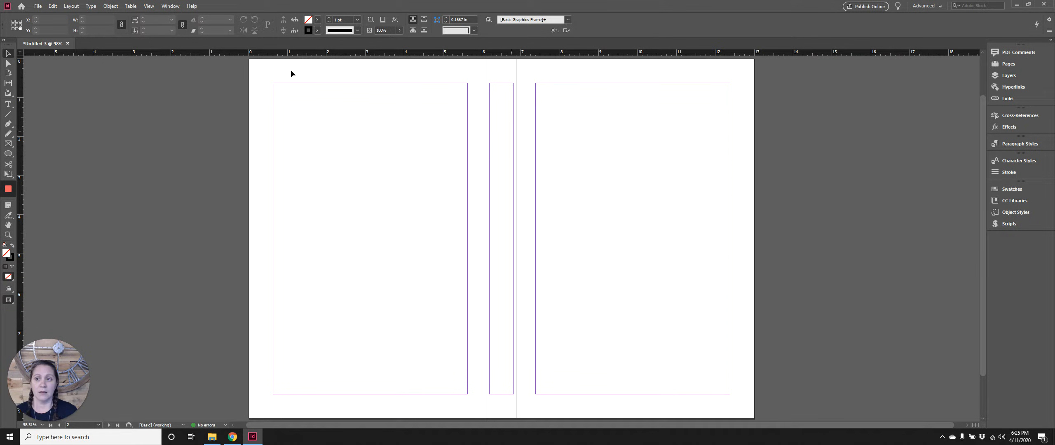
{"action": "left_click", "coordinate": [38, 6]}
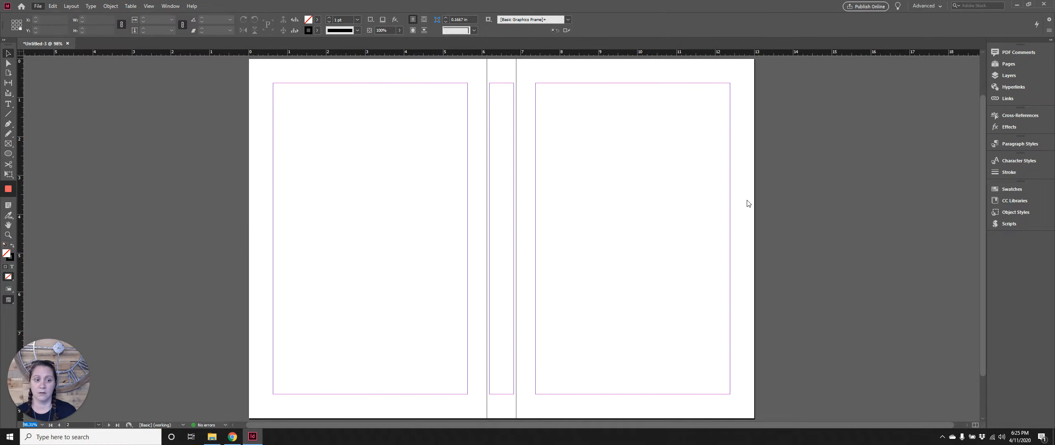
{"action": "left_click", "coordinate": [121, 43]}
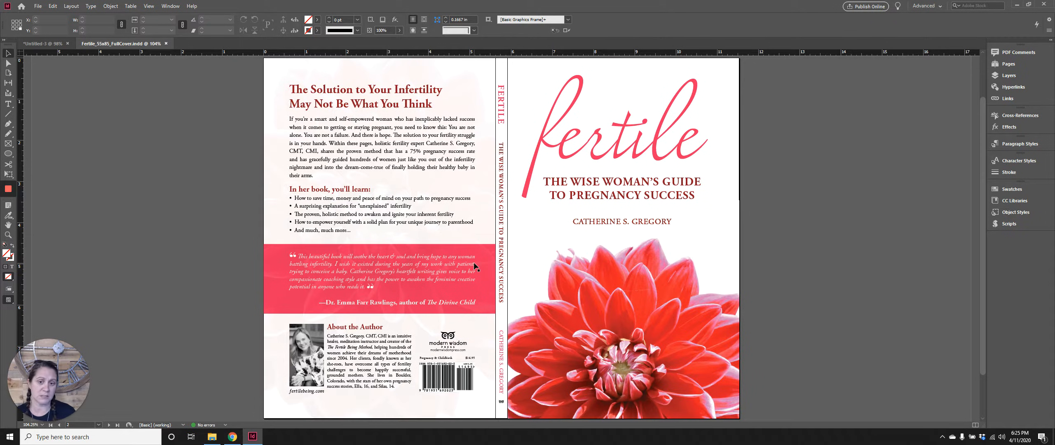
{"action": "mouse_move", "coordinate": [706, 252]}
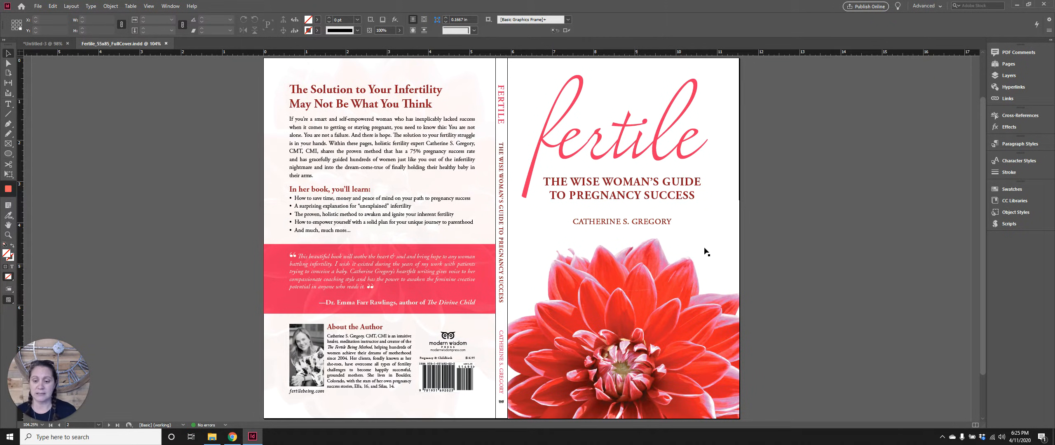
{"action": "mouse_move", "coordinate": [1008, 243]}
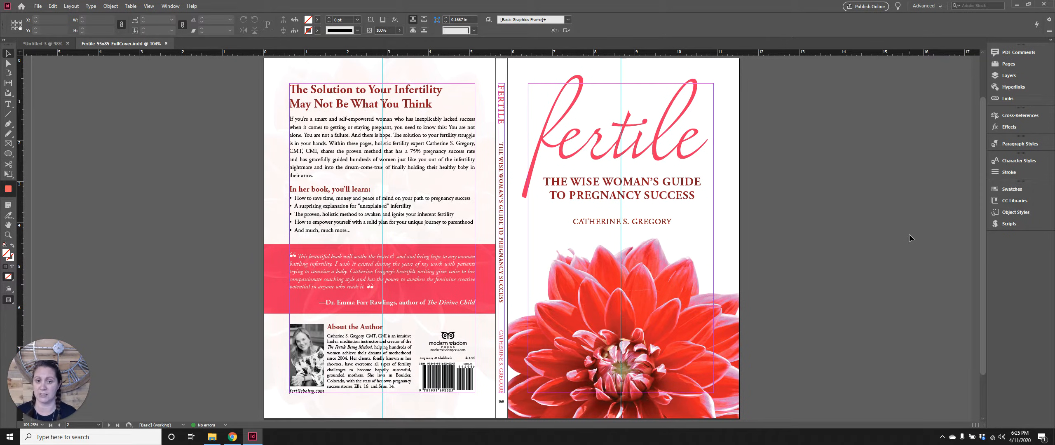
{"action": "left_click", "coordinate": [1007, 75]}
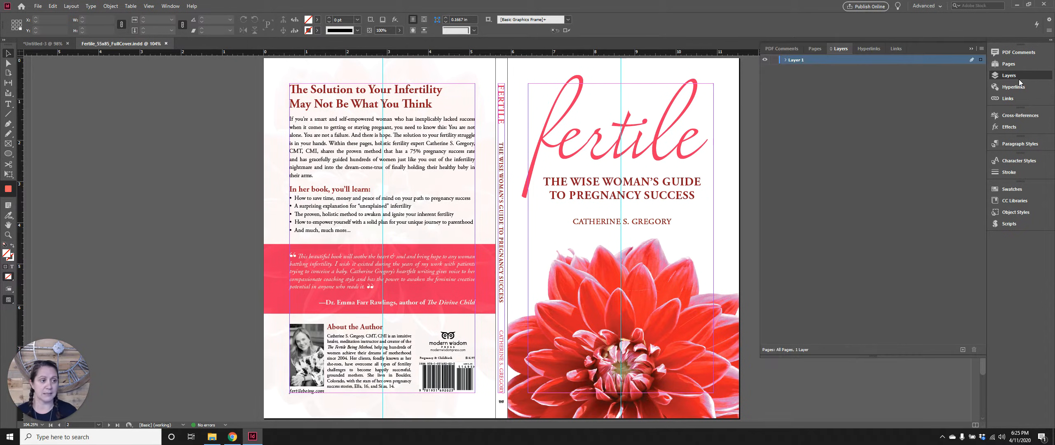
{"action": "left_click", "coordinate": [785, 60]}
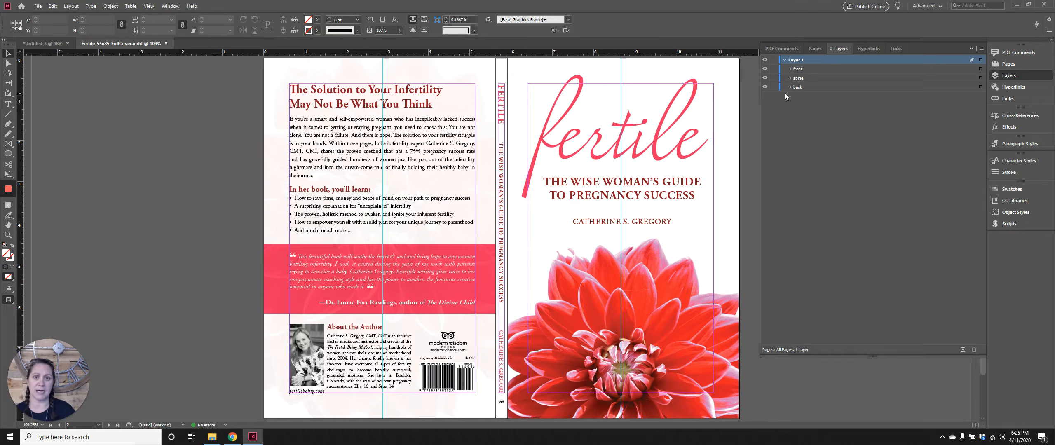
{"action": "mouse_move", "coordinate": [868, 49]}
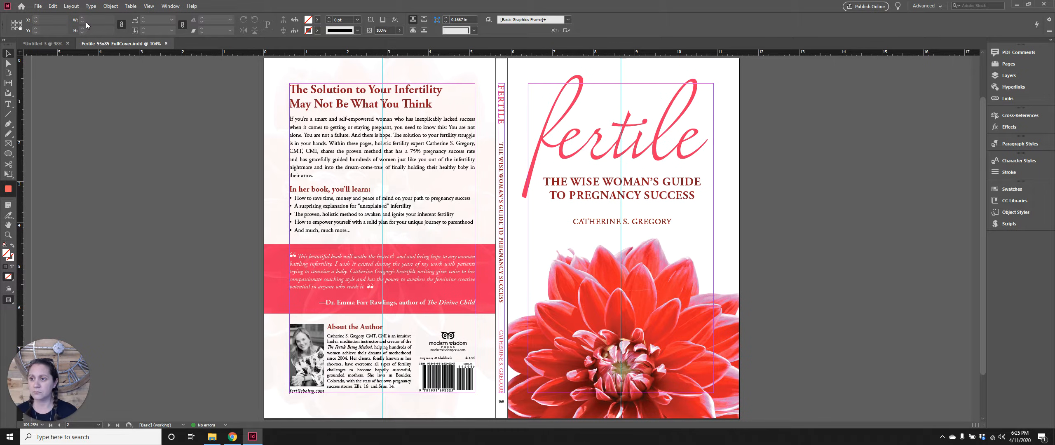
Export the cover as a PDF/X-1a print PDF test file, as a single spread
{"action": "left_click", "coordinate": [39, 6]}
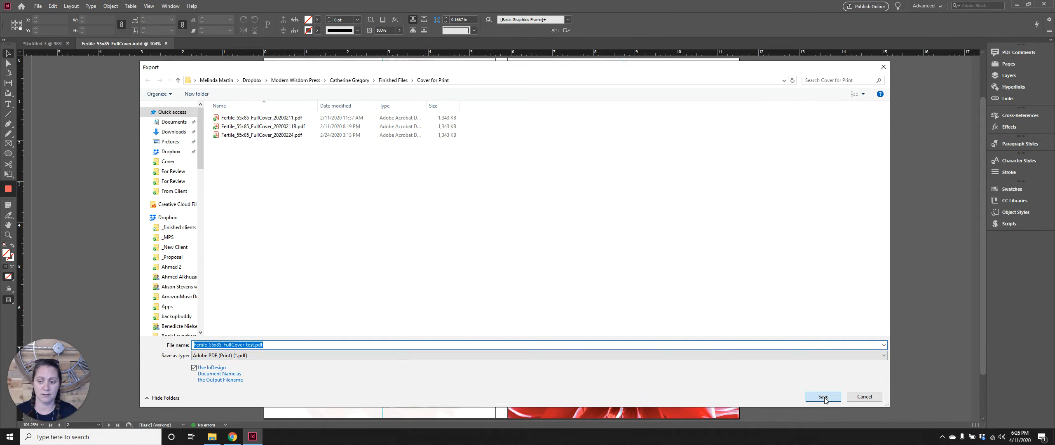
{"action": "left_click", "coordinate": [823, 397]}
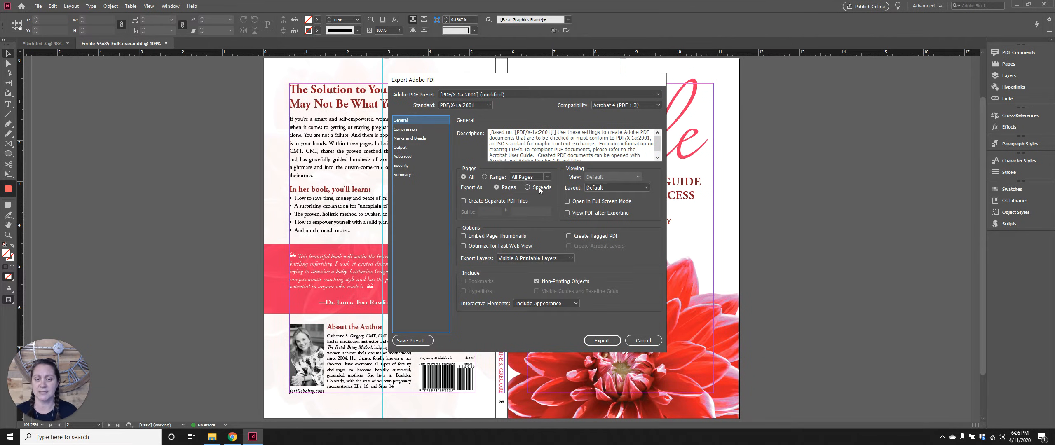
{"action": "left_click", "coordinate": [528, 188]}
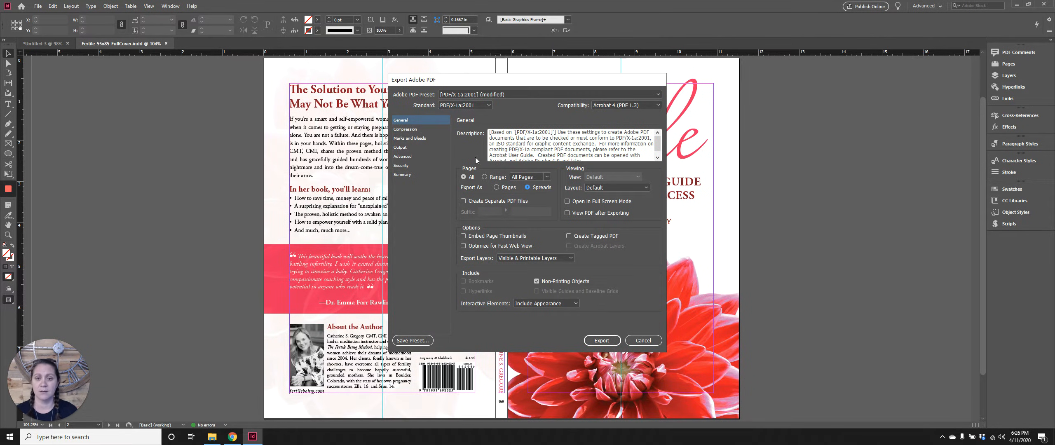
{"action": "mouse_move", "coordinate": [559, 305]}
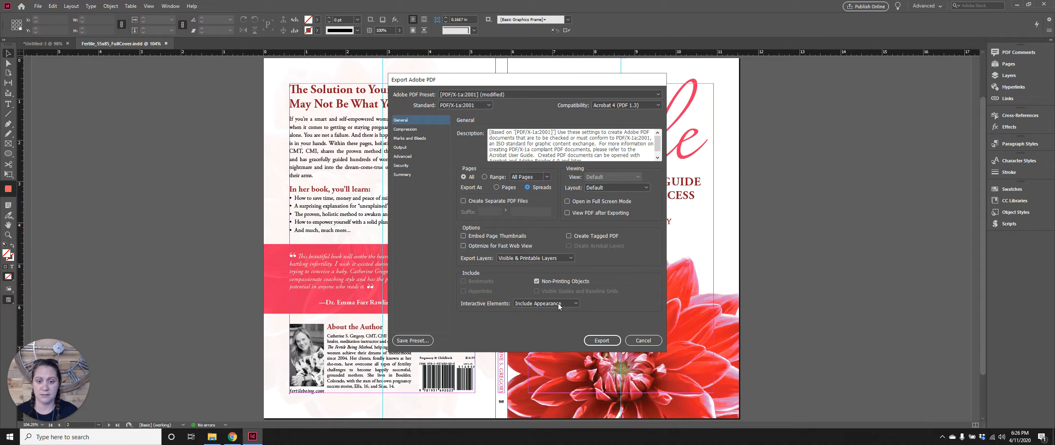
{"action": "left_click", "coordinate": [601, 341]}
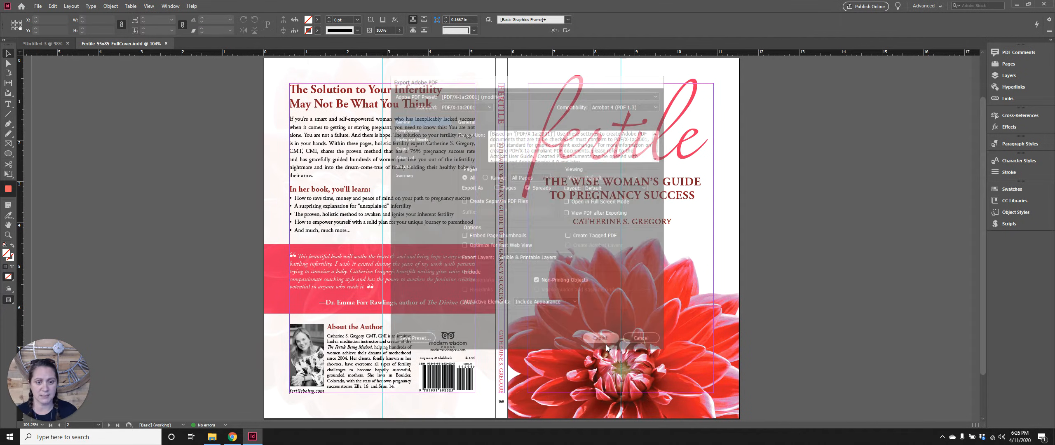
{"action": "left_click", "coordinate": [639, 337]}
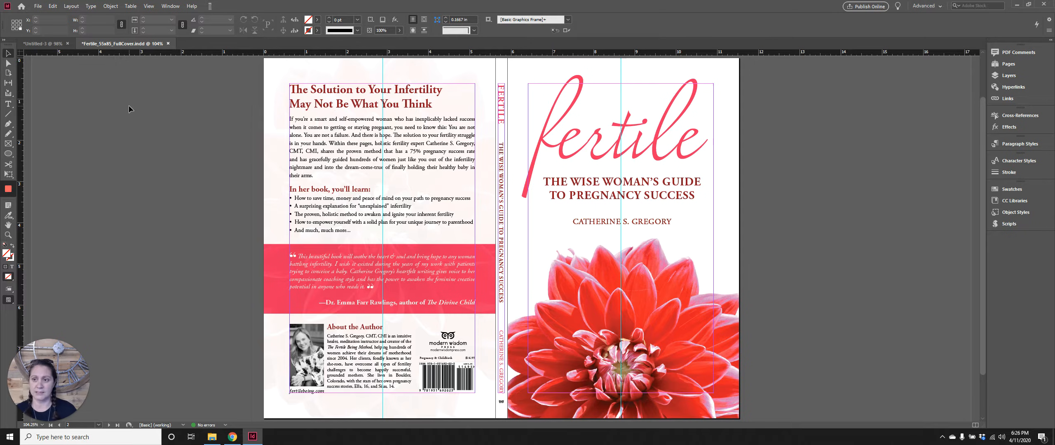
{"action": "mouse_move", "coordinate": [119, 130]}
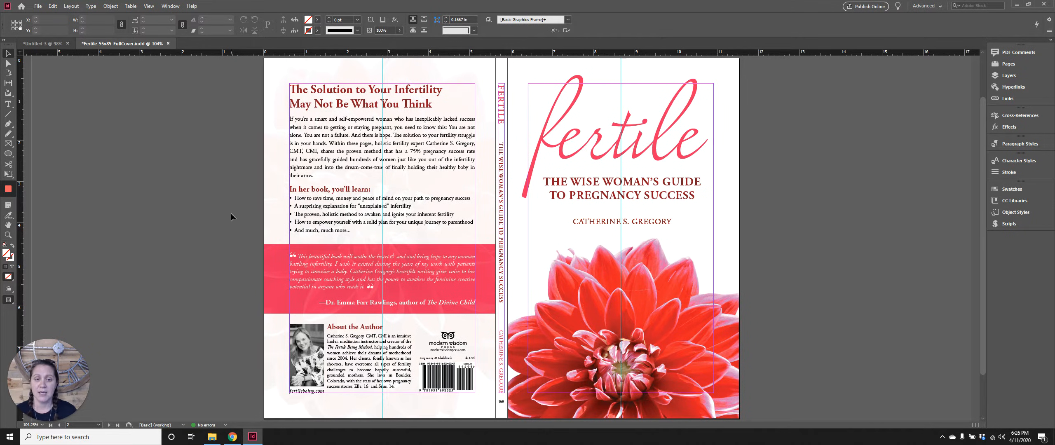
{"action": "mouse_move", "coordinate": [127, 173]}
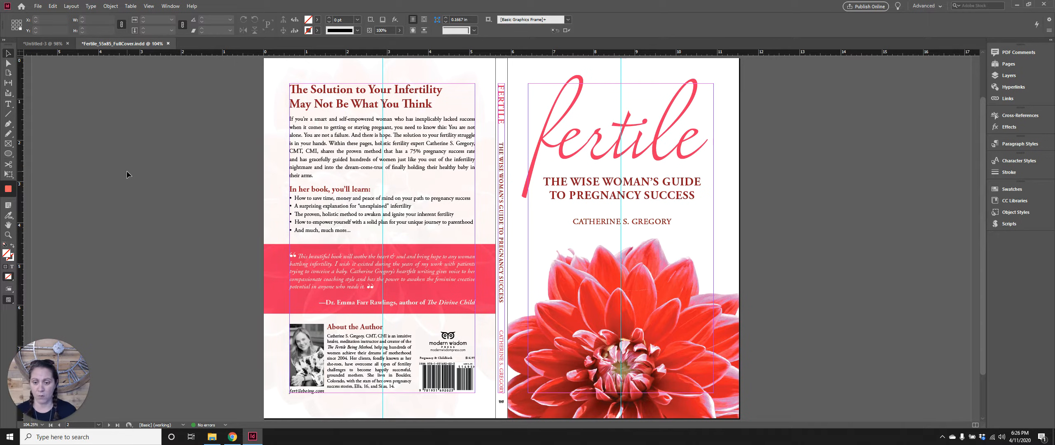
{"action": "mouse_move", "coordinate": [123, 112]}
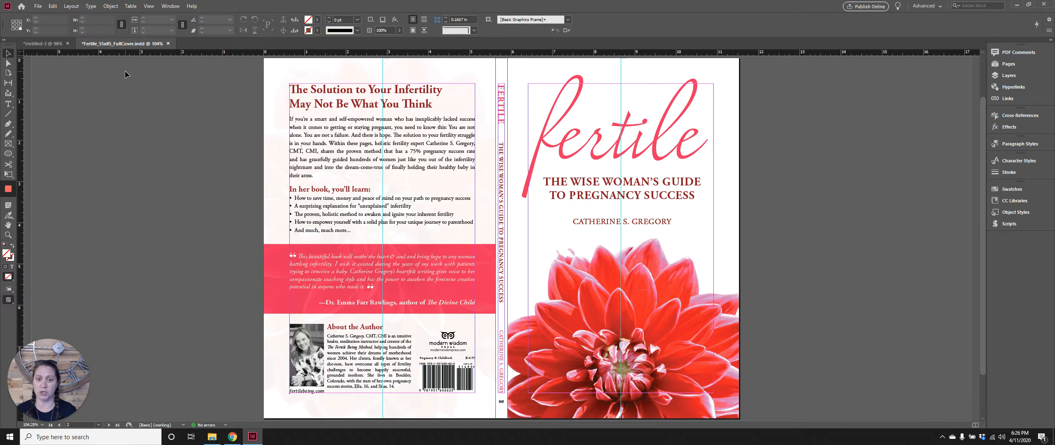
Start a new export and switch the format from PDF to JPEG
{"action": "left_click", "coordinate": [38, 6]}
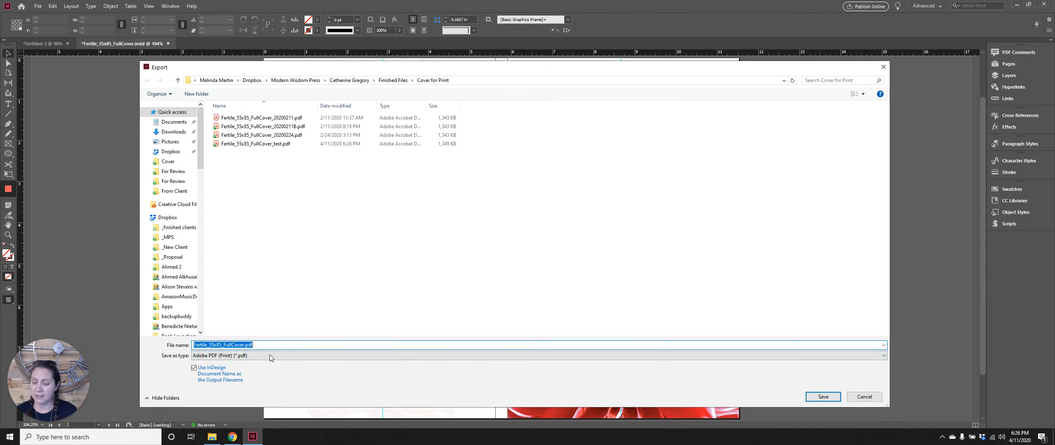
{"action": "left_click", "coordinate": [286, 344]}
{"action": "type", "text": "_test8"}
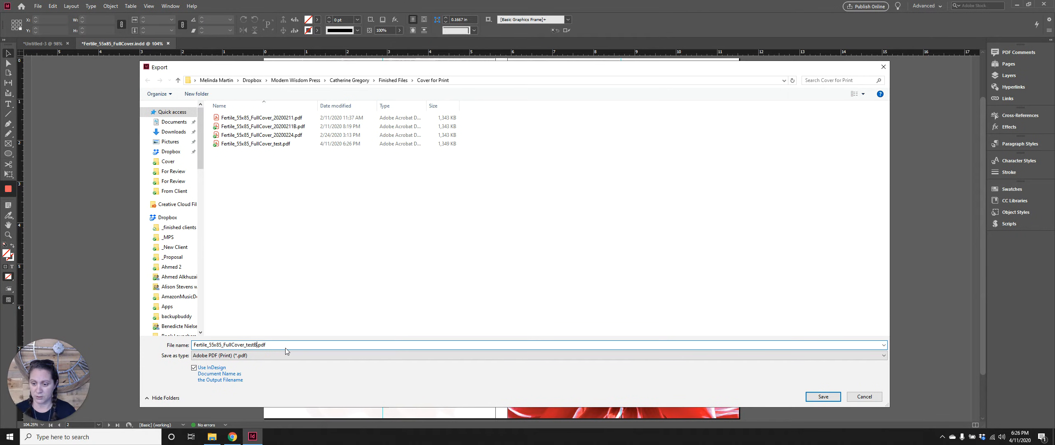
{"action": "left_click", "coordinate": [821, 397]}
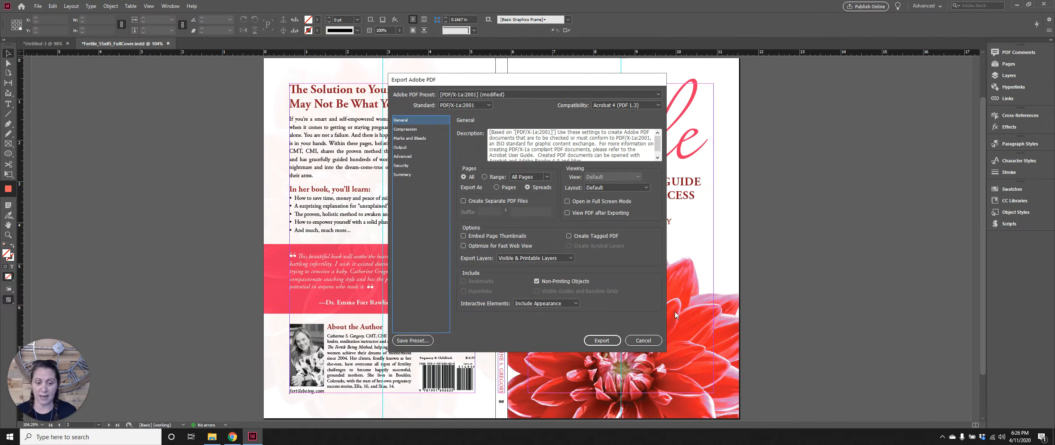
{"action": "left_click", "coordinate": [641, 340]}
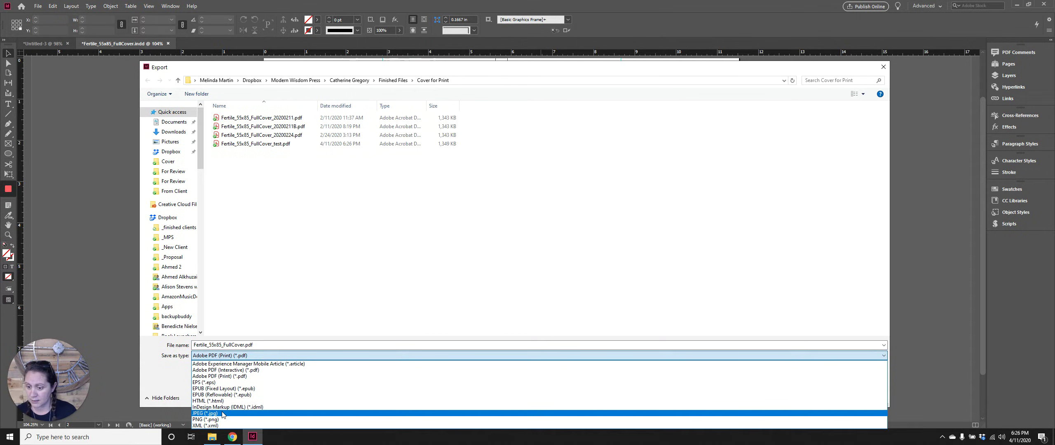
{"action": "left_click", "coordinate": [205, 414]}
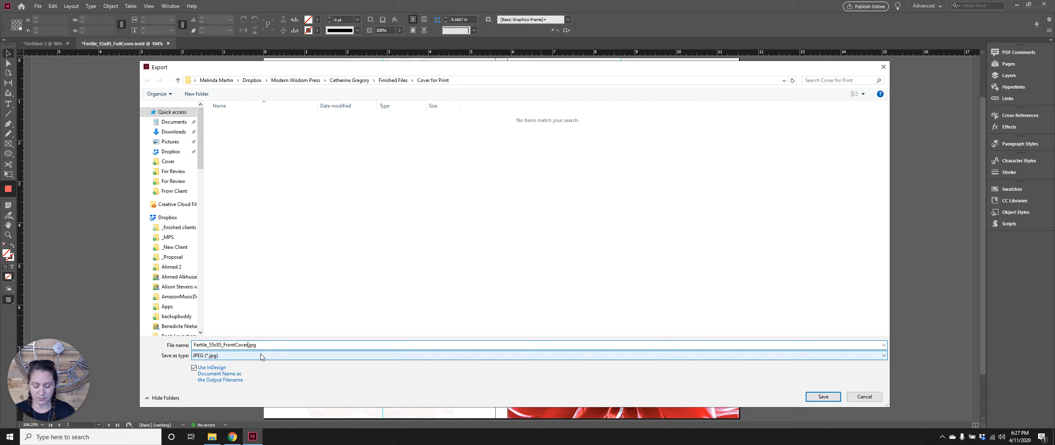
Name the export Fertile_55x85_FrontCover_20200411.jpg
{"action": "type", "text": "_"}
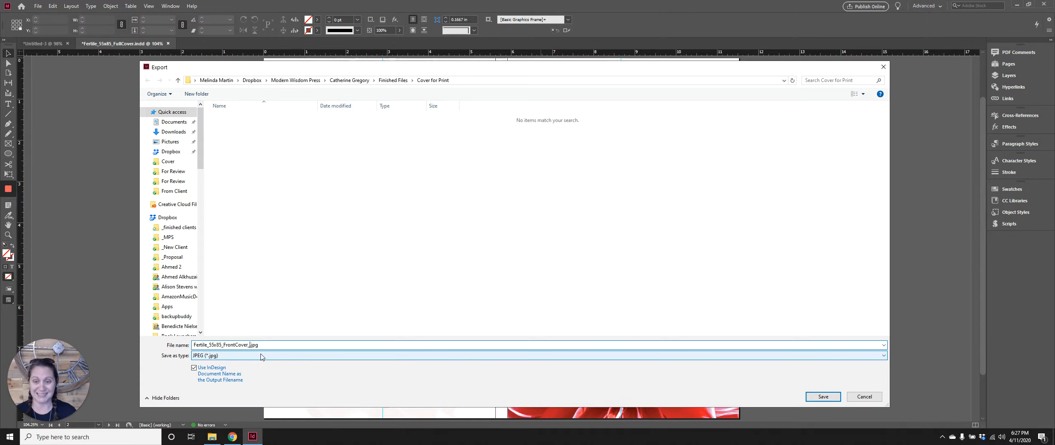
{"action": "type", "text": "_2020"}
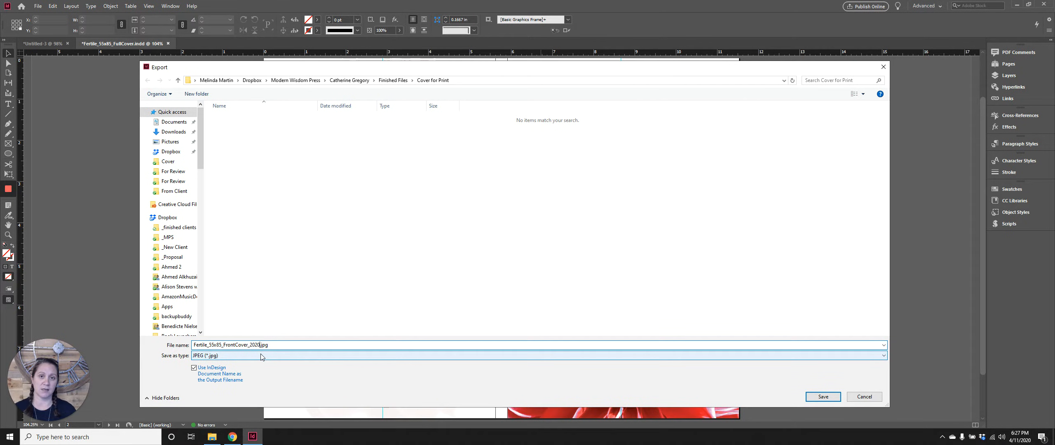
{"action": "type", "text": "0411"}
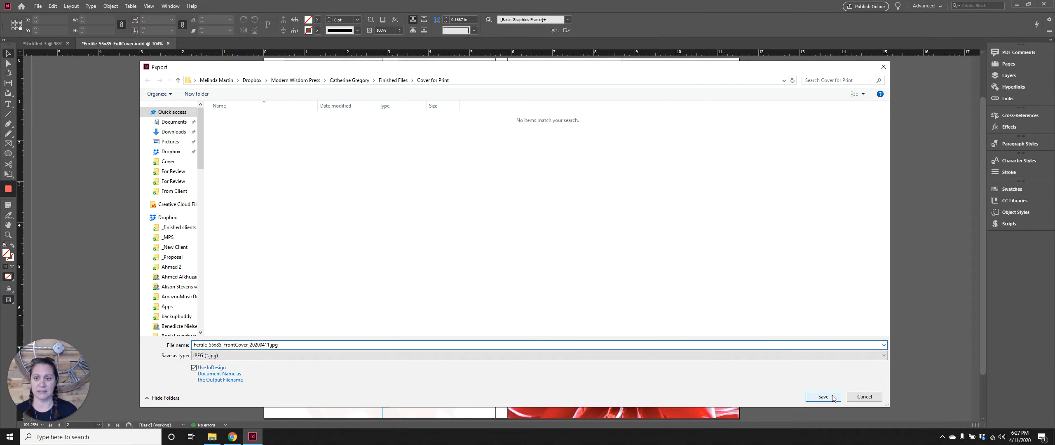
Export page 3 only as a 300 ppi RGB maximum-quality JPEG
{"action": "left_click", "coordinate": [822, 397]}
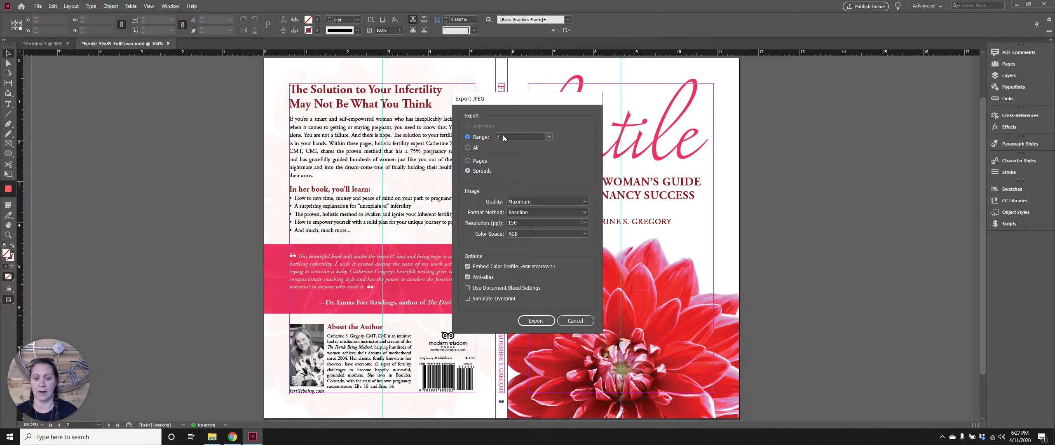
{"action": "left_click", "coordinate": [468, 161]}
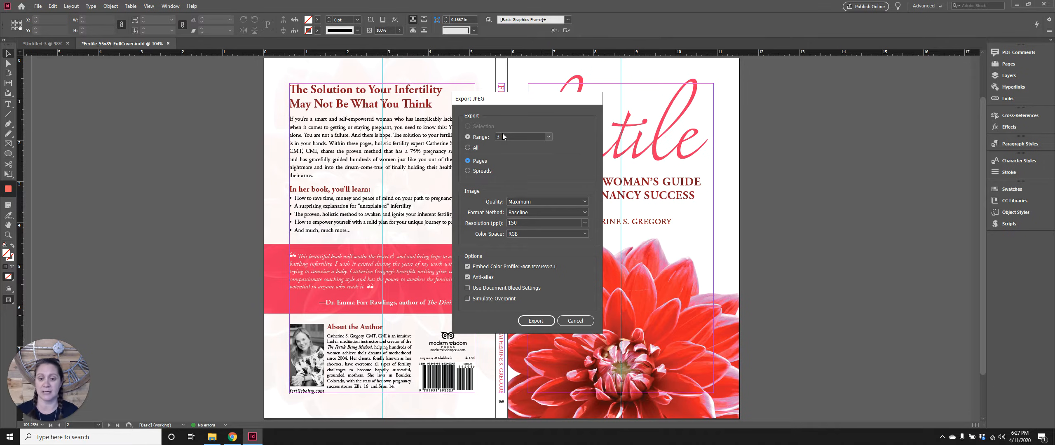
{"action": "mouse_move", "coordinate": [564, 231]}
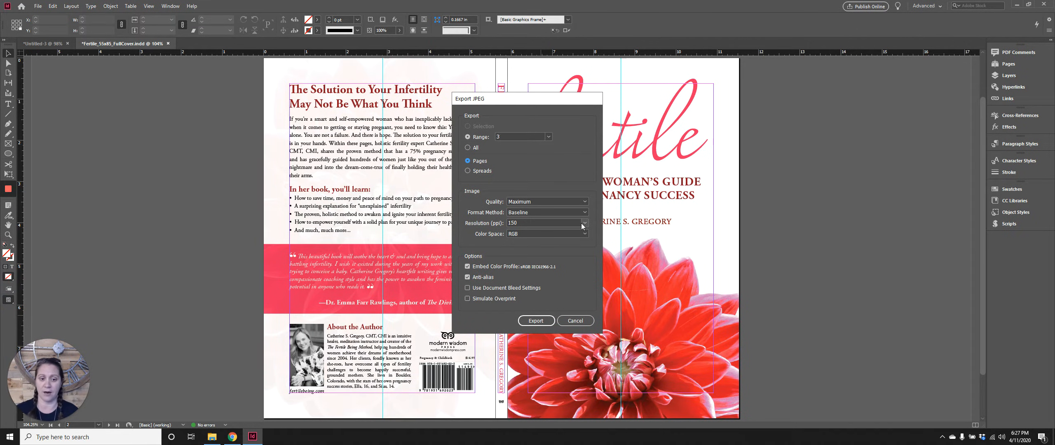
{"action": "left_click", "coordinate": [584, 223]}
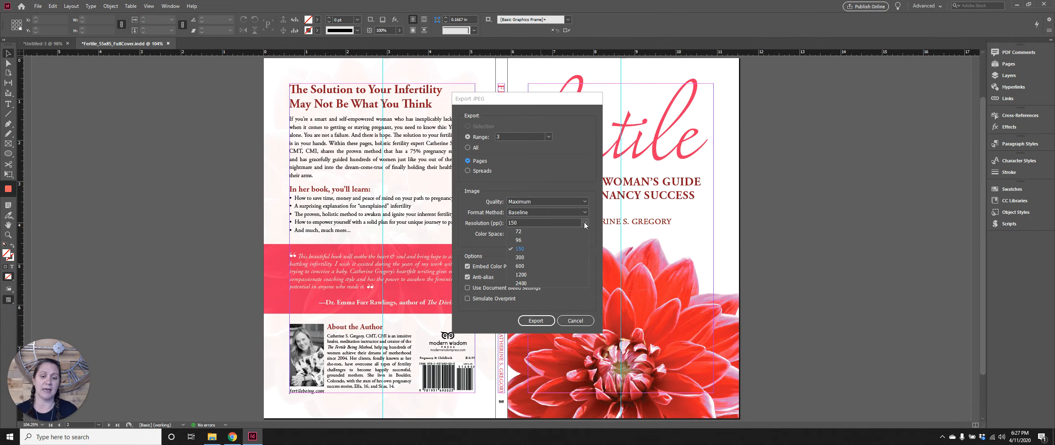
{"action": "left_click", "coordinate": [520, 257]}
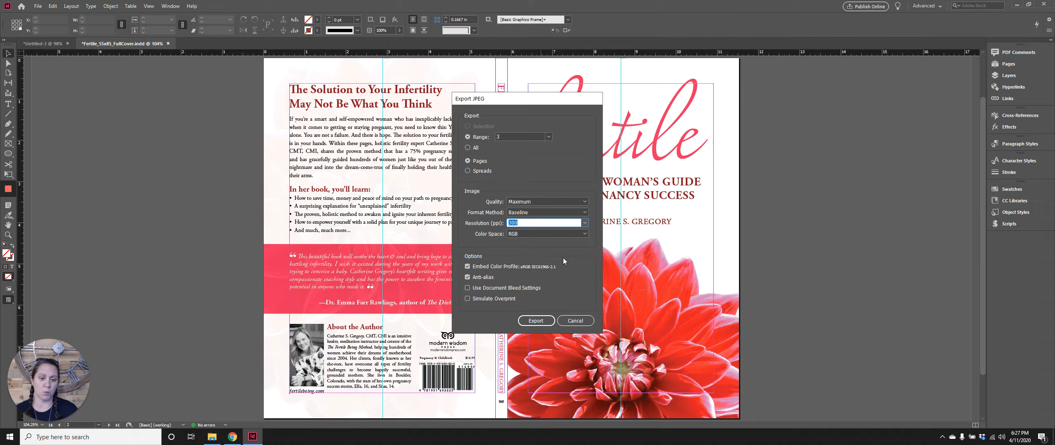
{"action": "mouse_move", "coordinate": [564, 258]}
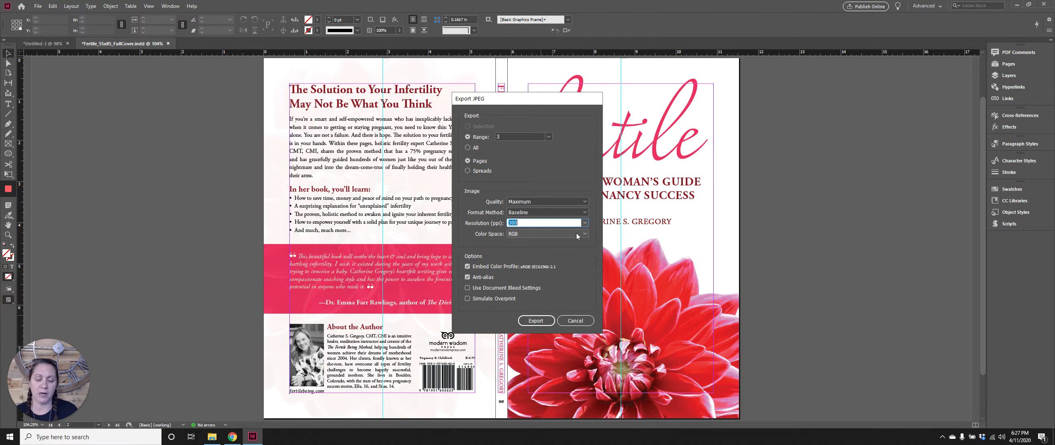
{"action": "left_click", "coordinate": [583, 234]}
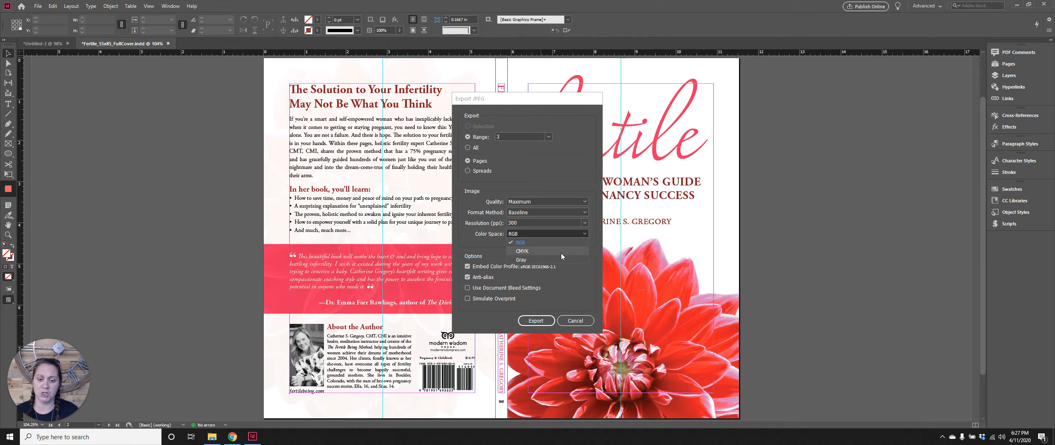
{"action": "mouse_move", "coordinate": [559, 242]}
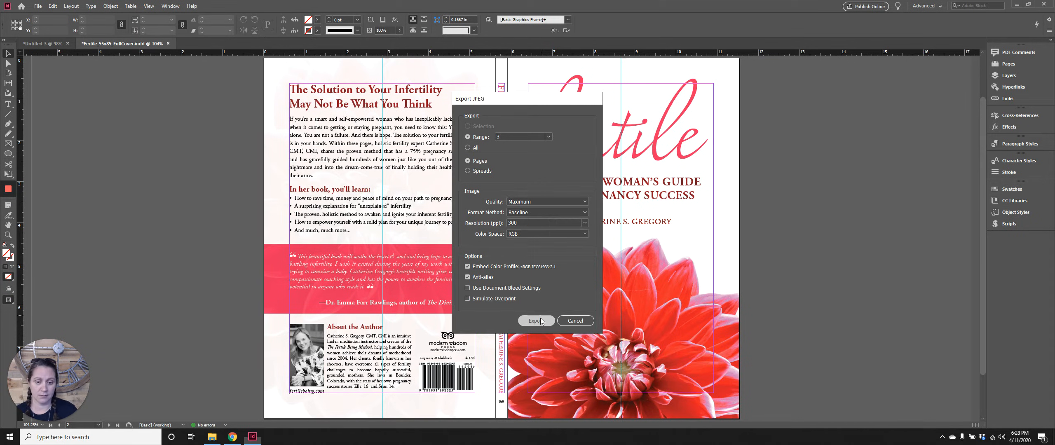
{"action": "left_click", "coordinate": [536, 321]}
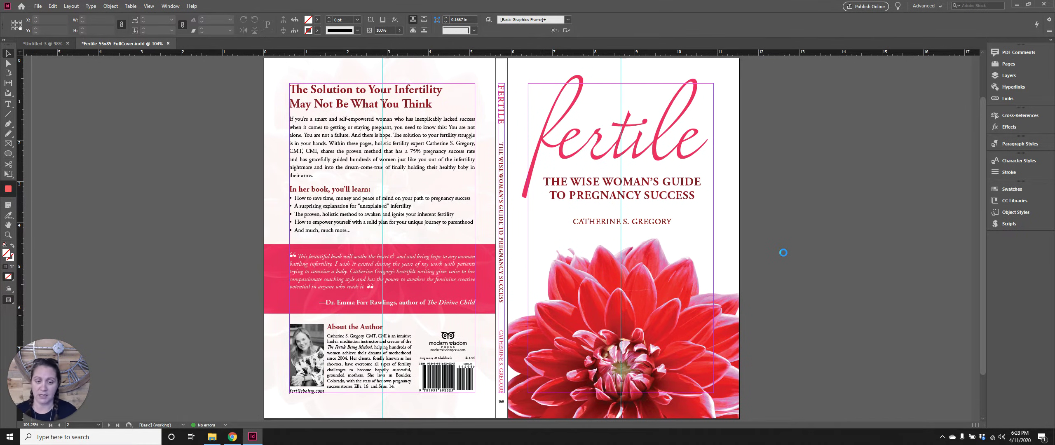
{"action": "mouse_move", "coordinate": [752, 289]}
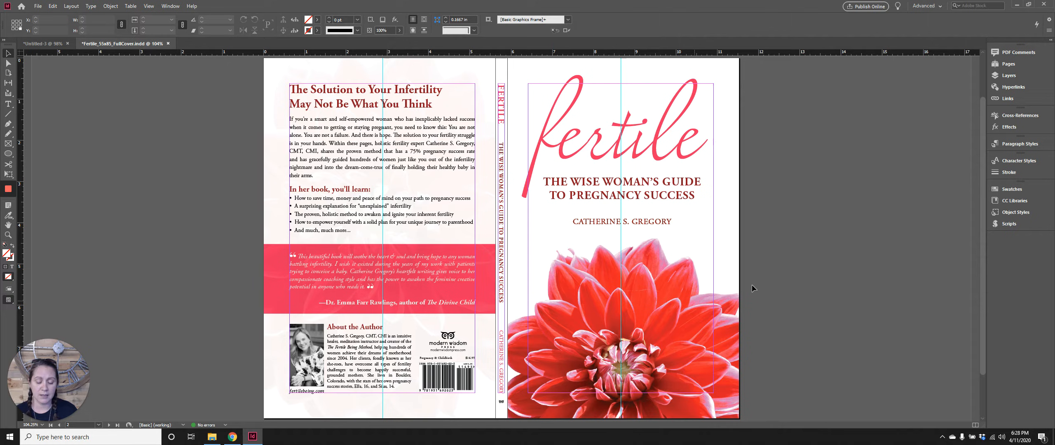
{"action": "mouse_move", "coordinate": [550, 118]}
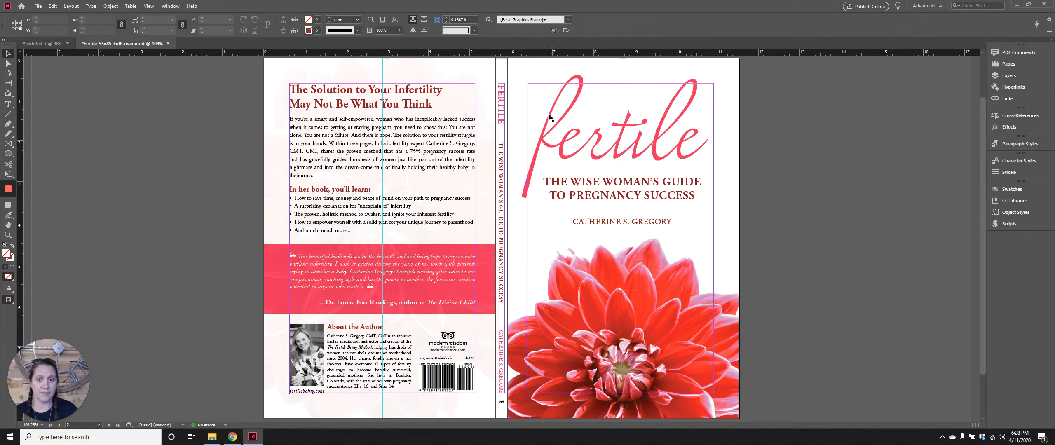
{"action": "mouse_move", "coordinate": [192, 126]}
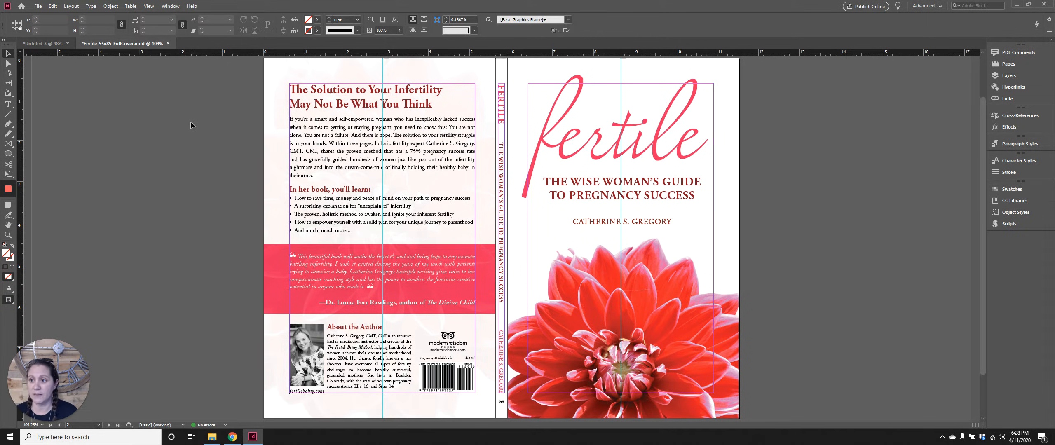
{"action": "mouse_move", "coordinate": [249, 356]}
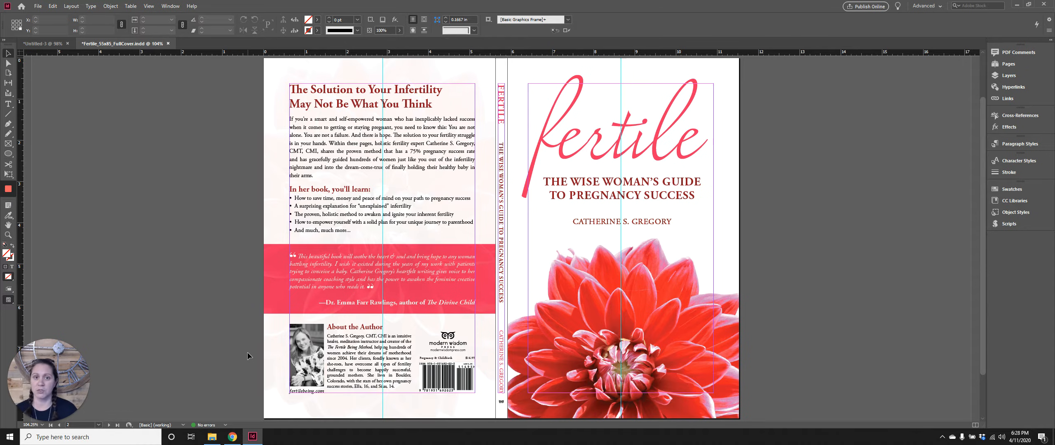
{"action": "mouse_move", "coordinate": [241, 321]}
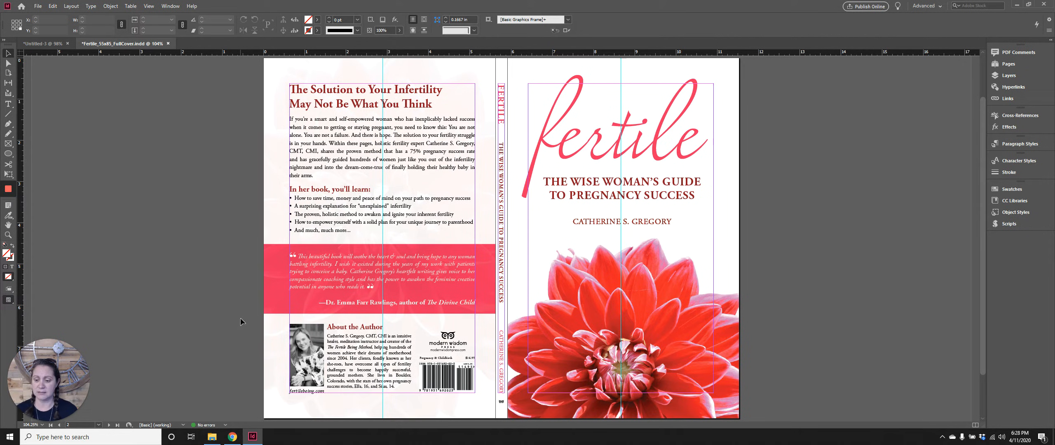
{"action": "mouse_move", "coordinate": [234, 281]}
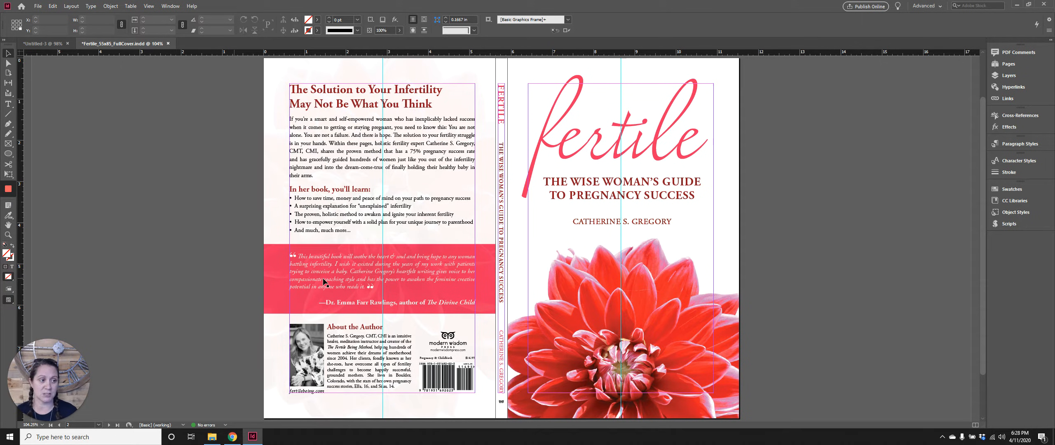
{"action": "mouse_move", "coordinate": [504, 310]}
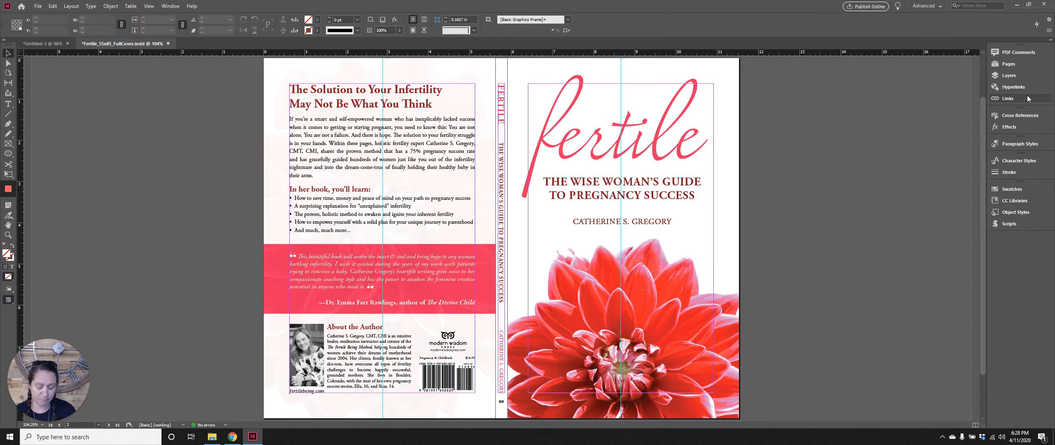
Review the cover's linked images in the Links panel, then go to the file commands
{"action": "left_click", "coordinate": [995, 98]}
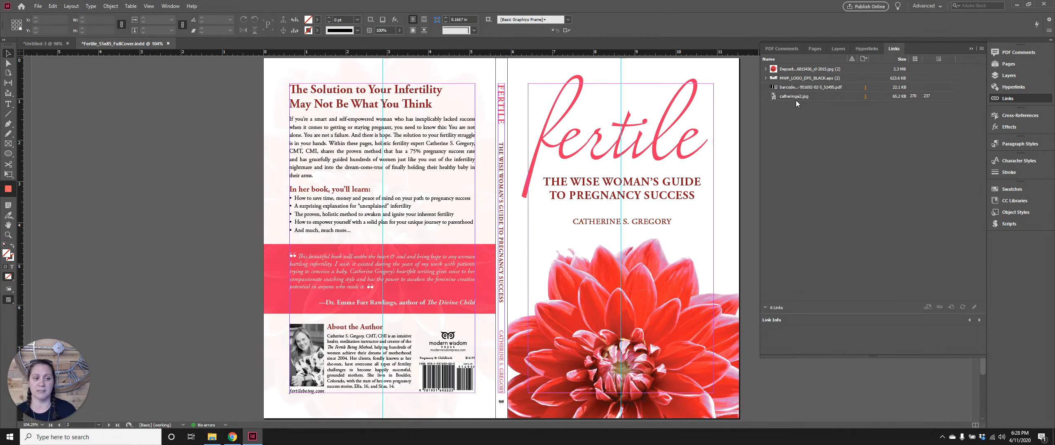
{"action": "mouse_move", "coordinate": [795, 79]}
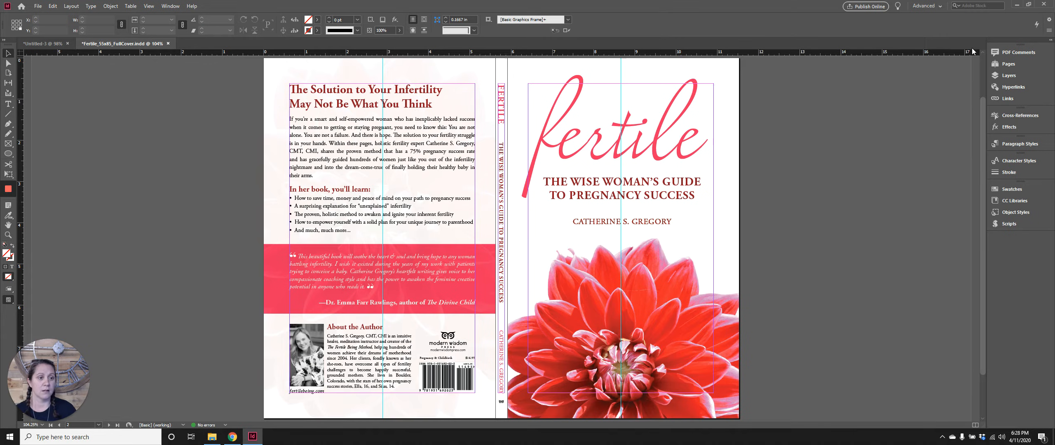
{"action": "left_click", "coordinate": [38, 5]}
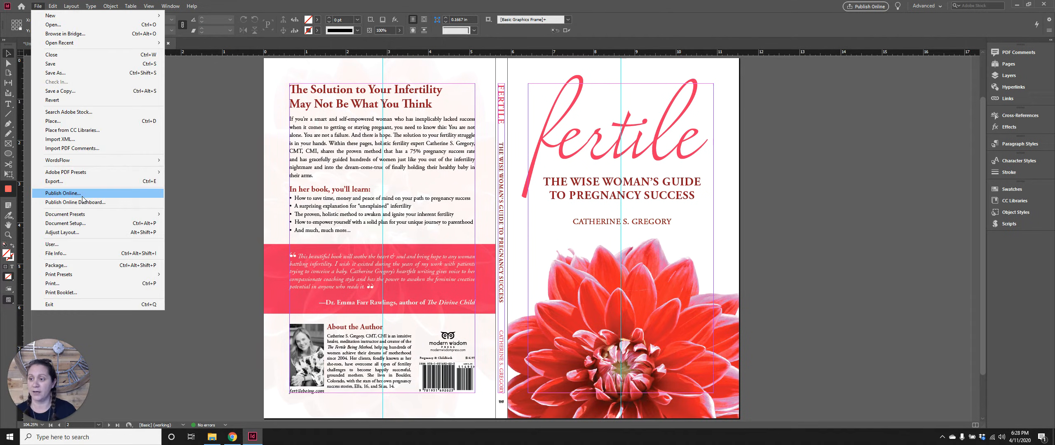
Package the cover into Downloads, saving first, with _test appended to the folder name
{"action": "left_click", "coordinate": [56, 265]}
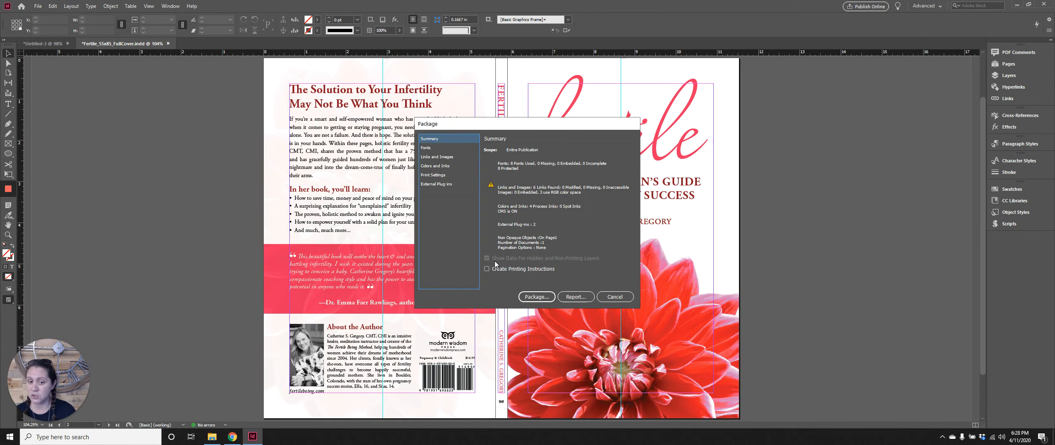
{"action": "left_click", "coordinate": [537, 297]}
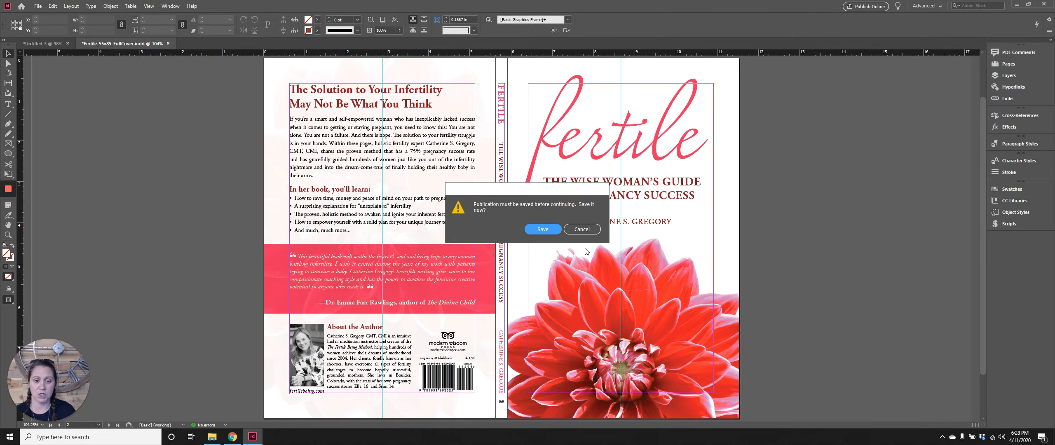
{"action": "left_click", "coordinate": [543, 229]}
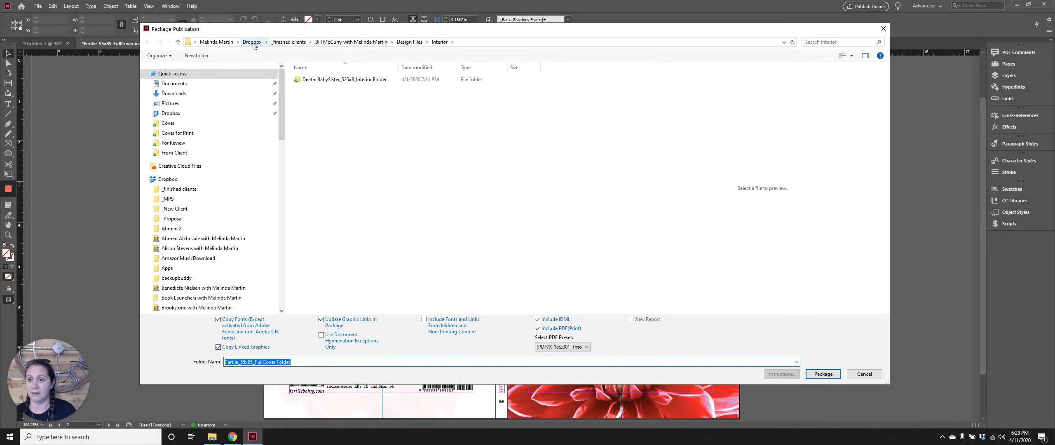
{"action": "left_click", "coordinate": [173, 94]}
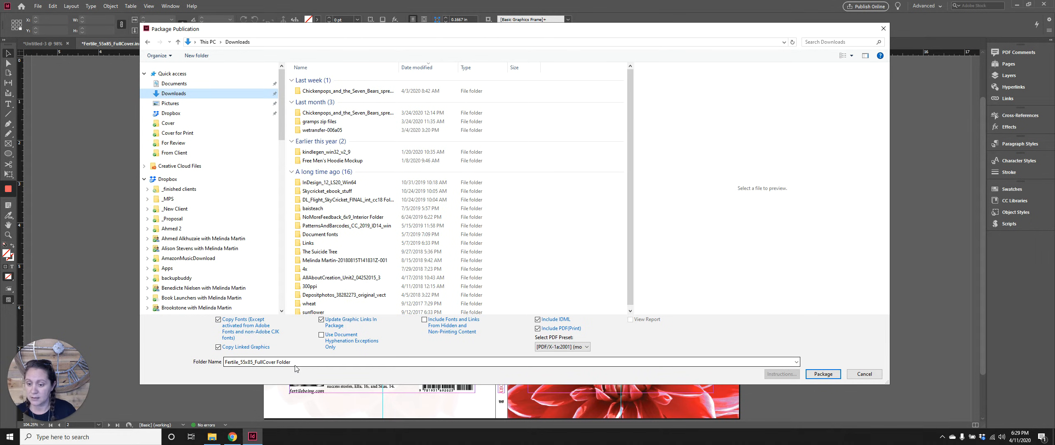
{"action": "left_click", "coordinate": [505, 362]}
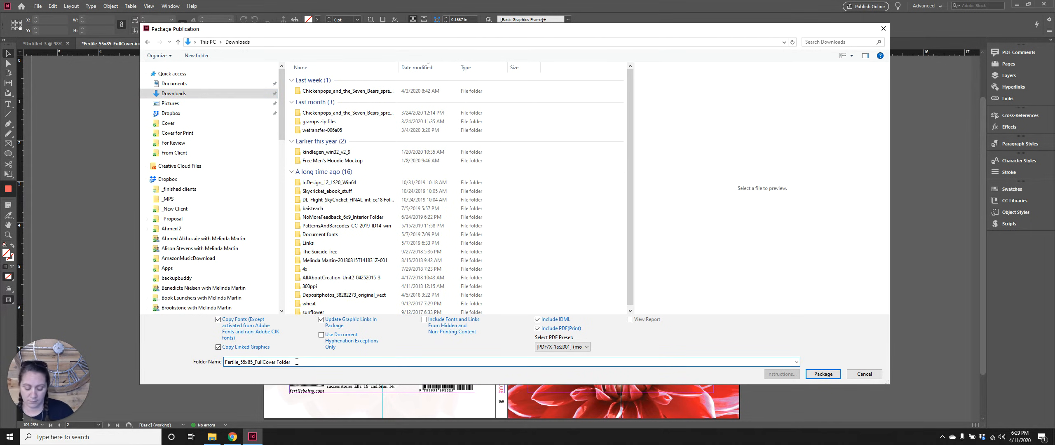
{"action": "type", "text": "_test"}
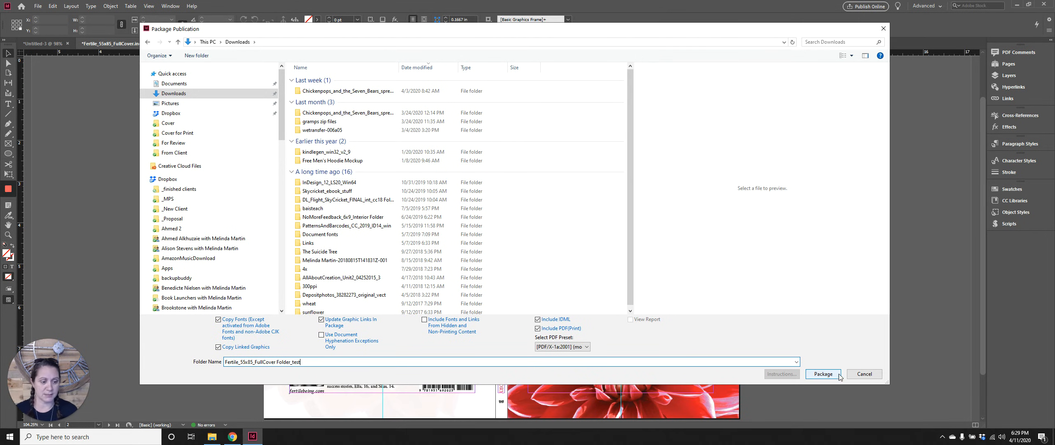
Create the package folder, accepting the font-licensing and transparency warnings
{"action": "left_click", "coordinate": [822, 374]}
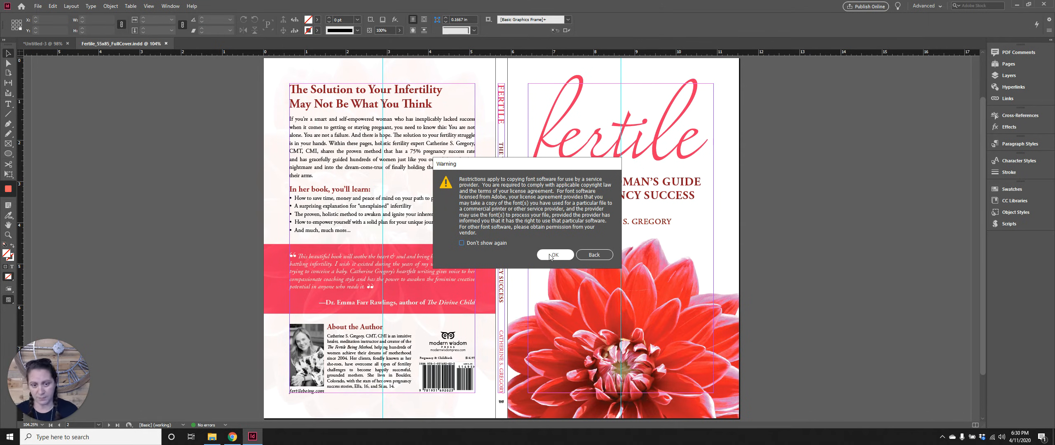
{"action": "left_click", "coordinate": [554, 255]}
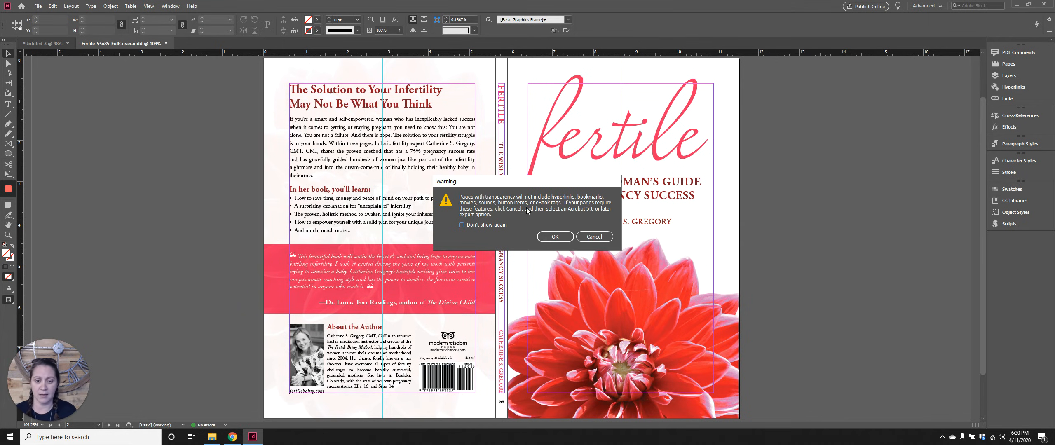
{"action": "mouse_move", "coordinate": [555, 235]}
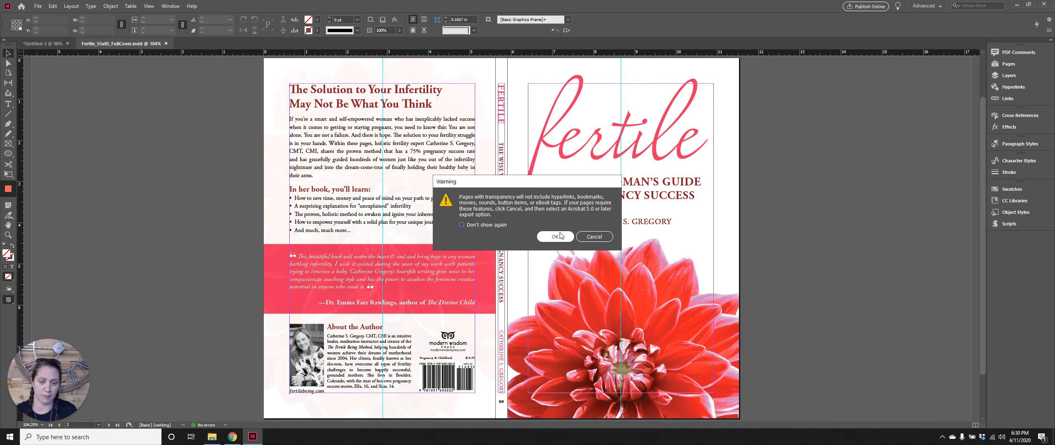
{"action": "left_click", "coordinate": [554, 236]}
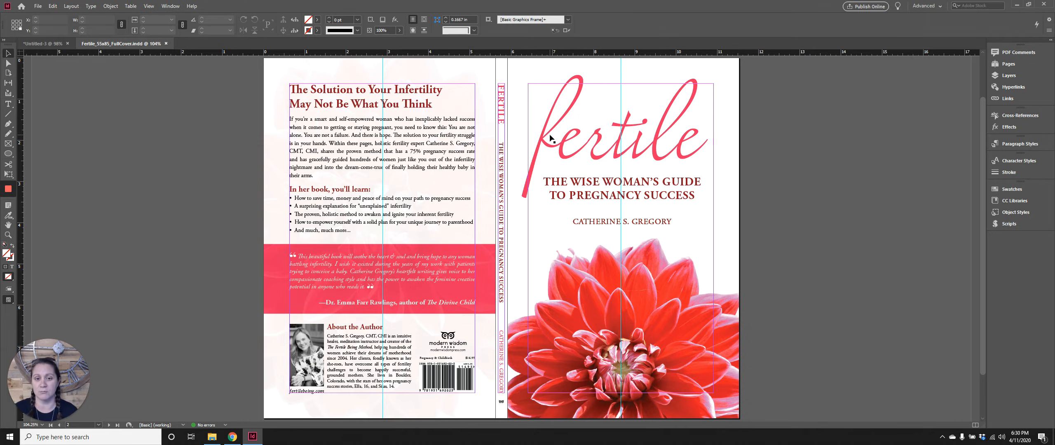
{"action": "mouse_move", "coordinate": [592, 200]}
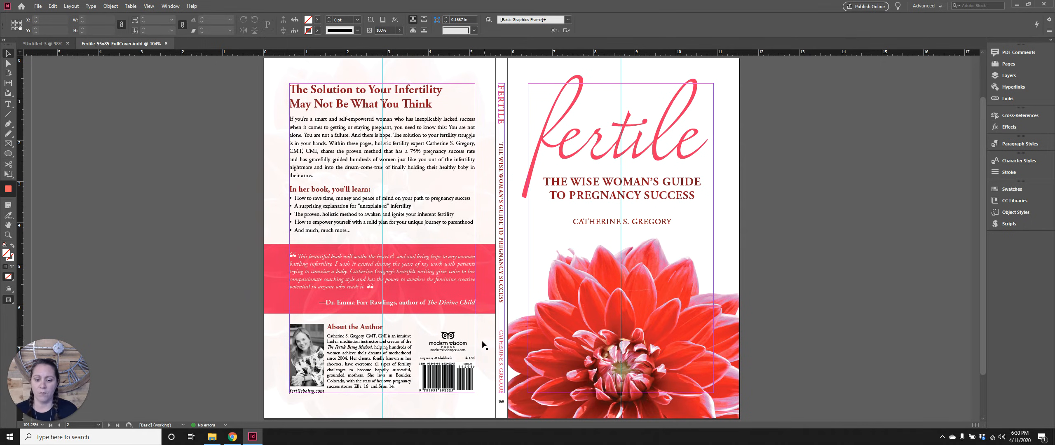
{"action": "mouse_move", "coordinate": [460, 382]}
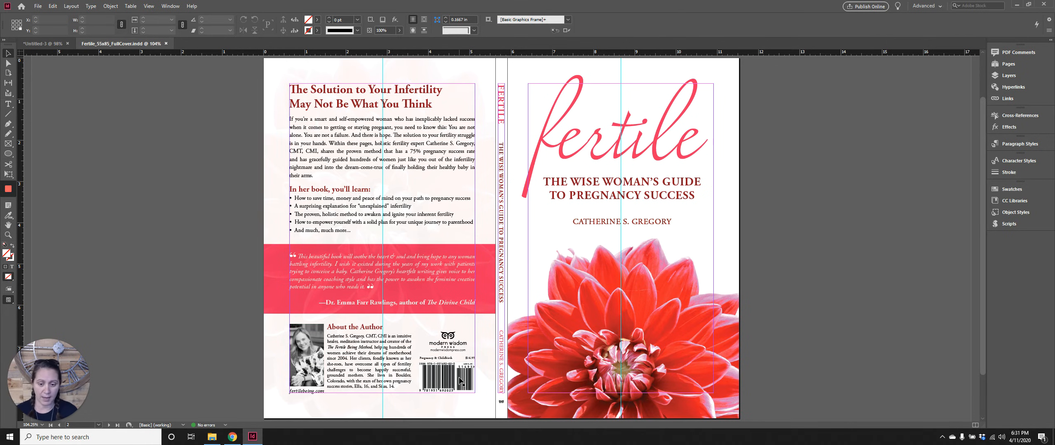
{"action": "mouse_move", "coordinate": [460, 353]}
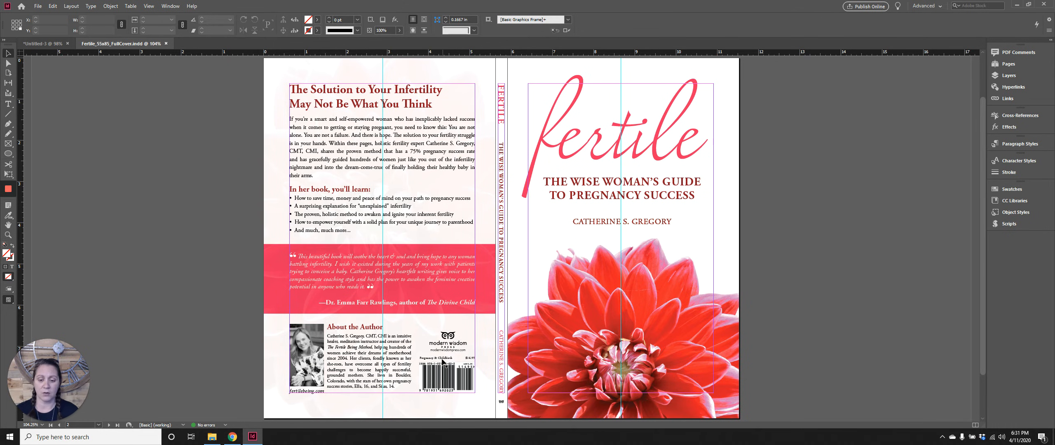
{"action": "mouse_move", "coordinate": [480, 361]}
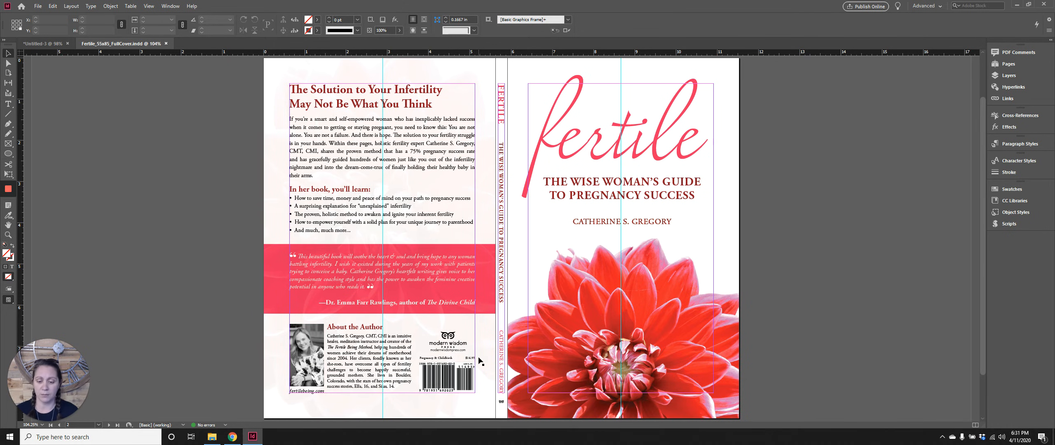
{"action": "mouse_move", "coordinate": [427, 334]}
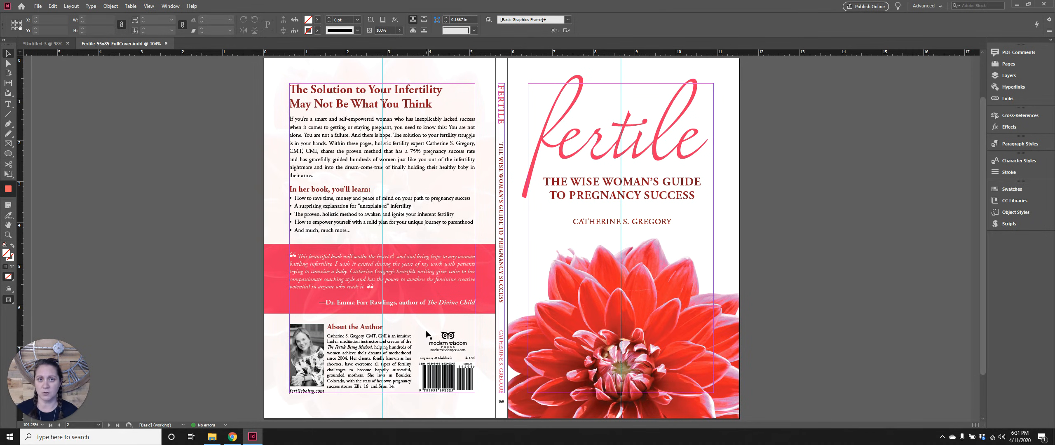
{"action": "mouse_move", "coordinate": [524, 413]}
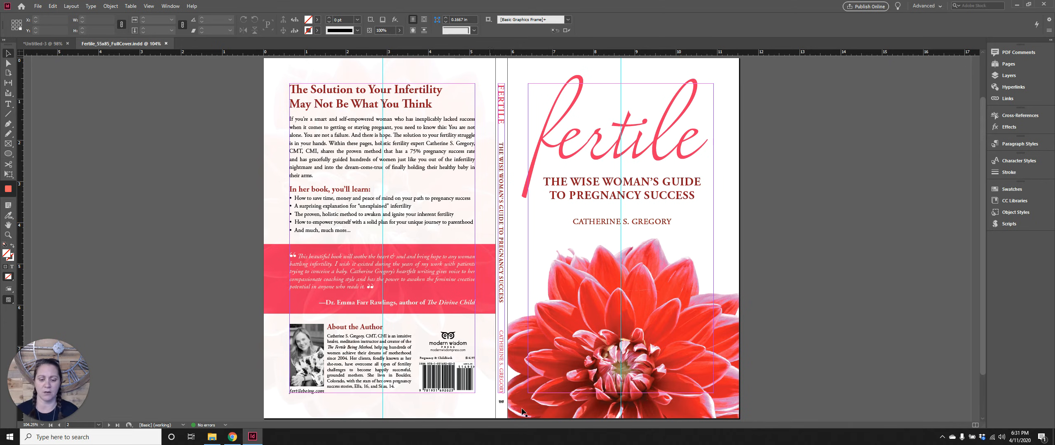
{"action": "mouse_move", "coordinate": [504, 406]}
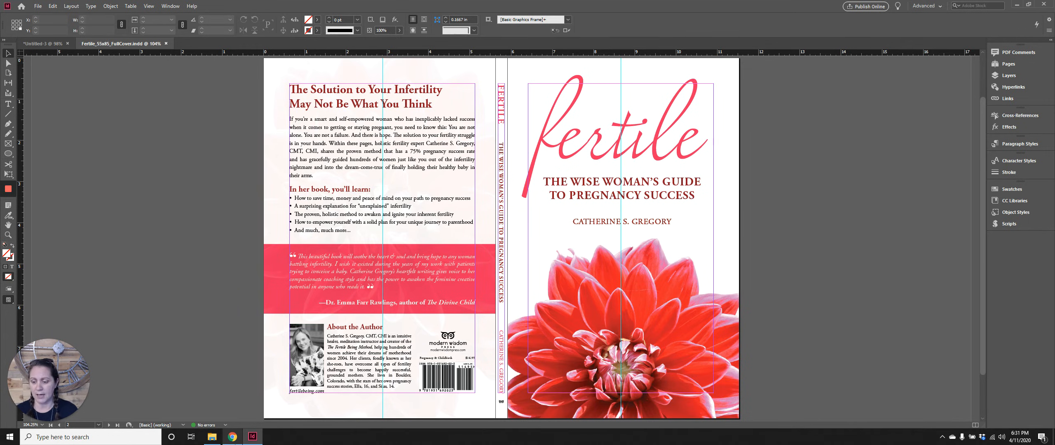
Browse the Covervault mockup thumbnails and view a recent 5 x 8 hardcover book mockup
{"action": "left_click", "coordinate": [232, 436]}
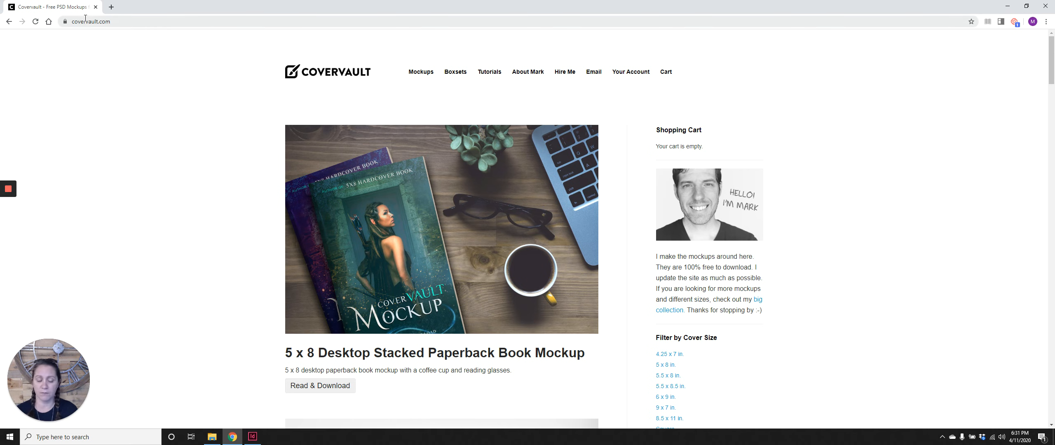
{"action": "mouse_move", "coordinate": [438, 287]}
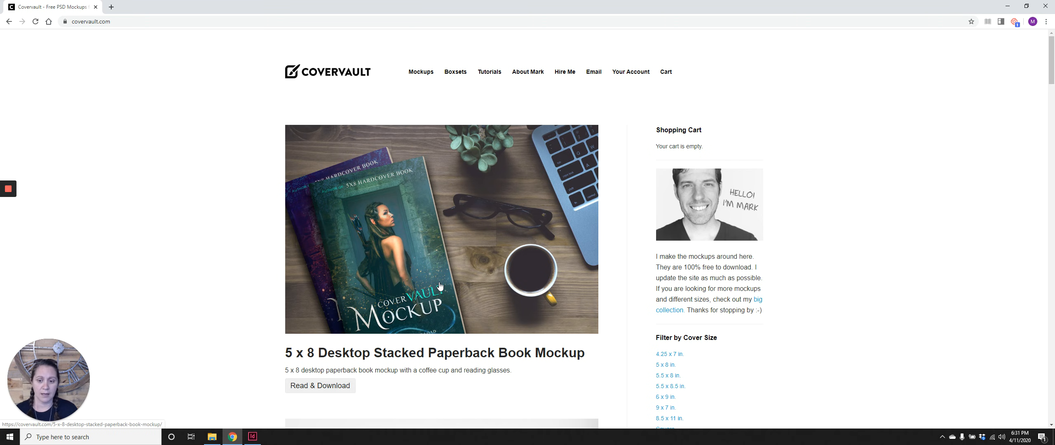
{"action": "scroll", "scroll_direction": "down", "scroll_amount": 3}
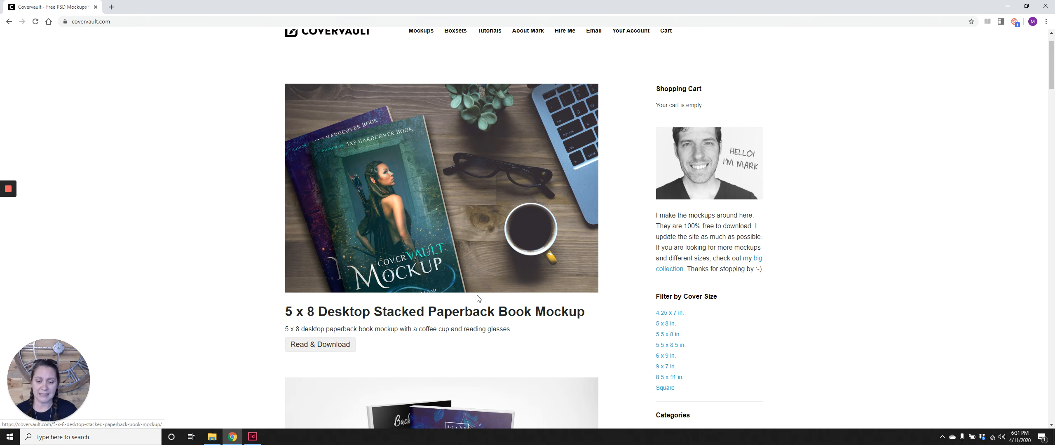
{"action": "scroll", "scroll_direction": "down", "scroll_amount": 3}
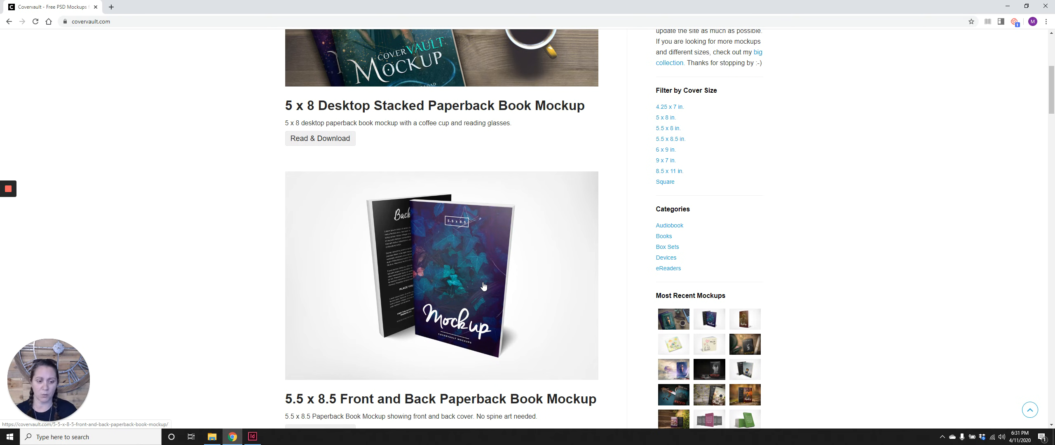
{"action": "scroll", "scroll_direction": "down", "scroll_amount": 3}
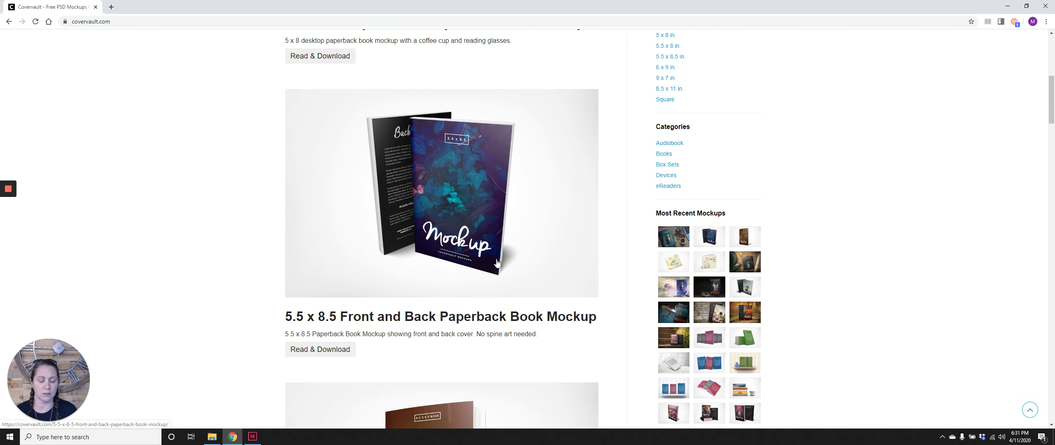
{"action": "mouse_move", "coordinate": [506, 268]}
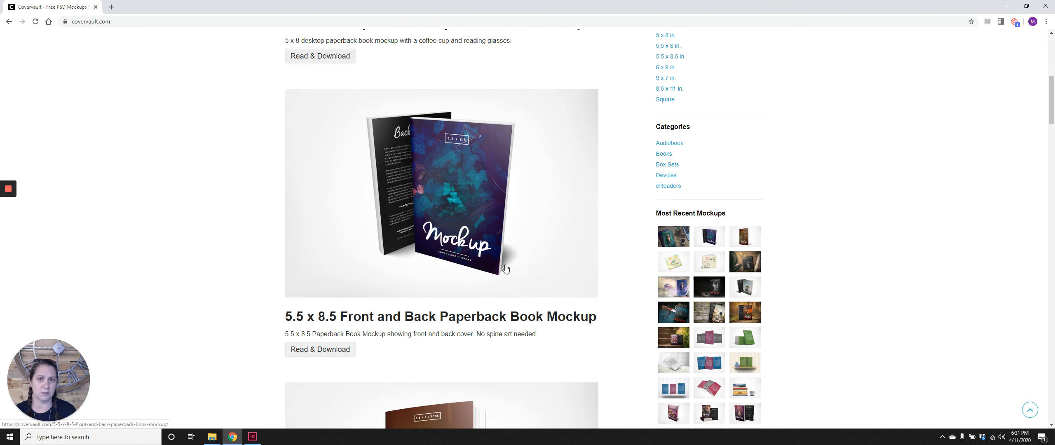
{"action": "scroll", "scroll_direction": "down", "scroll_amount": 3}
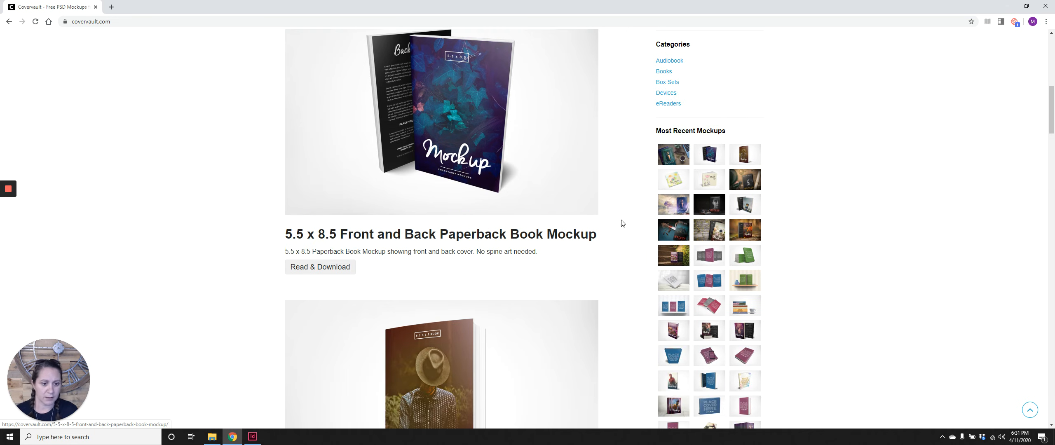
{"action": "scroll", "scroll_direction": "down", "scroll_amount": 3}
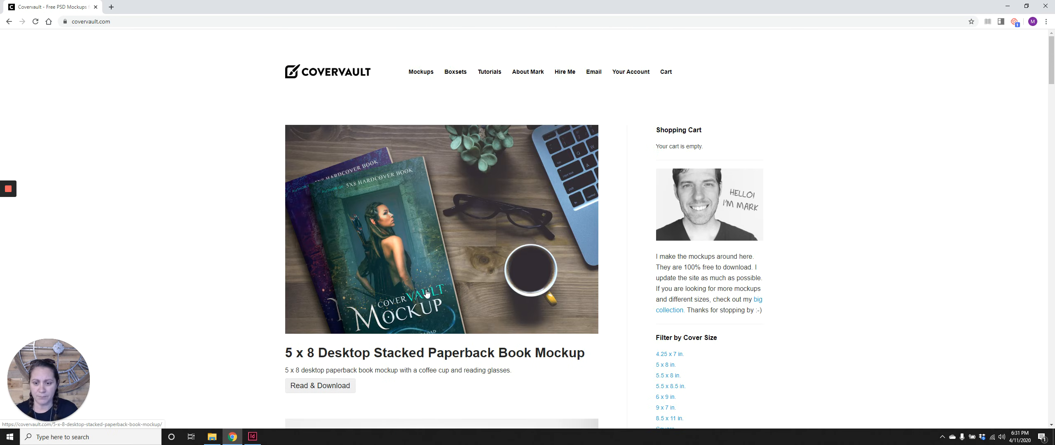
{"action": "scroll", "scroll_direction": "down", "scroll_amount": 3}
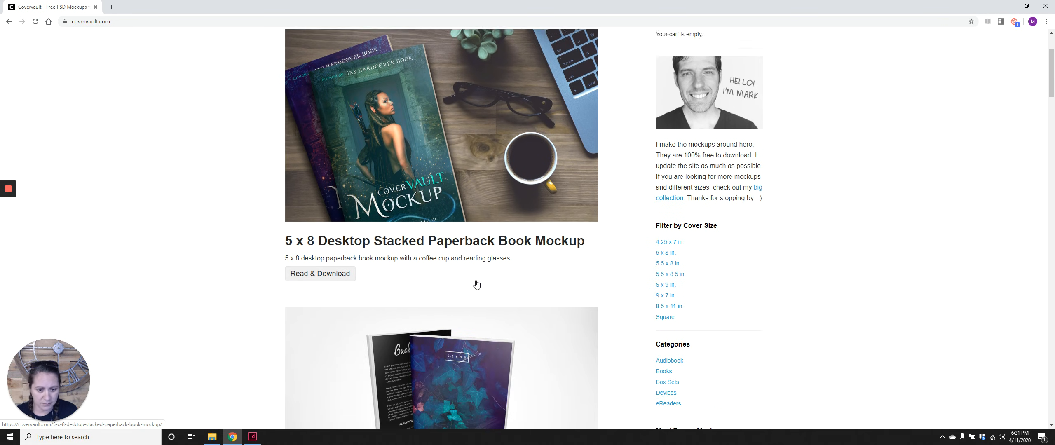
{"action": "scroll", "scroll_direction": "down", "scroll_amount": 3}
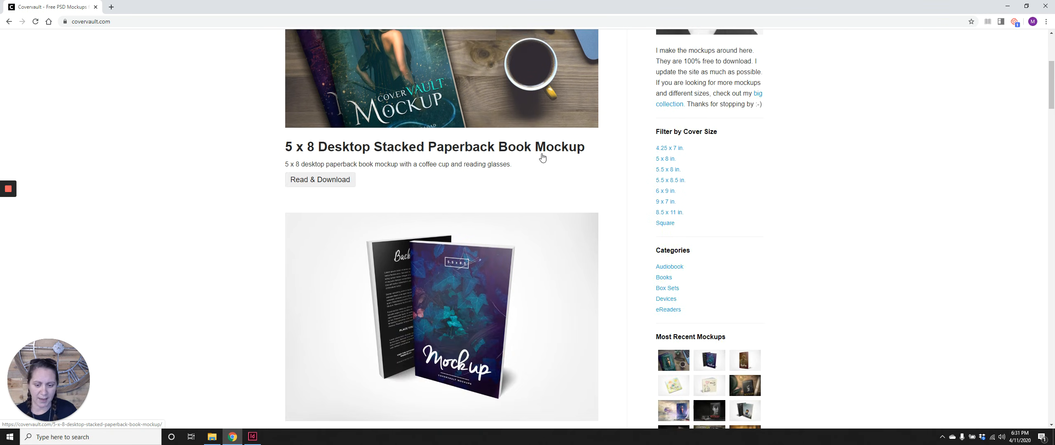
{"action": "scroll", "scroll_direction": "down", "scroll_amount": 3}
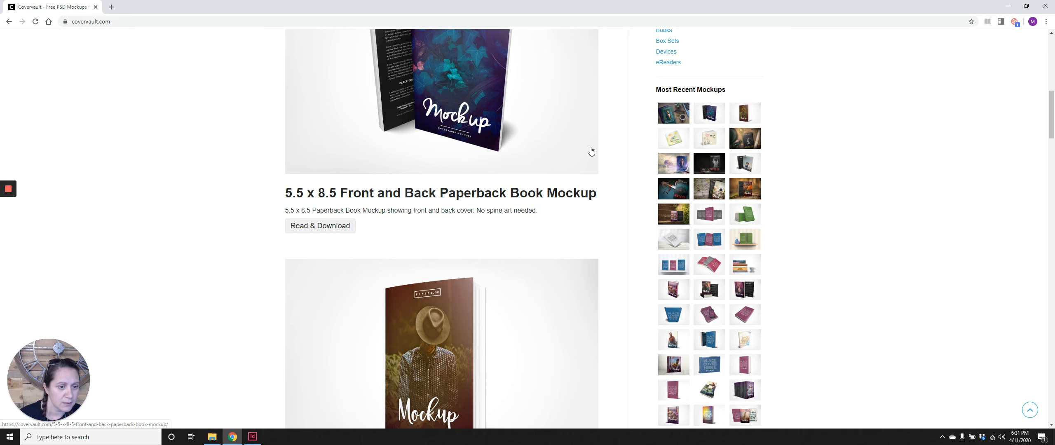
{"action": "mouse_move", "coordinate": [841, 166]}
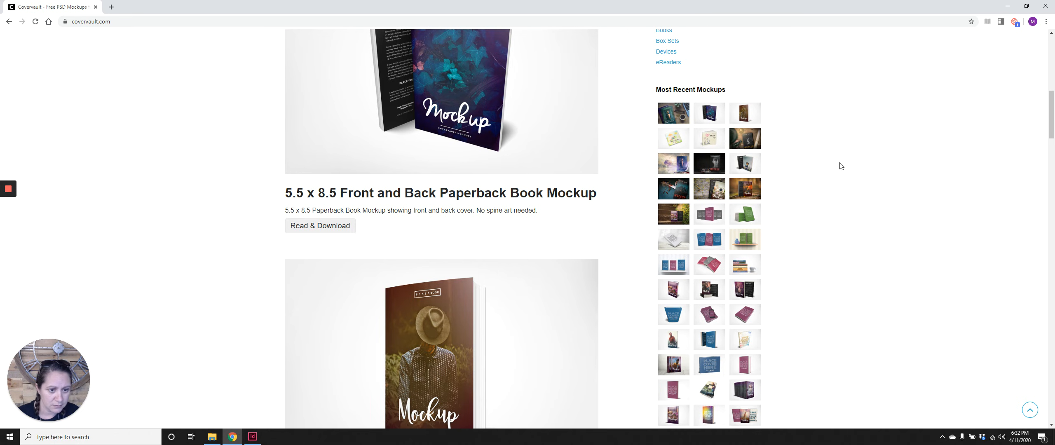
{"action": "left_click", "coordinate": [709, 189]}
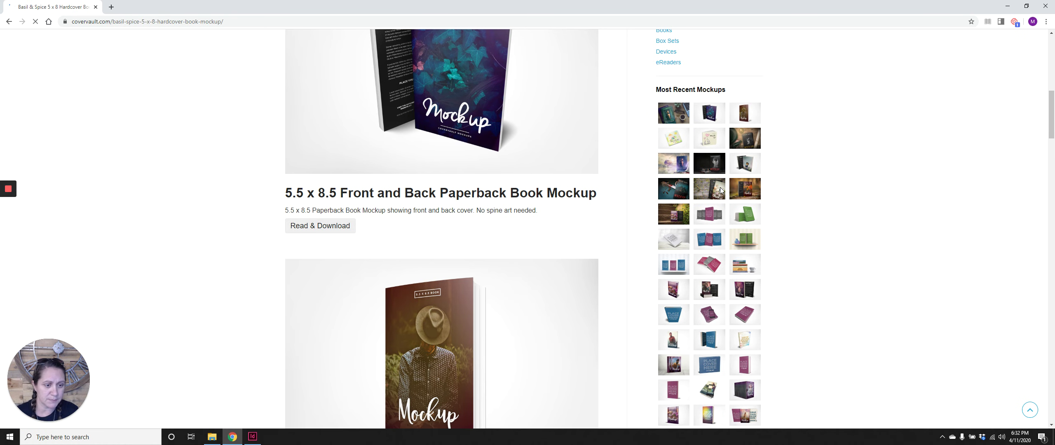
View the Nature Things 5 x 8 front-and-back and Romantic Steps 5 x 8 paperback mockup pages
{"action": "scroll", "scroll_direction": "up", "scroll_amount": 3}
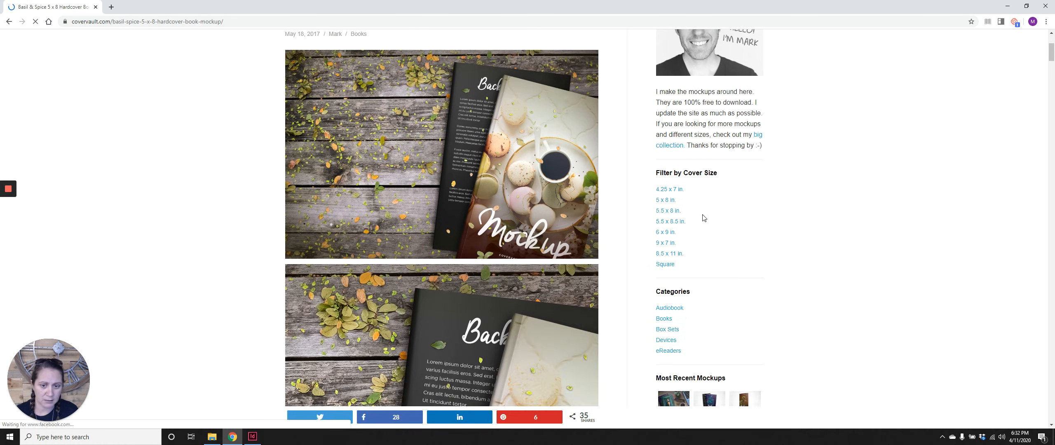
{"action": "scroll", "scroll_direction": "down", "scroll_amount": 3}
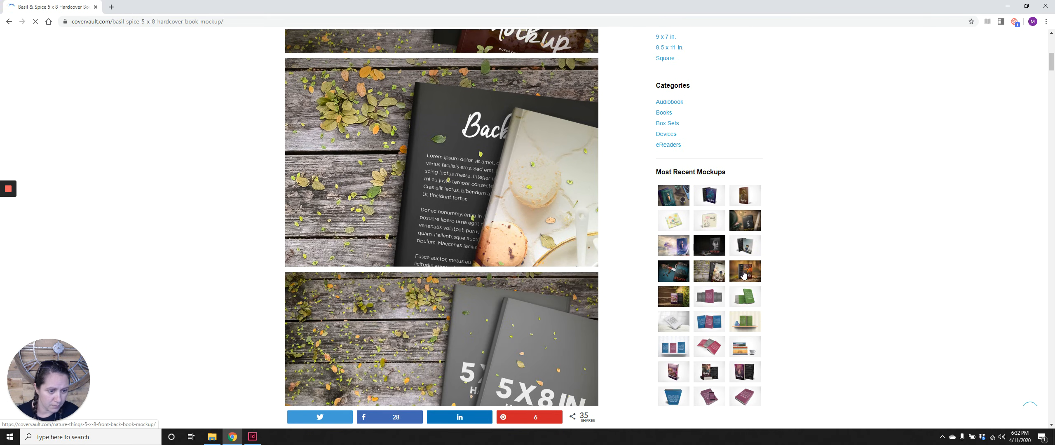
{"action": "left_click", "coordinate": [745, 271]}
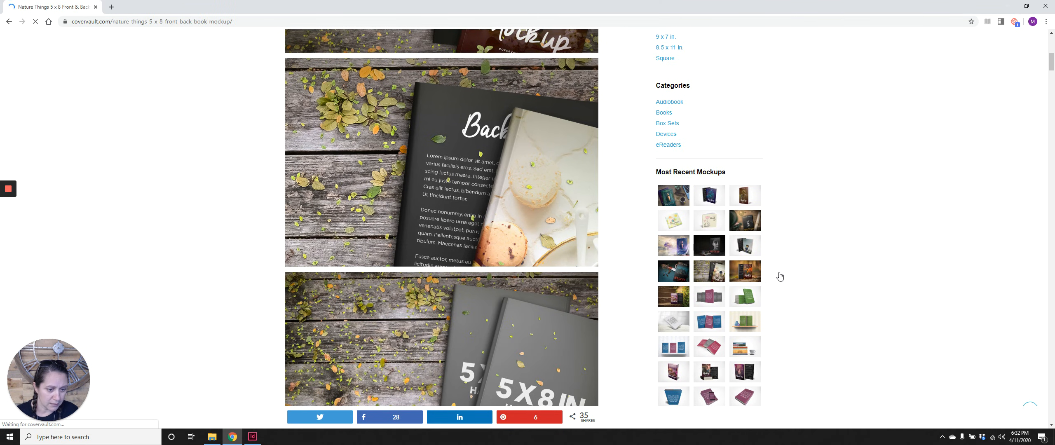
{"action": "scroll", "scroll_direction": "up", "scroll_amount": 3}
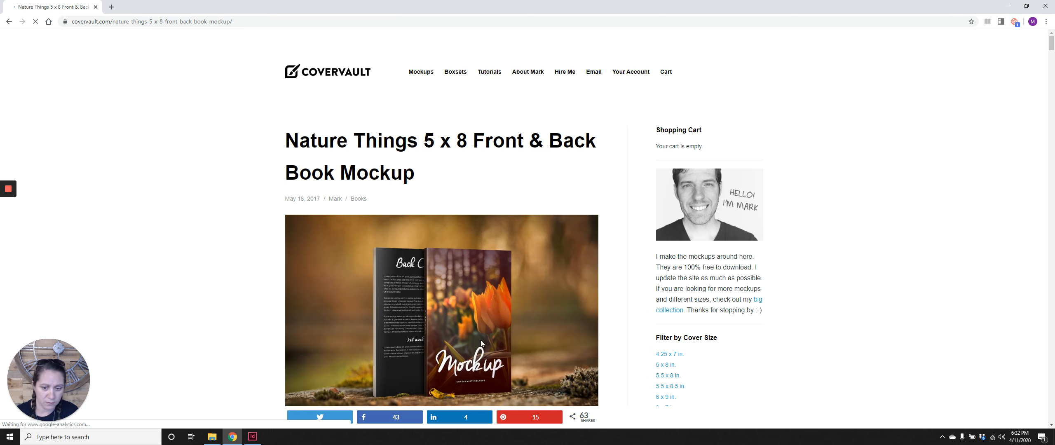
{"action": "scroll", "scroll_direction": "down", "scroll_amount": 3}
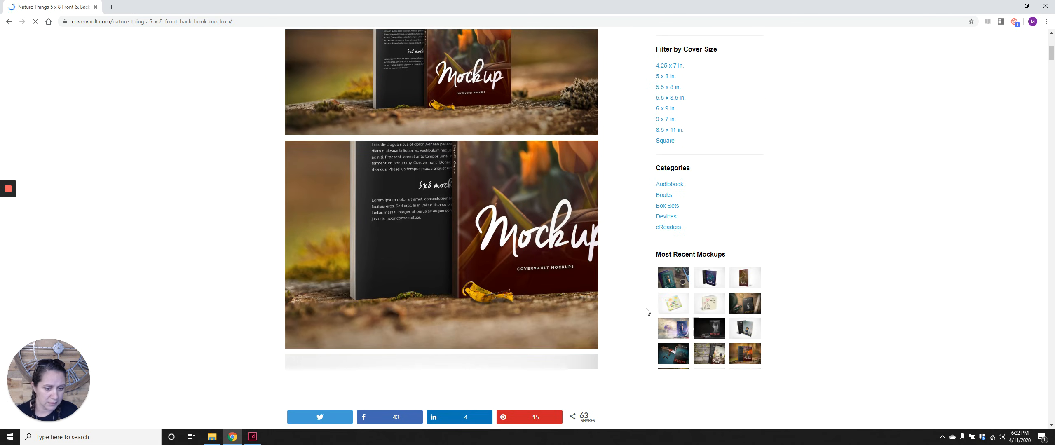
{"action": "scroll", "scroll_direction": "down", "scroll_amount": 3}
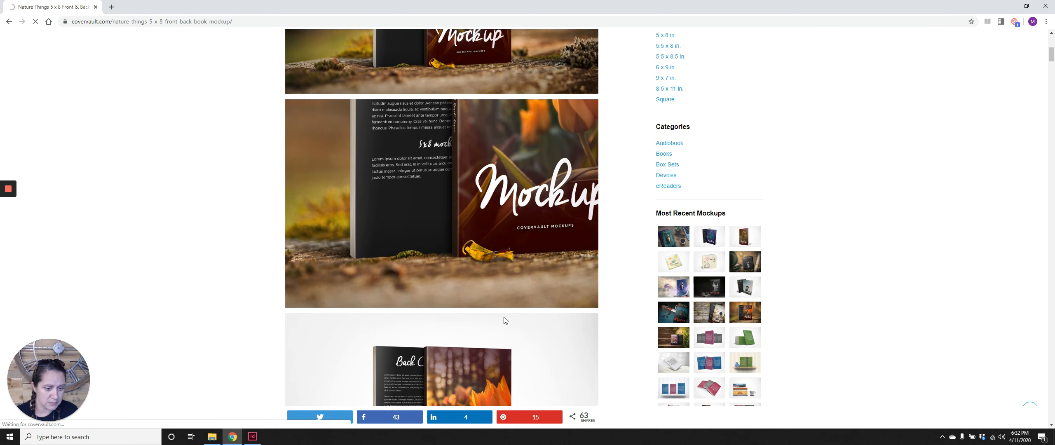
{"action": "left_click", "coordinate": [673, 338]}
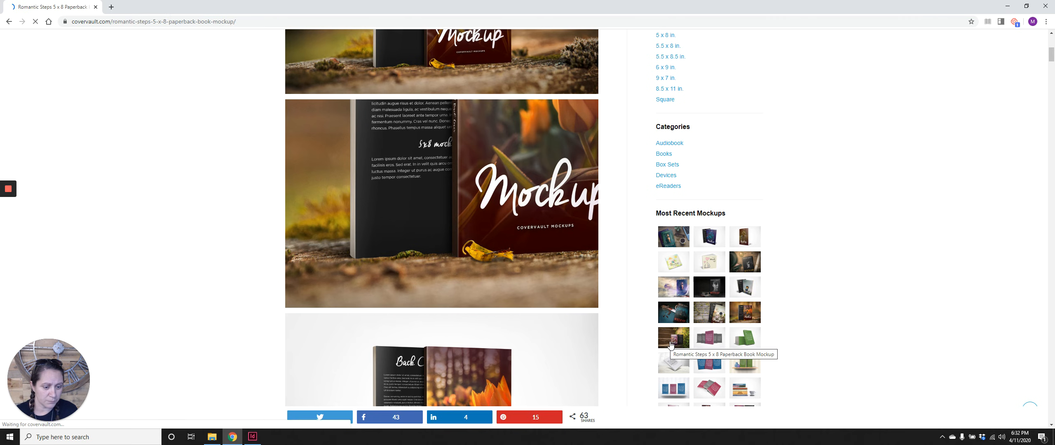
{"action": "scroll", "scroll_direction": "up", "scroll_amount": 3}
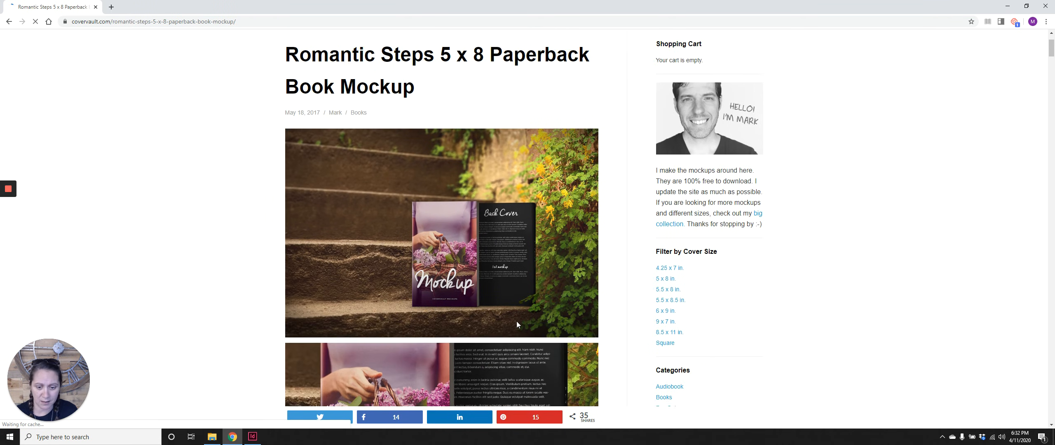
{"action": "scroll", "scroll_direction": "down", "scroll_amount": 3}
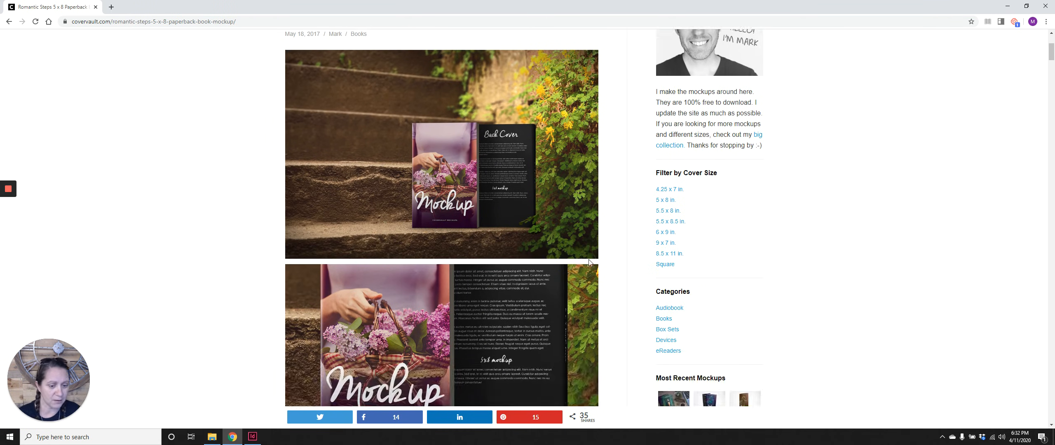
{"action": "scroll", "scroll_direction": "down", "scroll_amount": 3}
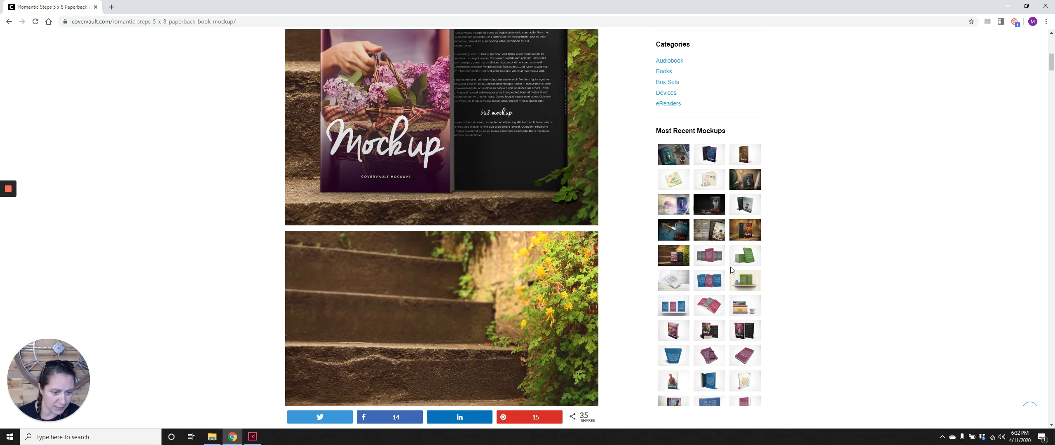
{"action": "scroll", "scroll_direction": "down", "scroll_amount": 3}
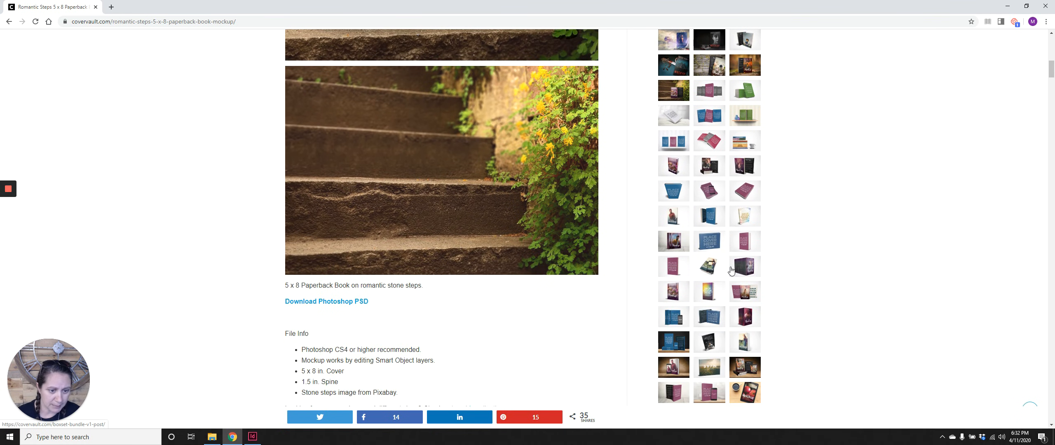
{"action": "scroll", "scroll_direction": "down", "scroll_amount": 3}
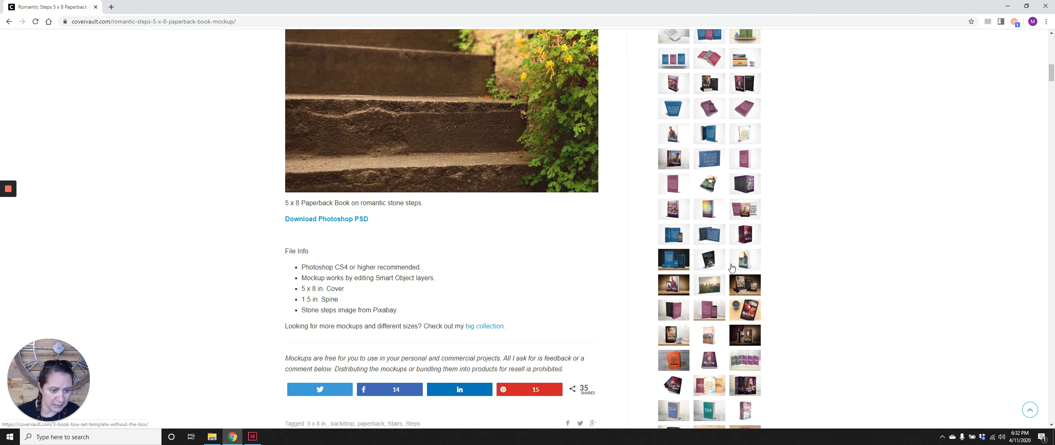
{"action": "scroll", "scroll_direction": "down", "scroll_amount": 3}
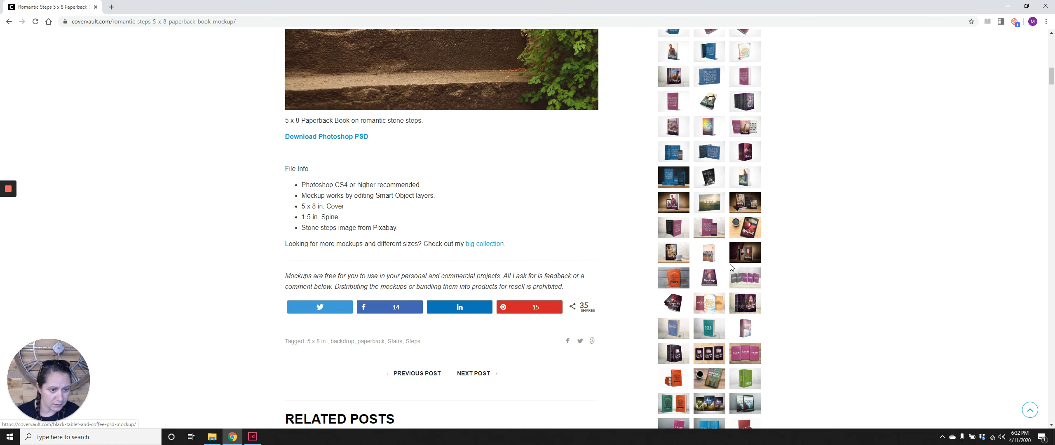
{"action": "scroll", "scroll_direction": "down", "scroll_amount": 3}
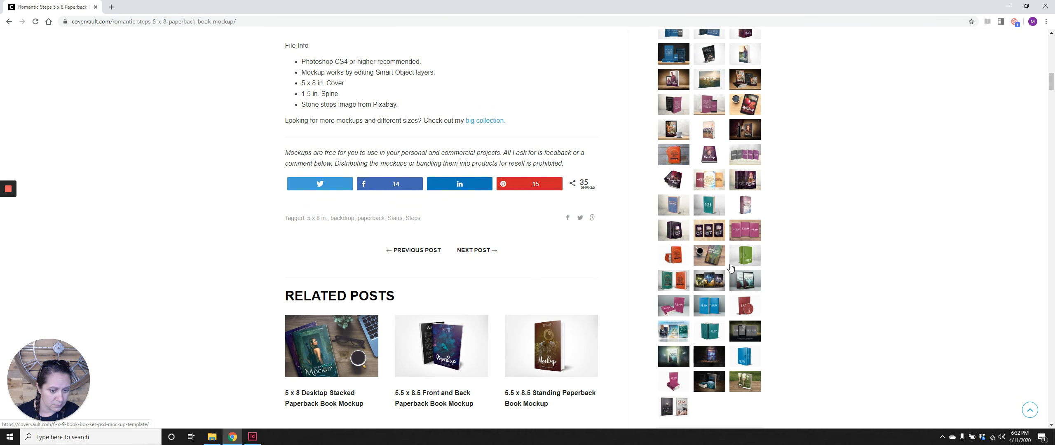
{"action": "scroll", "scroll_direction": "up", "scroll_amount": 3}
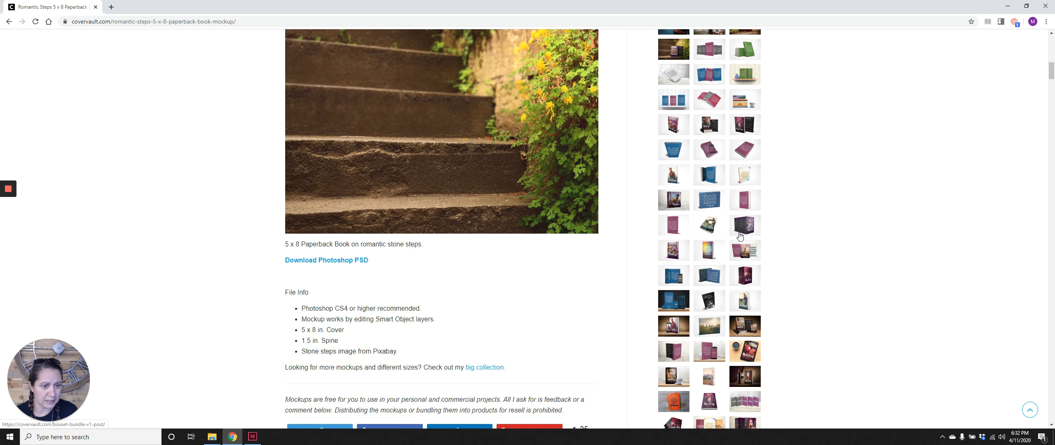
{"action": "scroll", "scroll_direction": "up", "scroll_amount": 3}
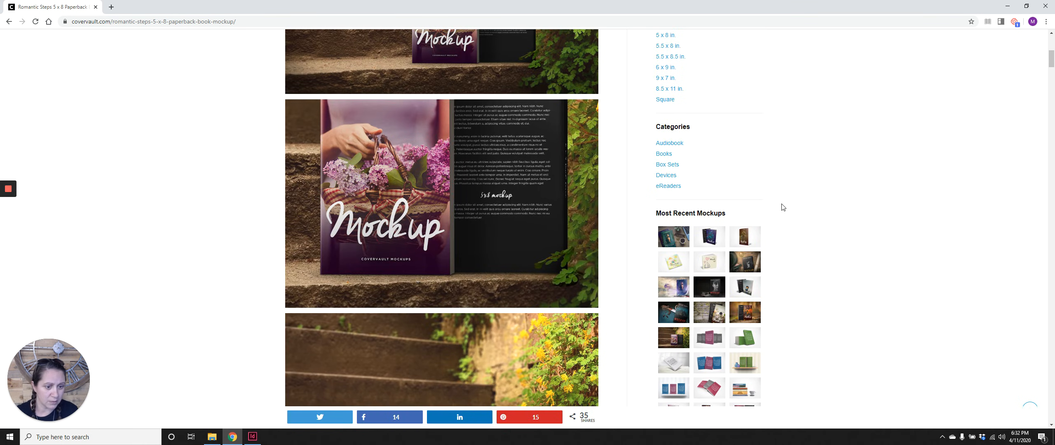
{"action": "scroll", "scroll_direction": "up", "scroll_amount": 3}
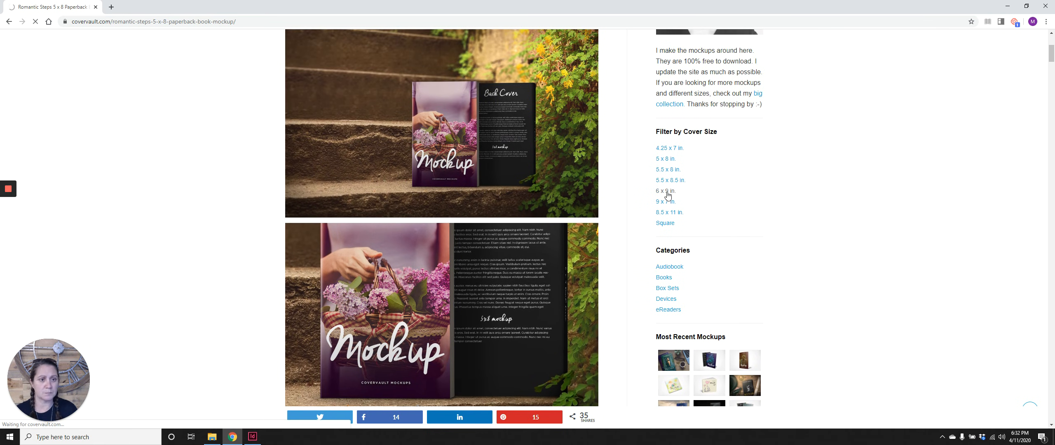
Filter to 6 x 9 inch cover mockups and view the 6 x 9 Book with eReader Promo page
{"action": "left_click", "coordinate": [664, 192]}
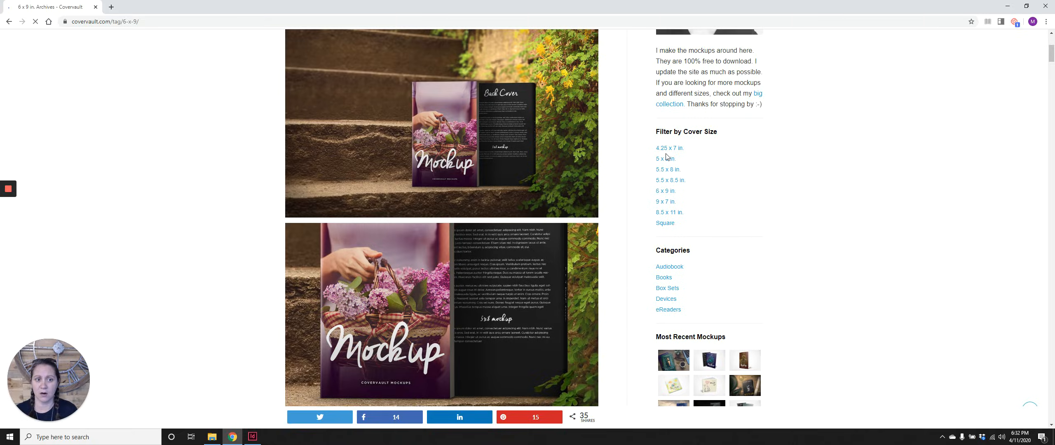
{"action": "scroll", "scroll_direction": "up", "scroll_amount": 3}
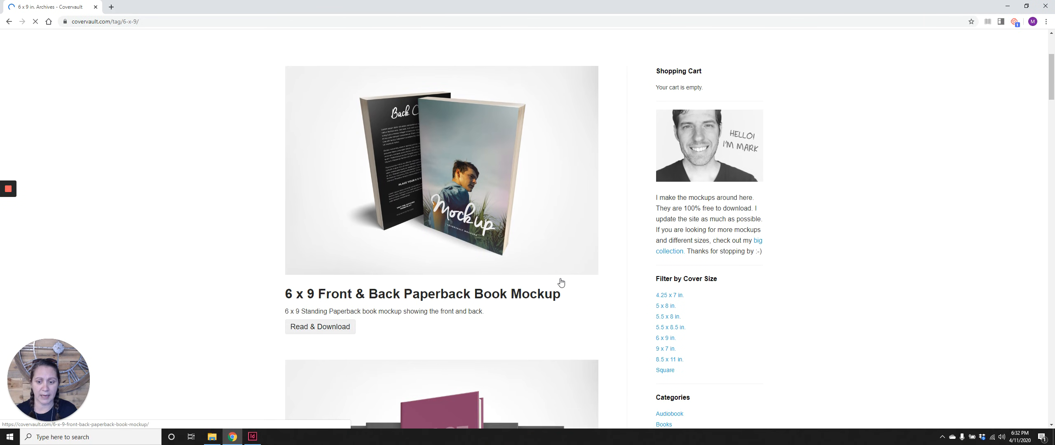
{"action": "scroll", "scroll_direction": "down", "scroll_amount": 3}
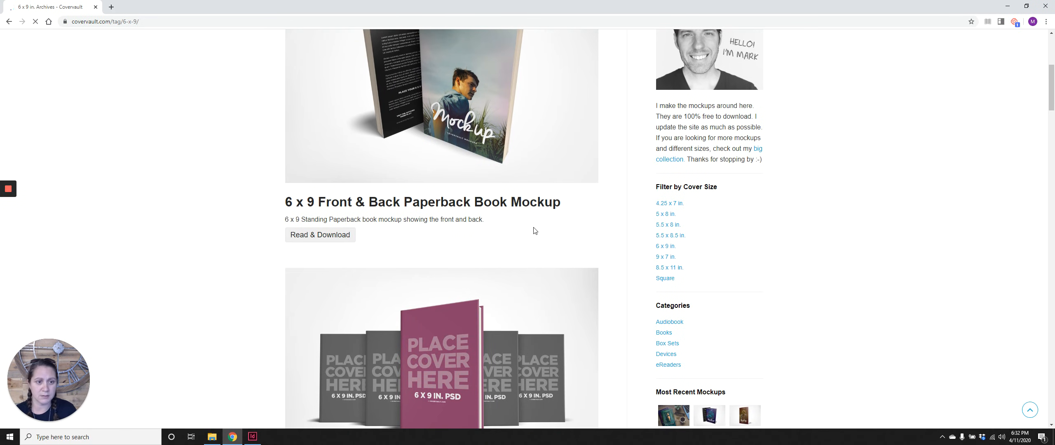
{"action": "scroll", "scroll_direction": "up", "scroll_amount": 3}
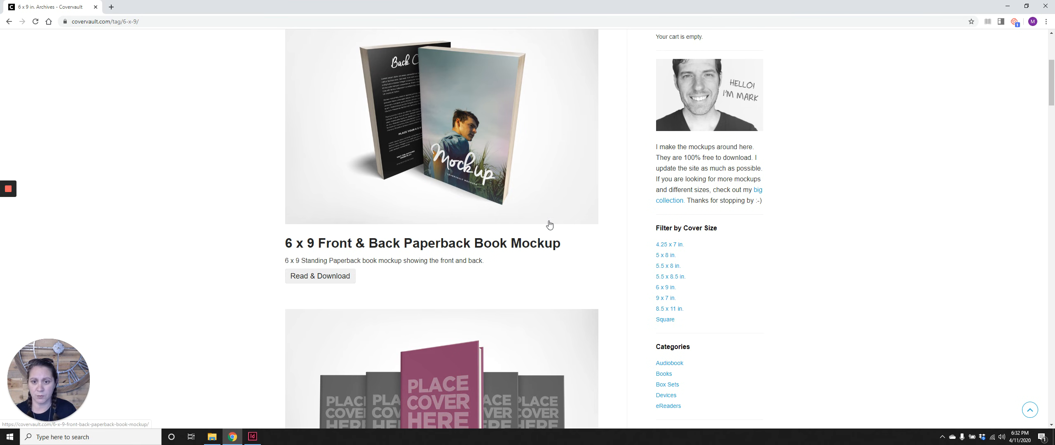
{"action": "scroll", "scroll_direction": "down", "scroll_amount": 3}
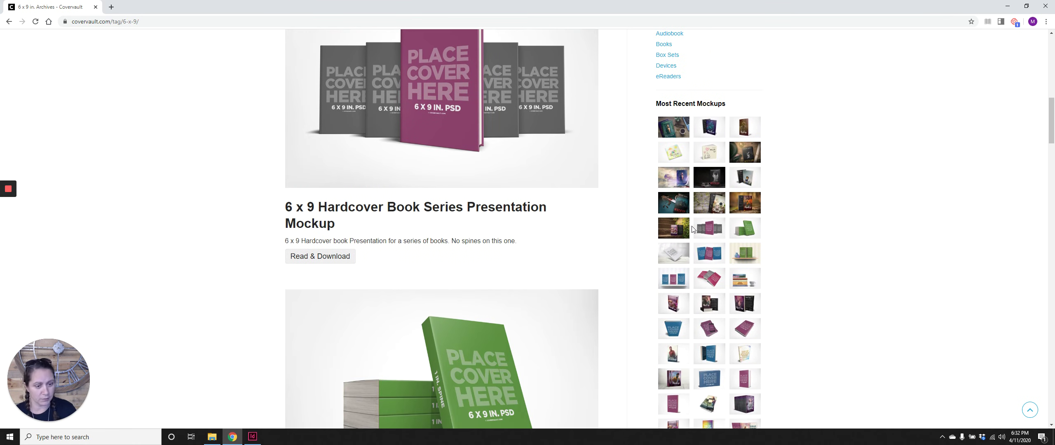
{"action": "scroll", "scroll_direction": "down", "scroll_amount": 3}
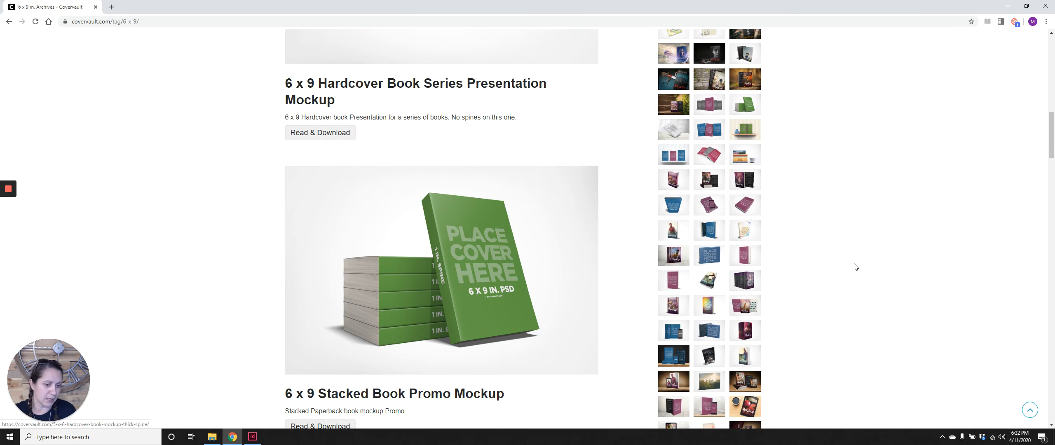
{"action": "scroll", "scroll_direction": "down", "scroll_amount": 3}
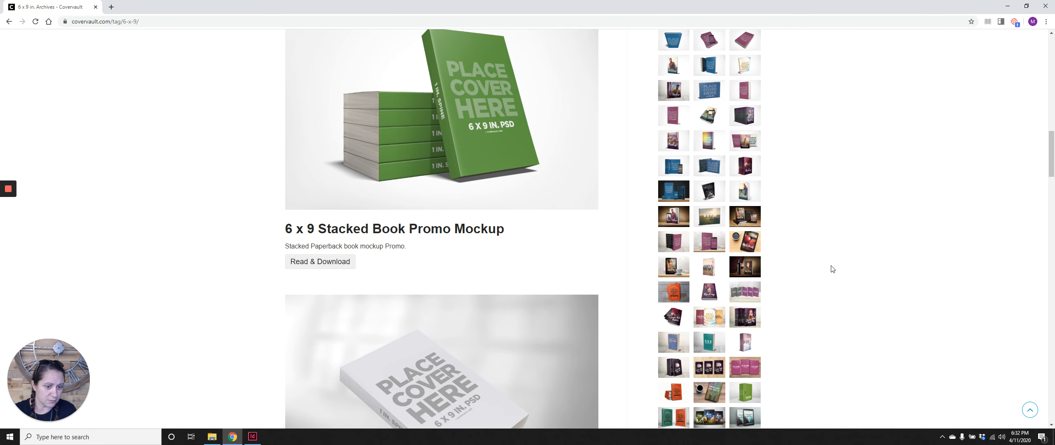
{"action": "scroll", "scroll_direction": "down", "scroll_amount": 3}
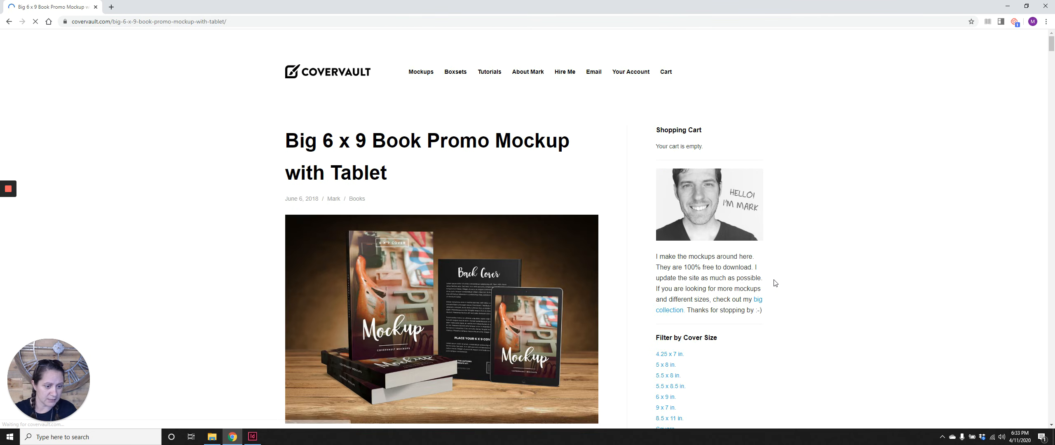
{"action": "scroll", "scroll_direction": "down", "scroll_amount": 3}
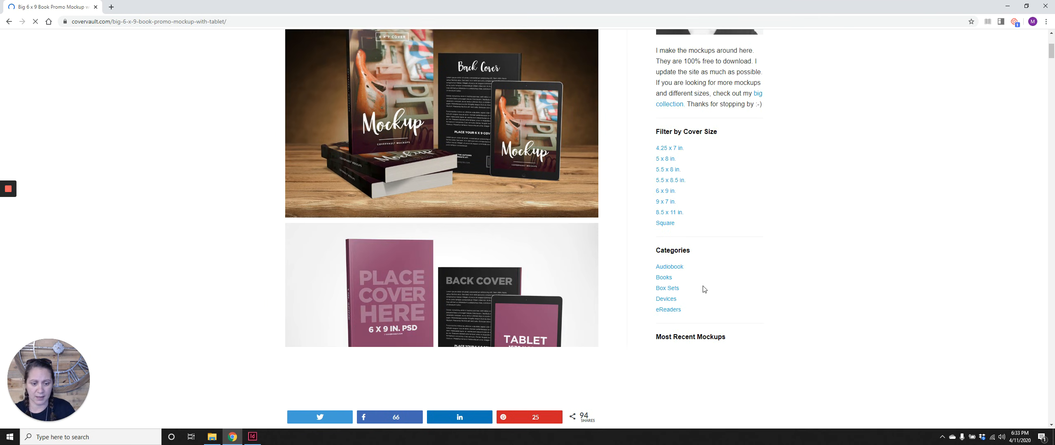
{"action": "scroll", "scroll_direction": "down", "scroll_amount": 3}
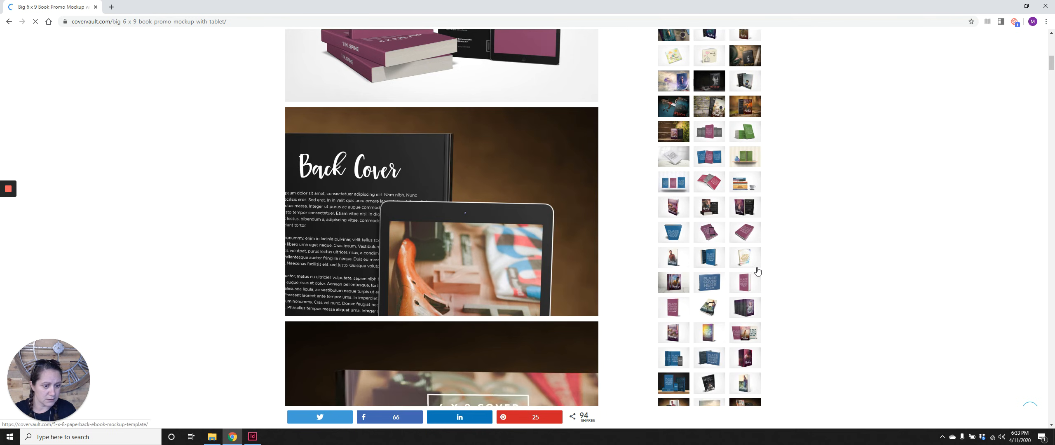
{"action": "scroll", "scroll_direction": "down", "scroll_amount": 3}
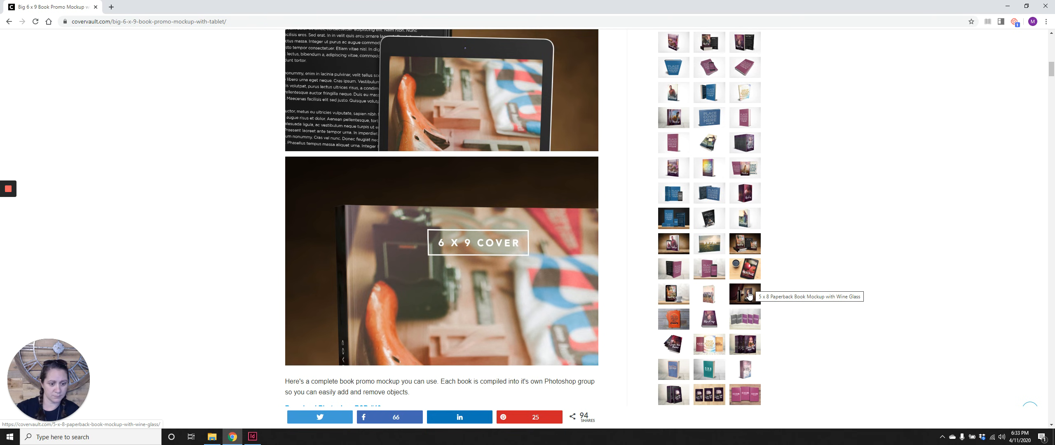
{"action": "scroll", "scroll_direction": "down", "scroll_amount": 3}
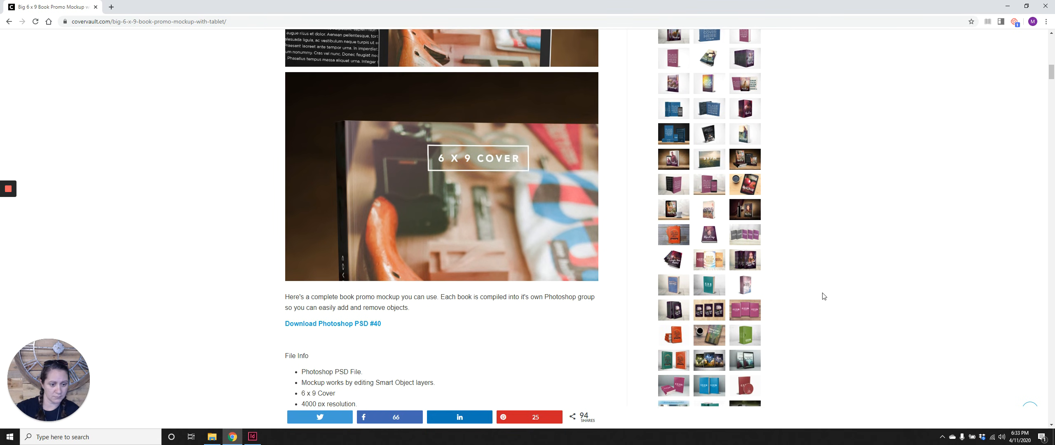
{"action": "scroll", "scroll_direction": "down", "scroll_amount": 3}
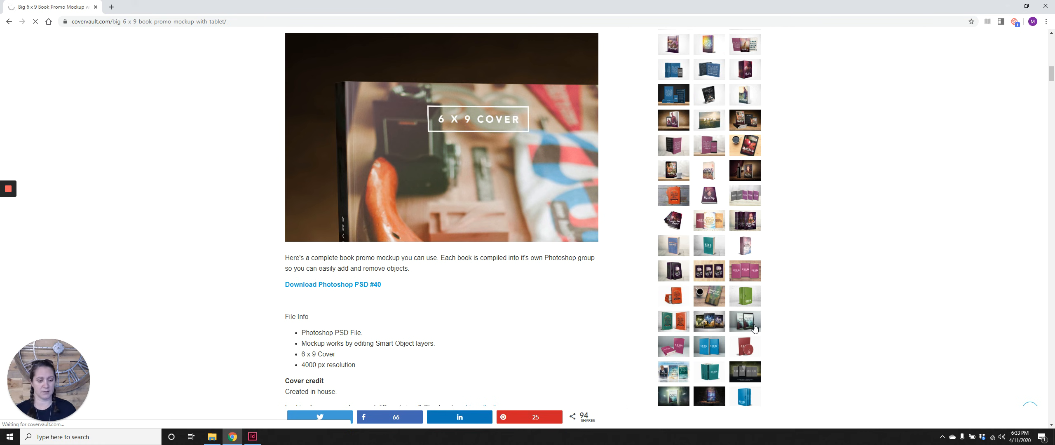
{"action": "left_click", "coordinate": [745, 322]}
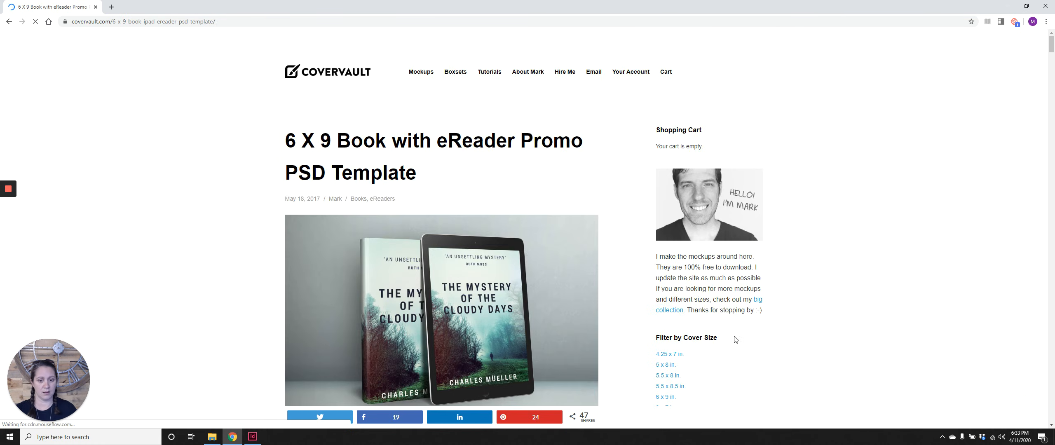
{"action": "scroll", "scroll_direction": "down", "scroll_amount": 3}
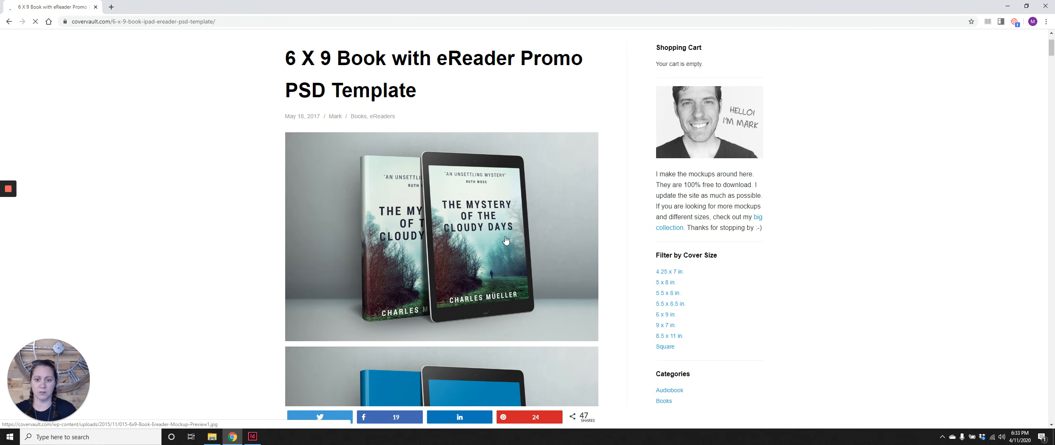
{"action": "mouse_move", "coordinate": [464, 249]}
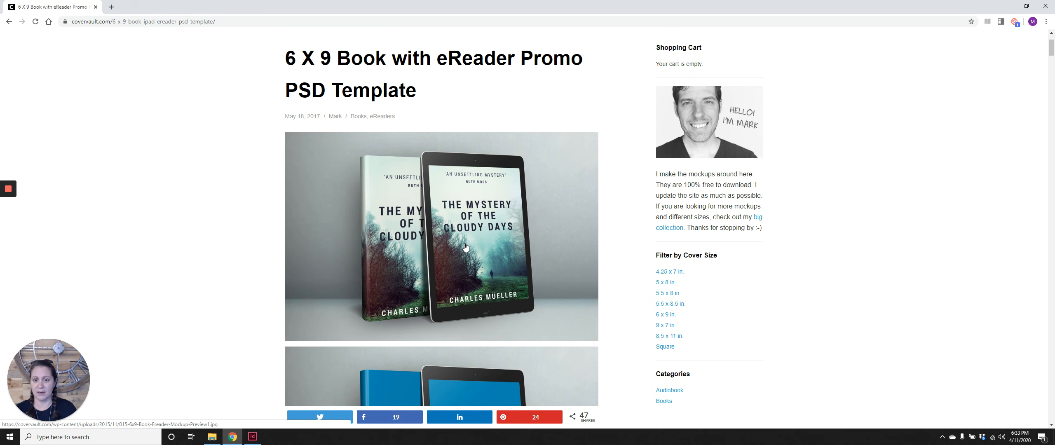
{"action": "mouse_move", "coordinate": [428, 311]}
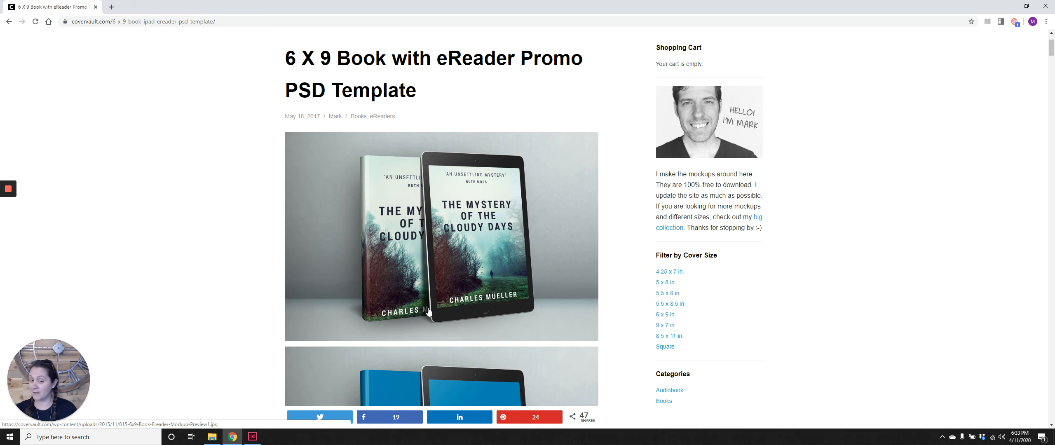
Switch back to the Fertile cover spread in InDesign and briefly select the front cover frame
{"action": "left_click", "coordinate": [252, 437]}
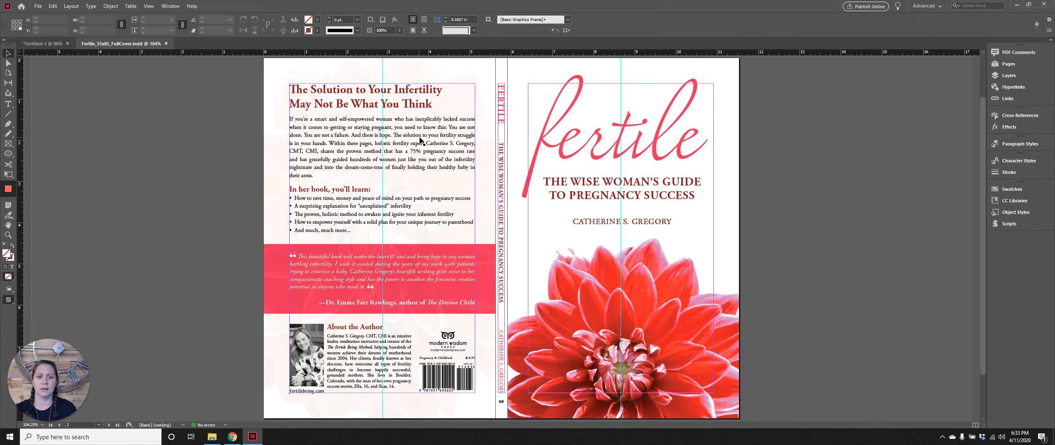
{"action": "left_click", "coordinate": [380, 239]}
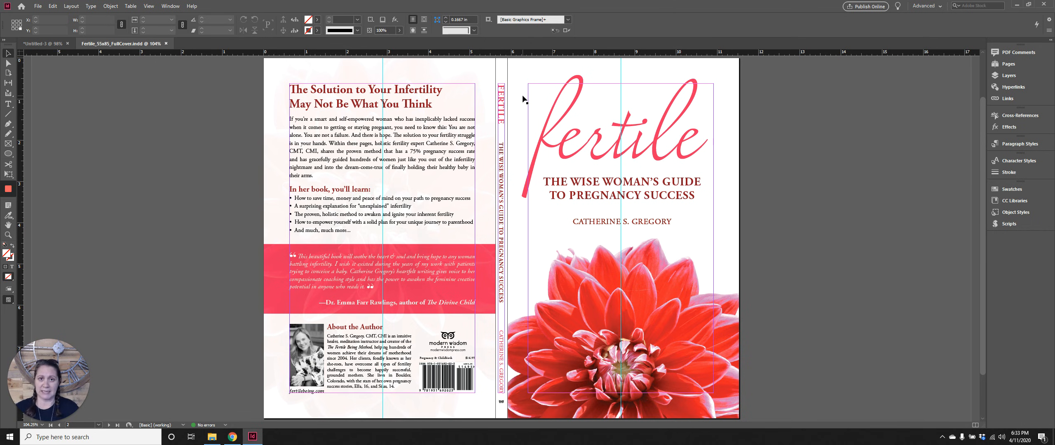
{"action": "mouse_move", "coordinate": [731, 112]}
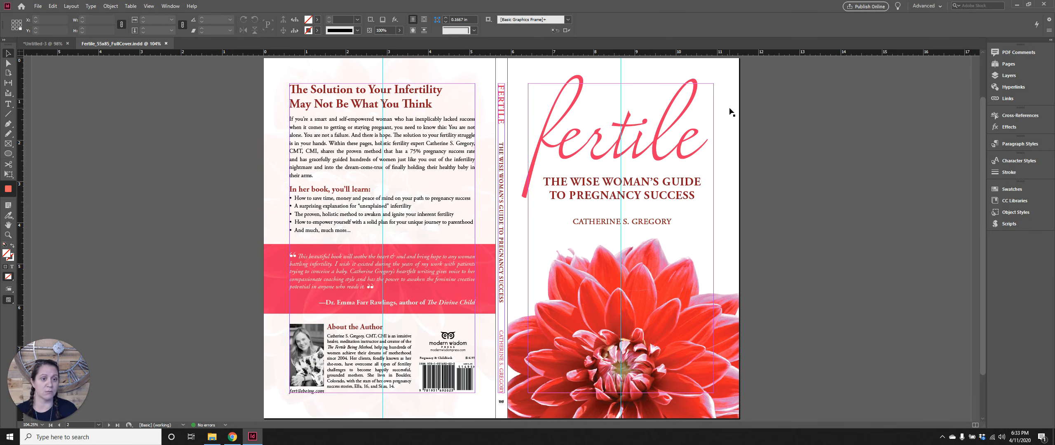
{"action": "mouse_move", "coordinate": [634, 94]}
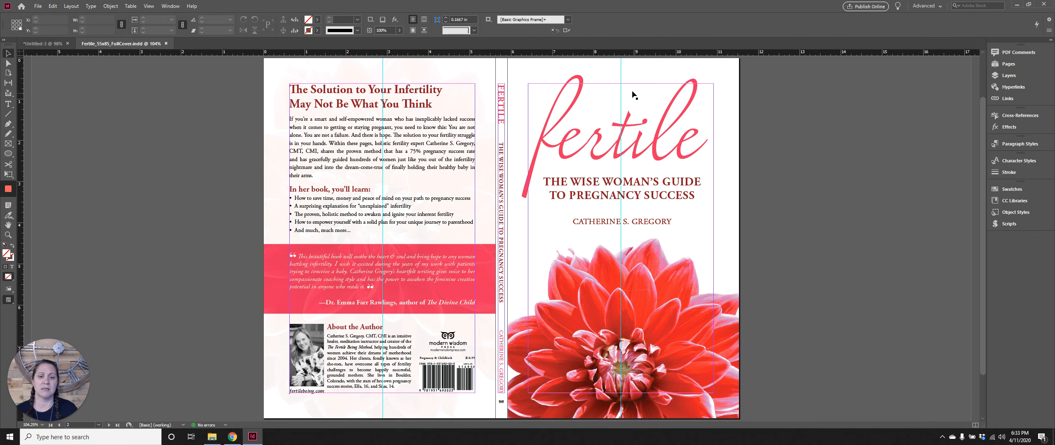
{"action": "mouse_move", "coordinate": [754, 173]}
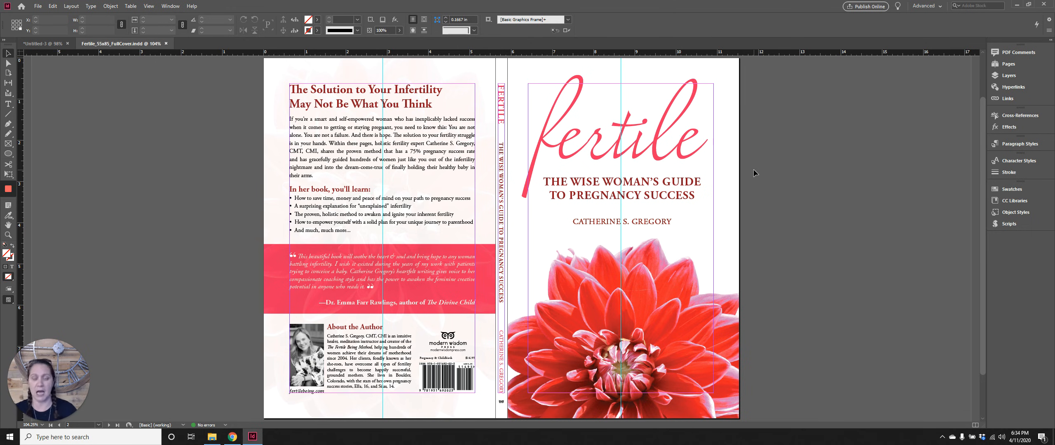
{"action": "mouse_move", "coordinate": [671, 132]}
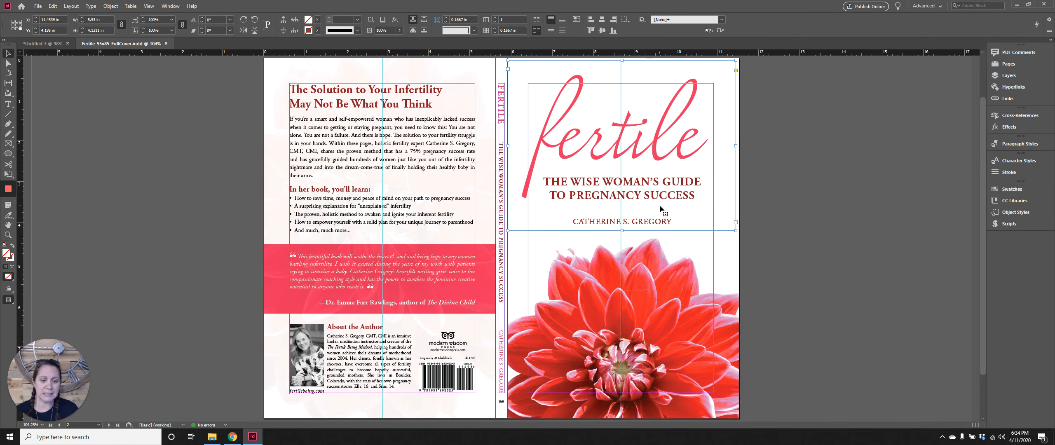
{"action": "mouse_move", "coordinate": [724, 149]}
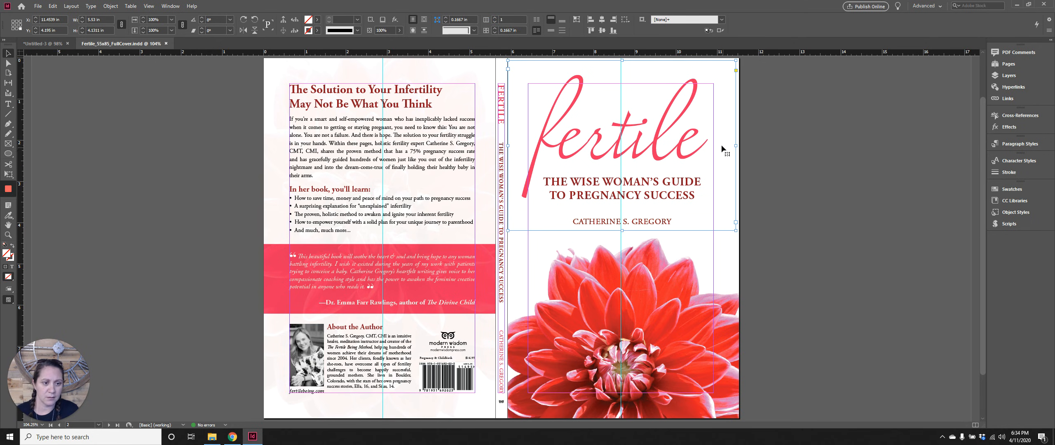
{"action": "mouse_move", "coordinate": [529, 258]}
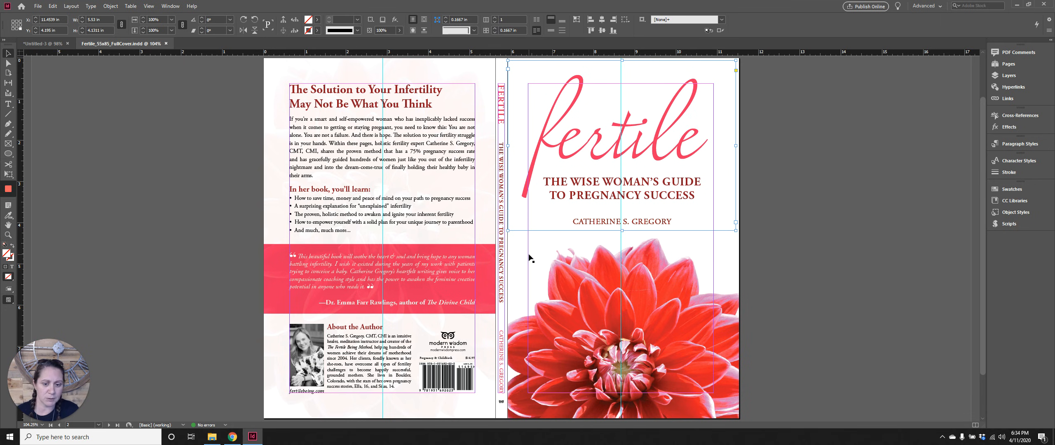
{"action": "mouse_move", "coordinate": [587, 133]}
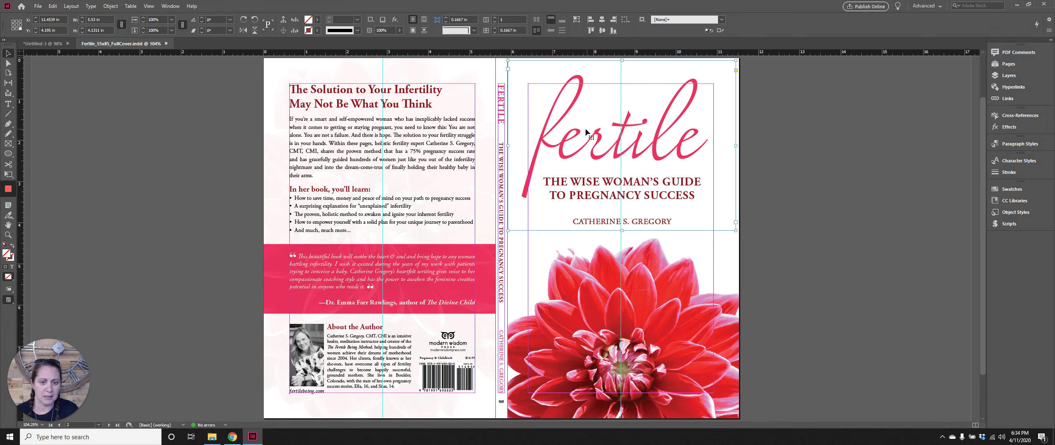
{"action": "mouse_move", "coordinate": [624, 262]}
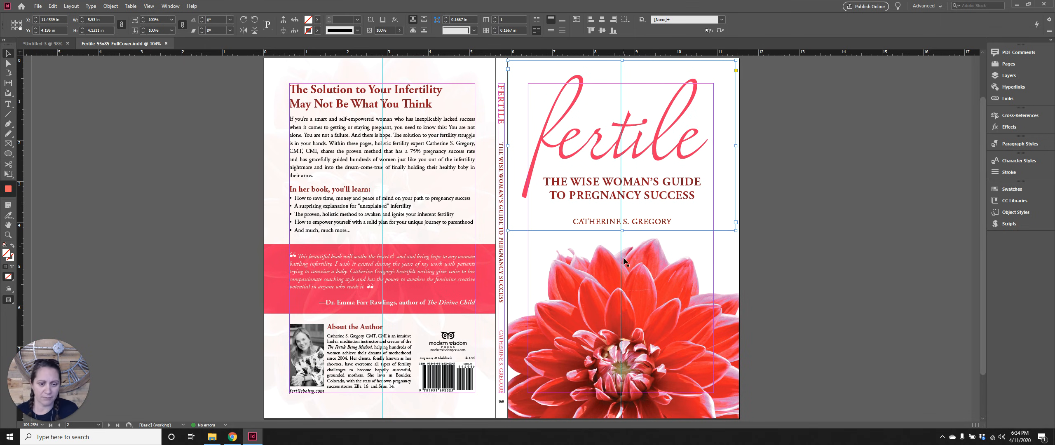
{"action": "mouse_move", "coordinate": [739, 145]}
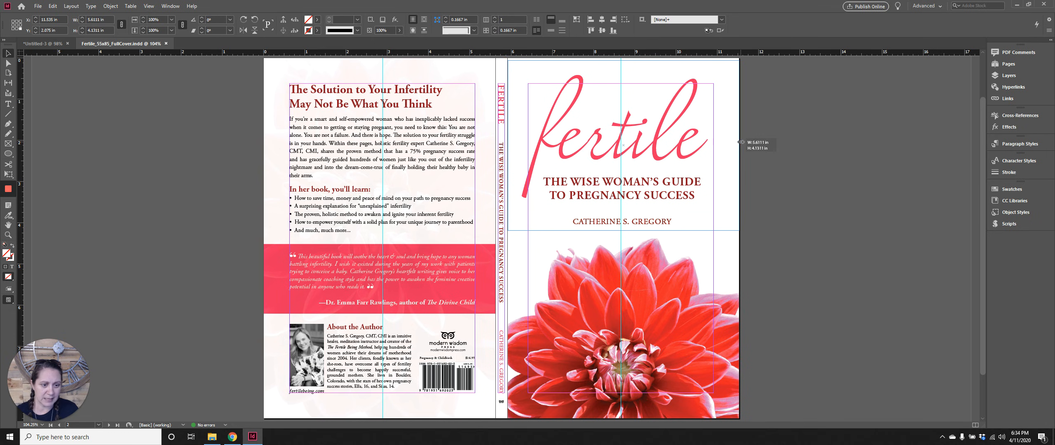
{"action": "left_click", "coordinate": [623, 155]}
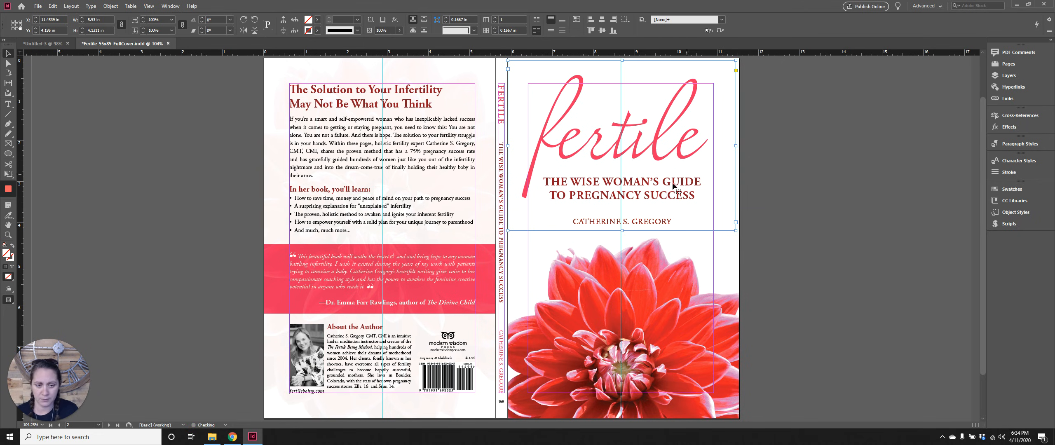
{"action": "left_click", "coordinate": [675, 316]}
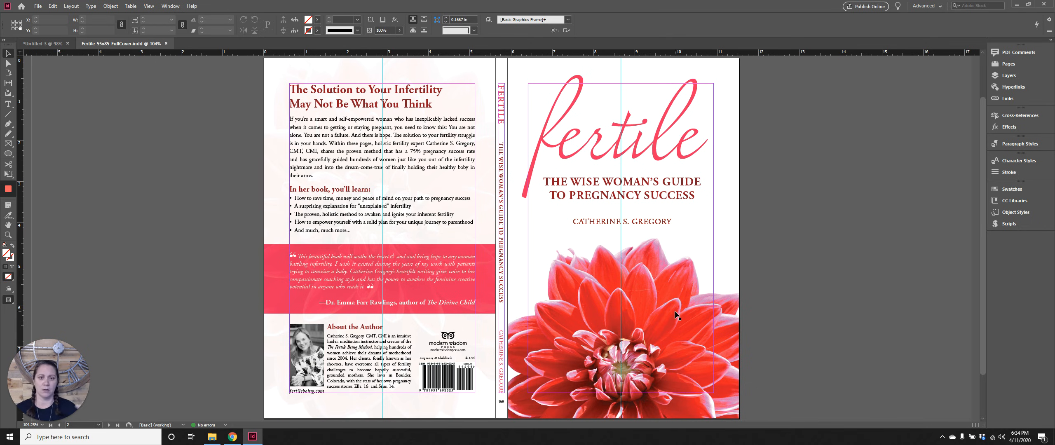
{"action": "mouse_move", "coordinate": [627, 218]}
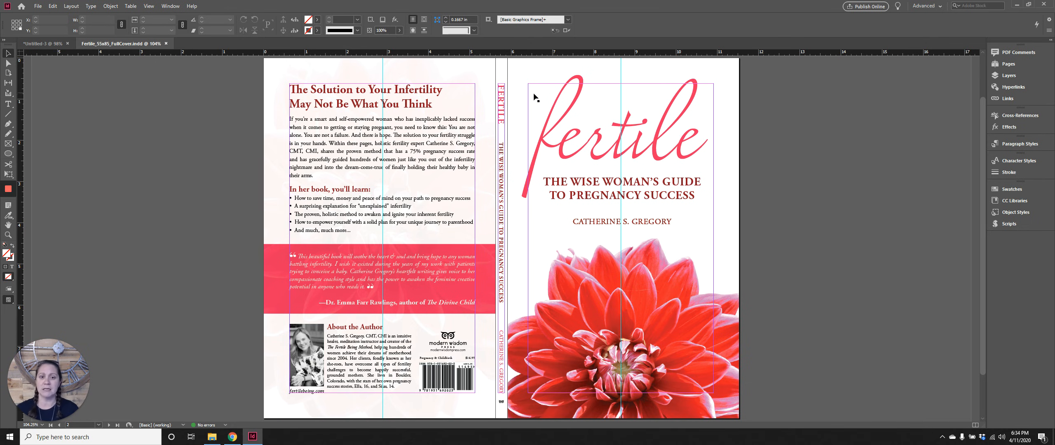
{"action": "mouse_move", "coordinate": [571, 91]}
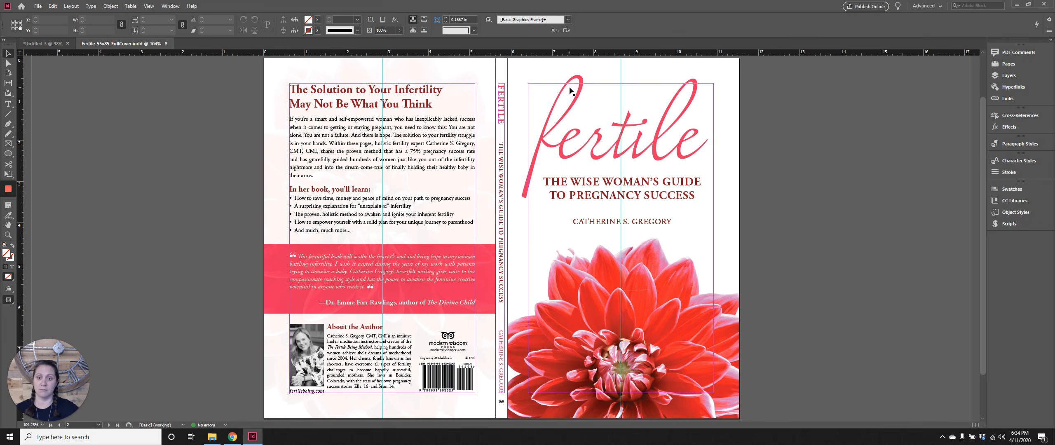
{"action": "mouse_move", "coordinate": [558, 108]}
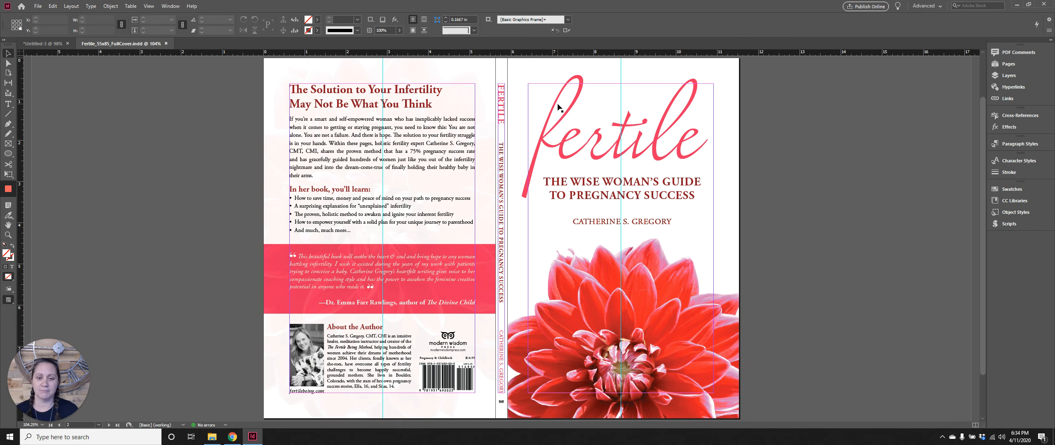
{"action": "mouse_move", "coordinate": [541, 115]}
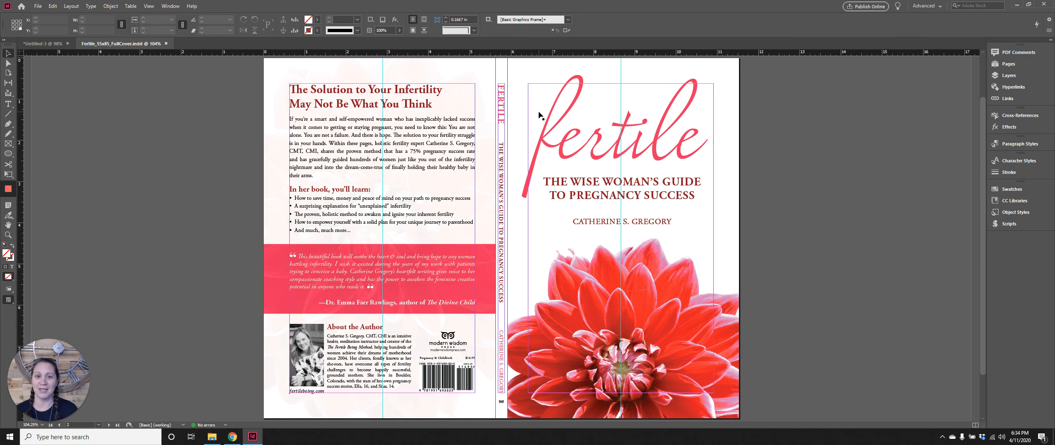